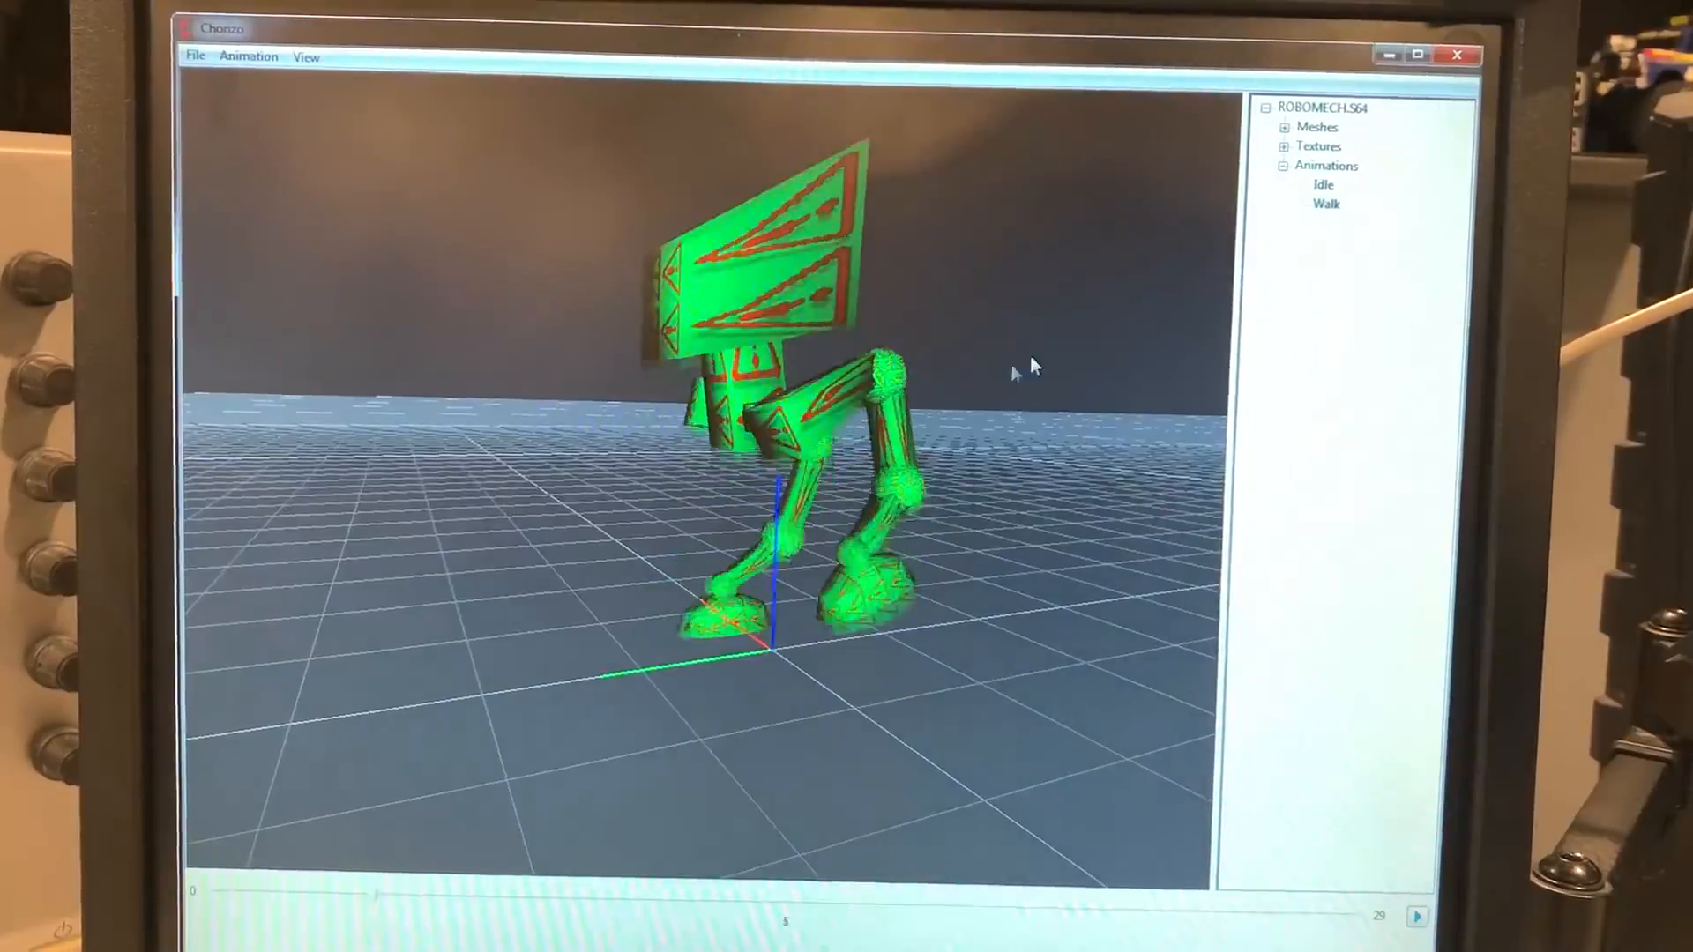
- Set the mech to its Idle animation and inspect the WPanel and Panel02 textures
left_click(1329, 184)
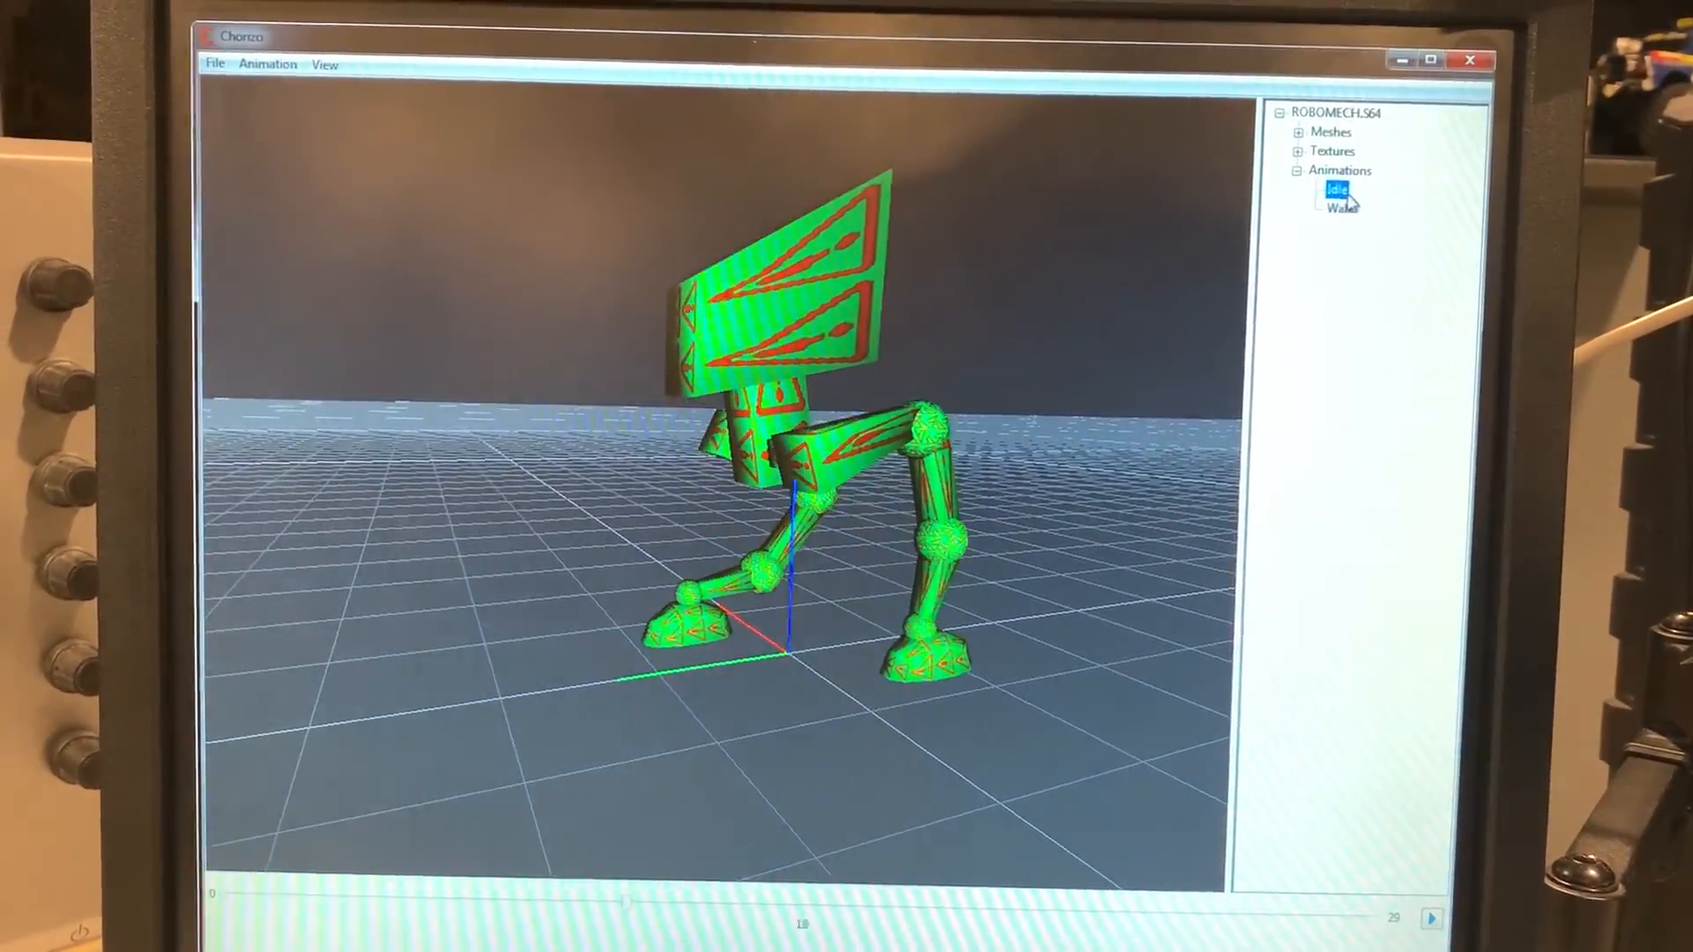
left_click(1341, 208)
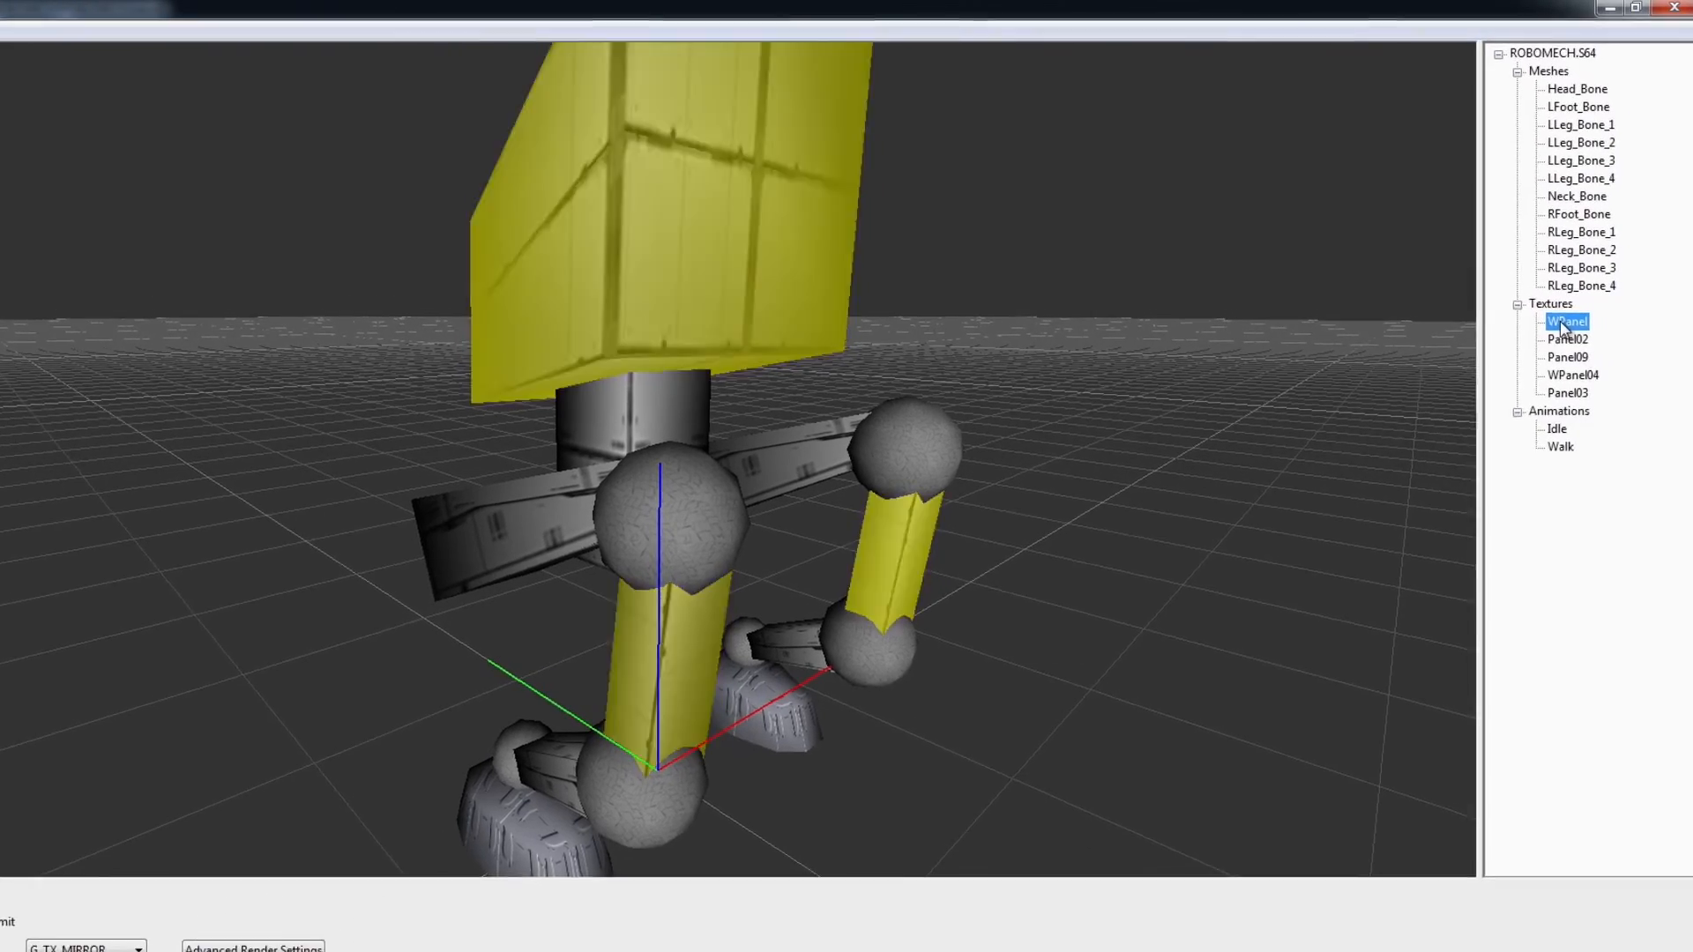
left_click(1540, 337)
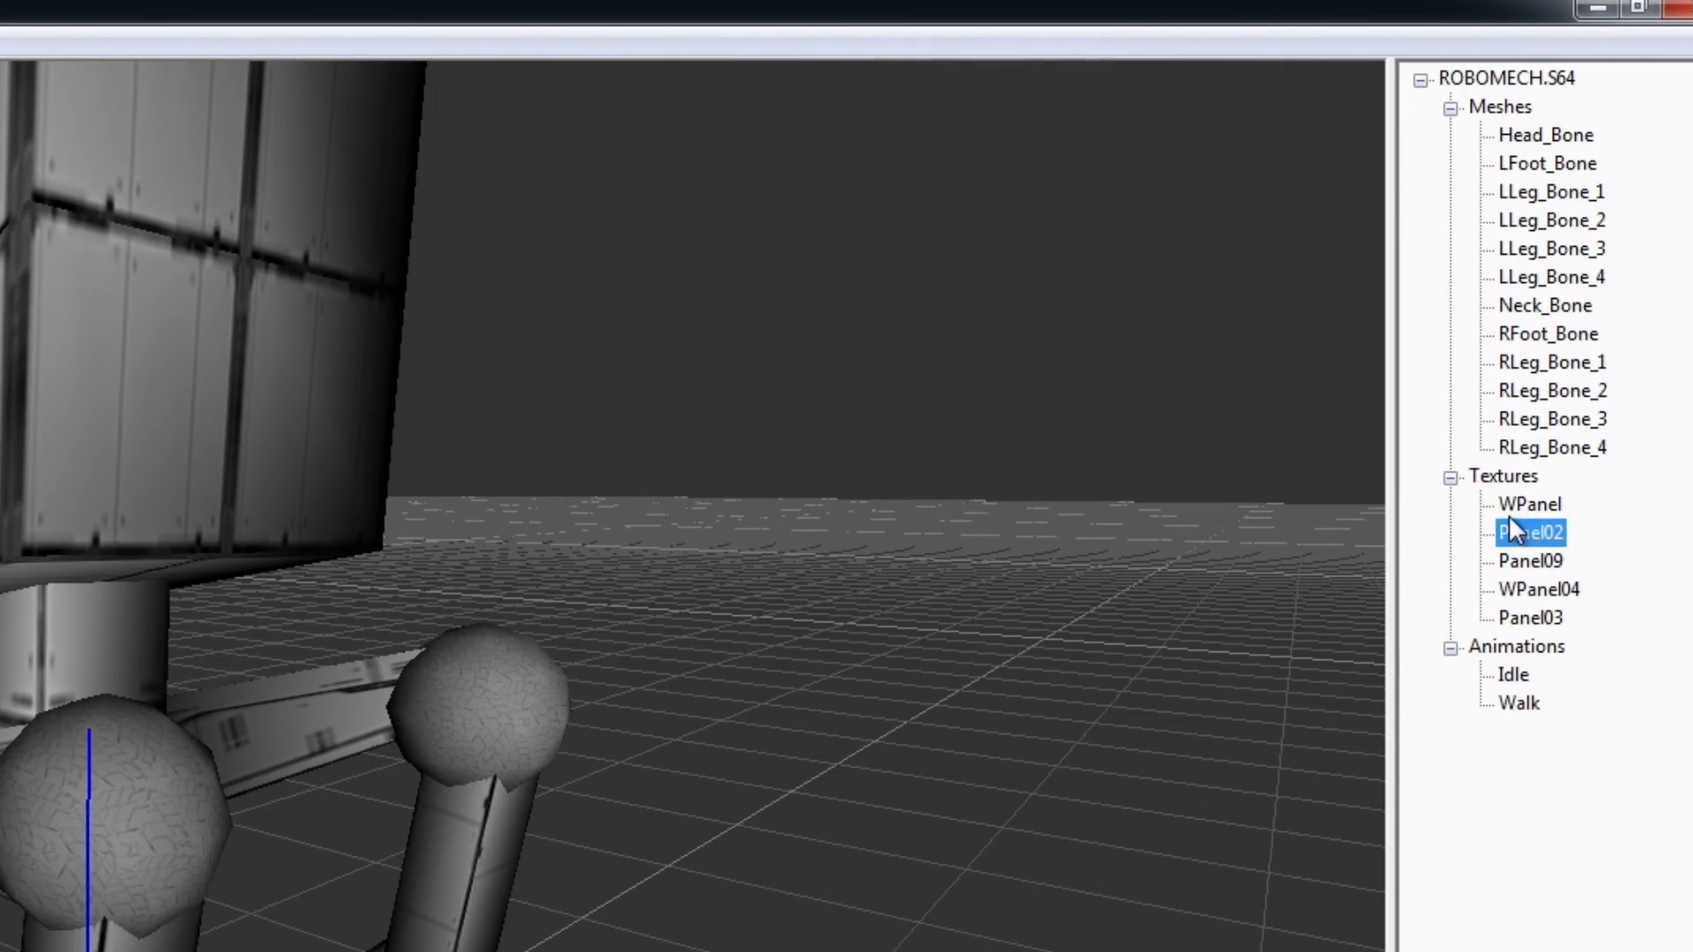
left_click(1526, 505)
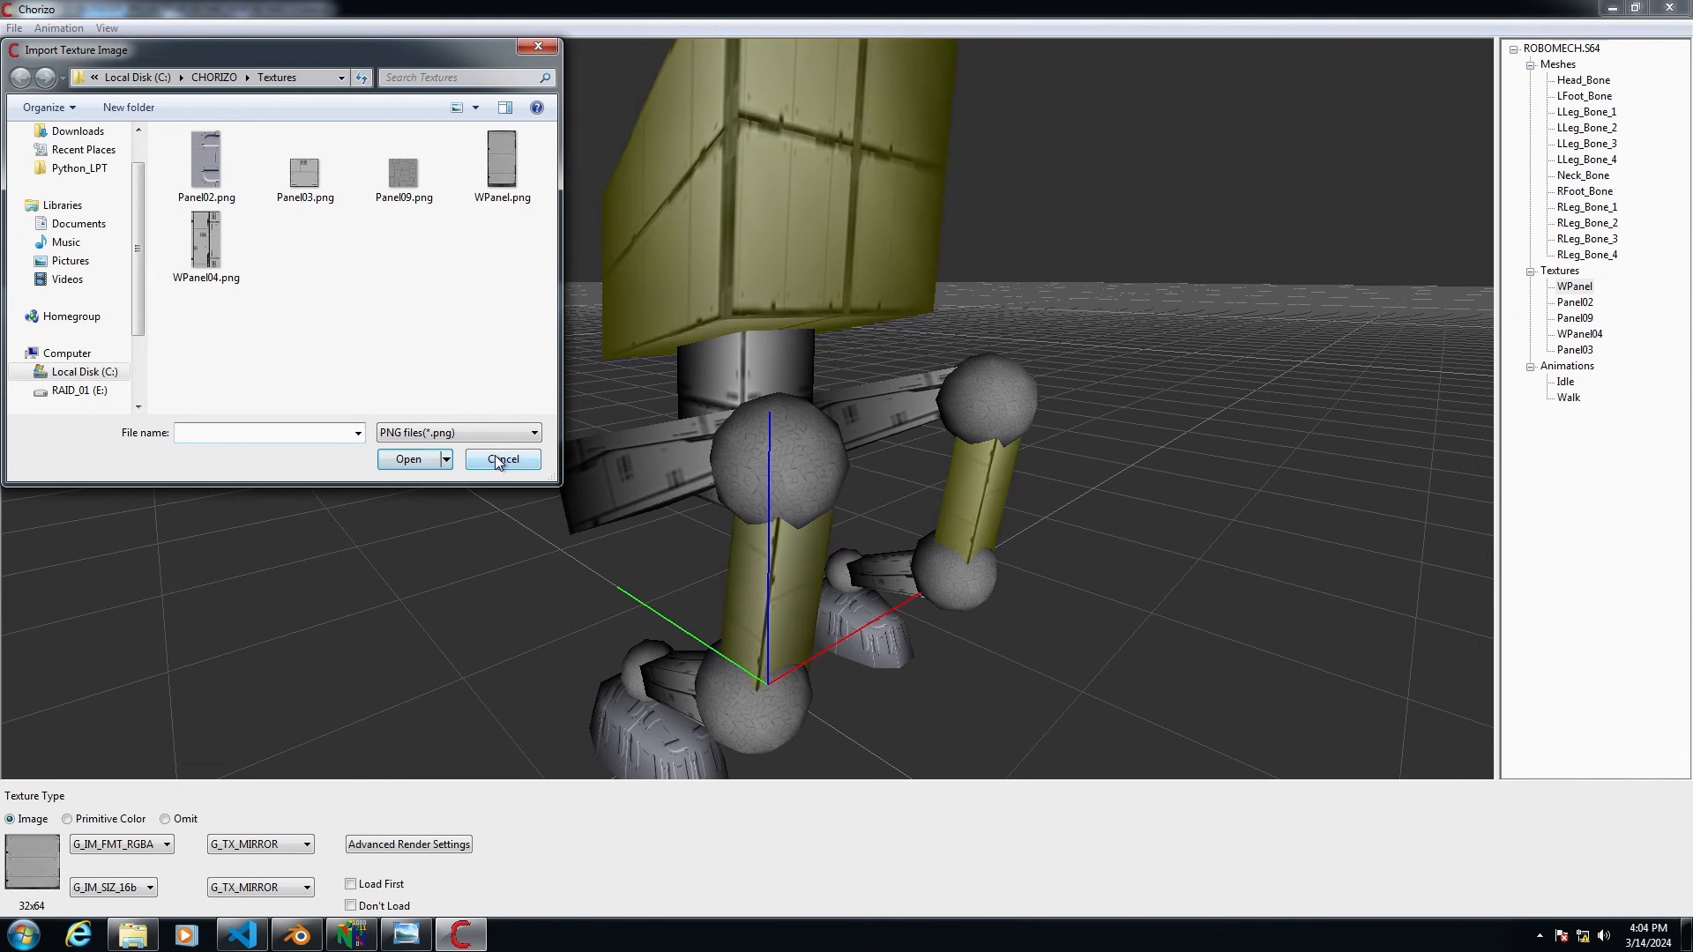
left_click(501, 458)
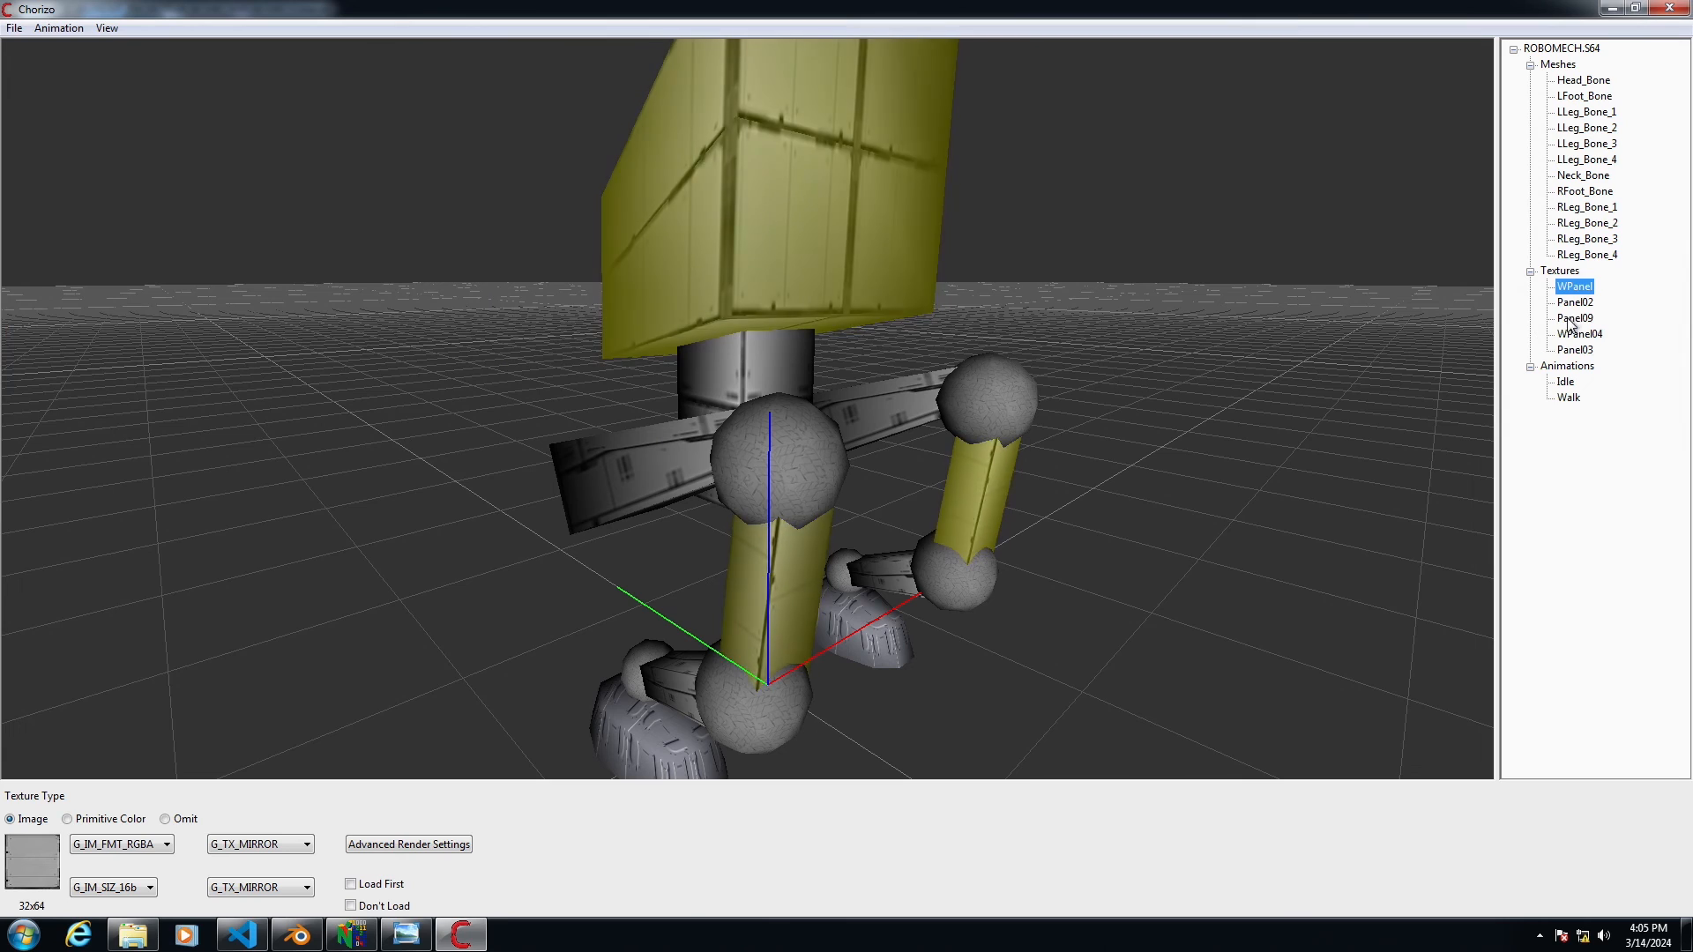
left_click(1559, 270)
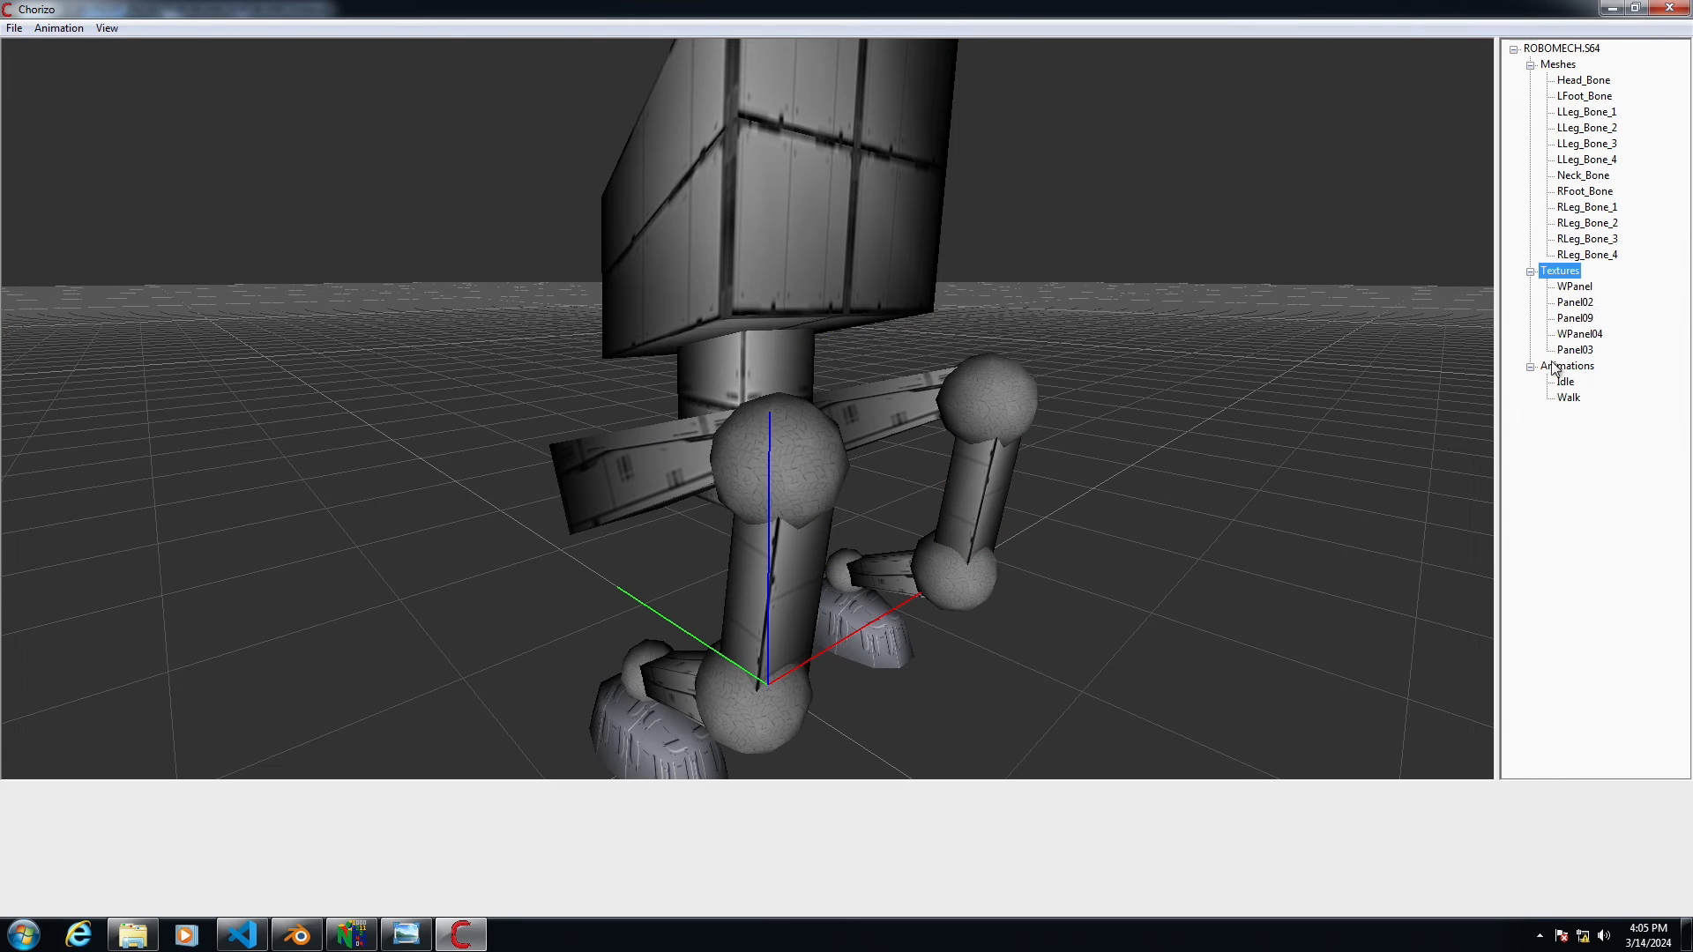
mouse_move(14, 27)
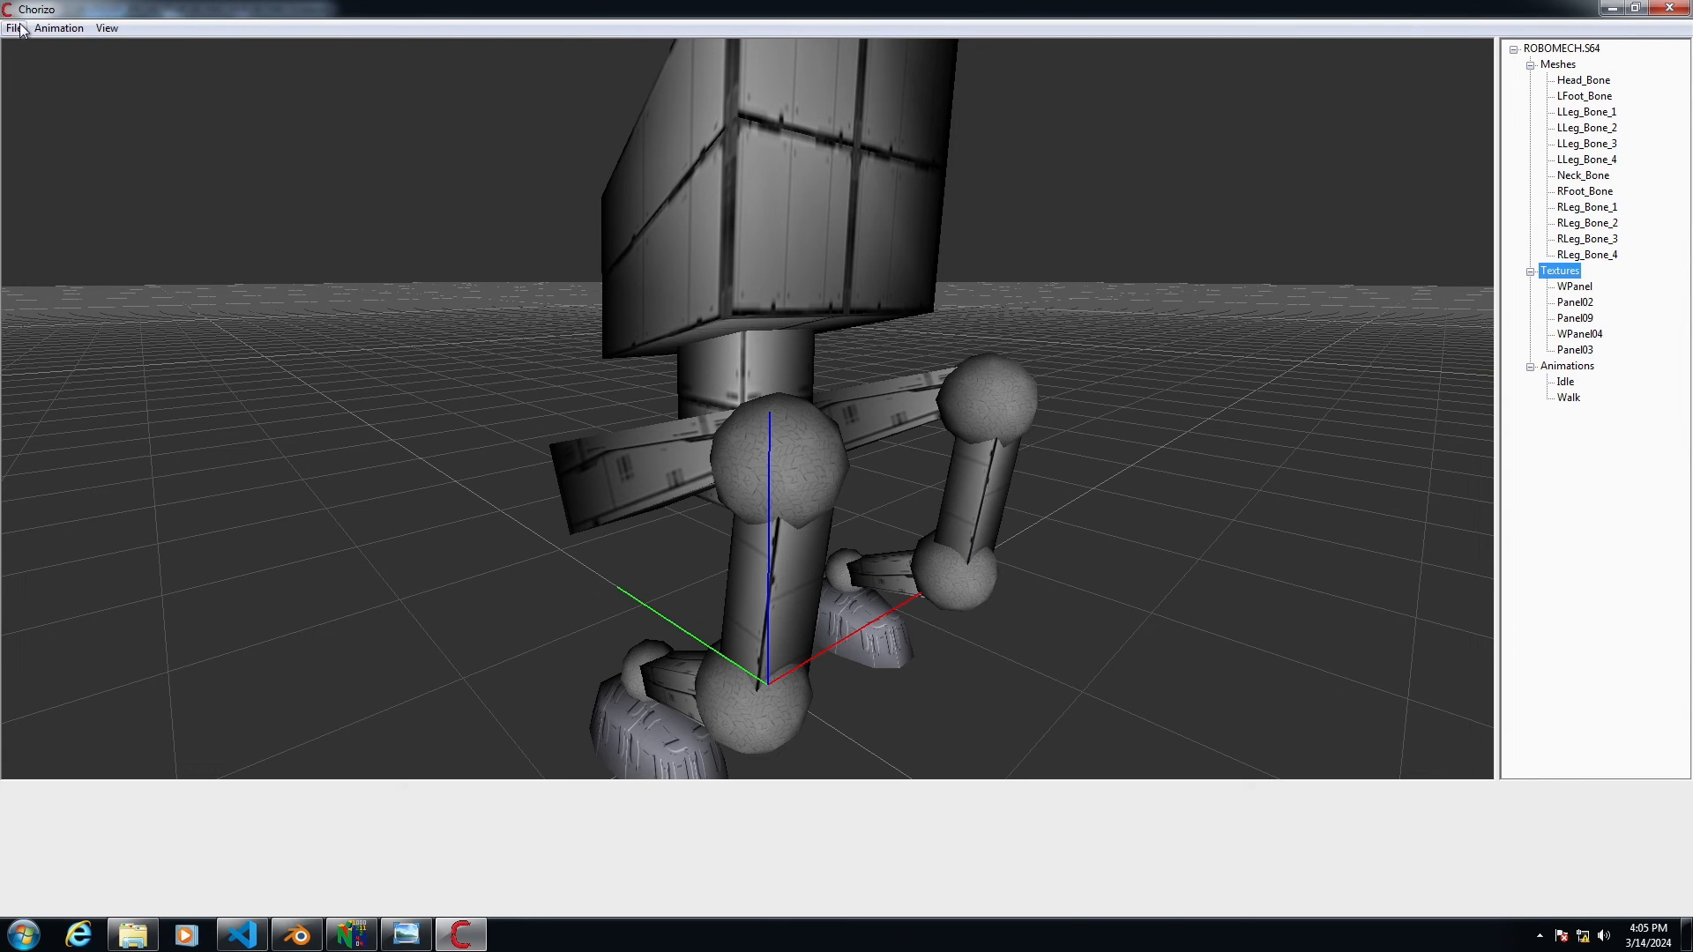
left_click(14, 28)
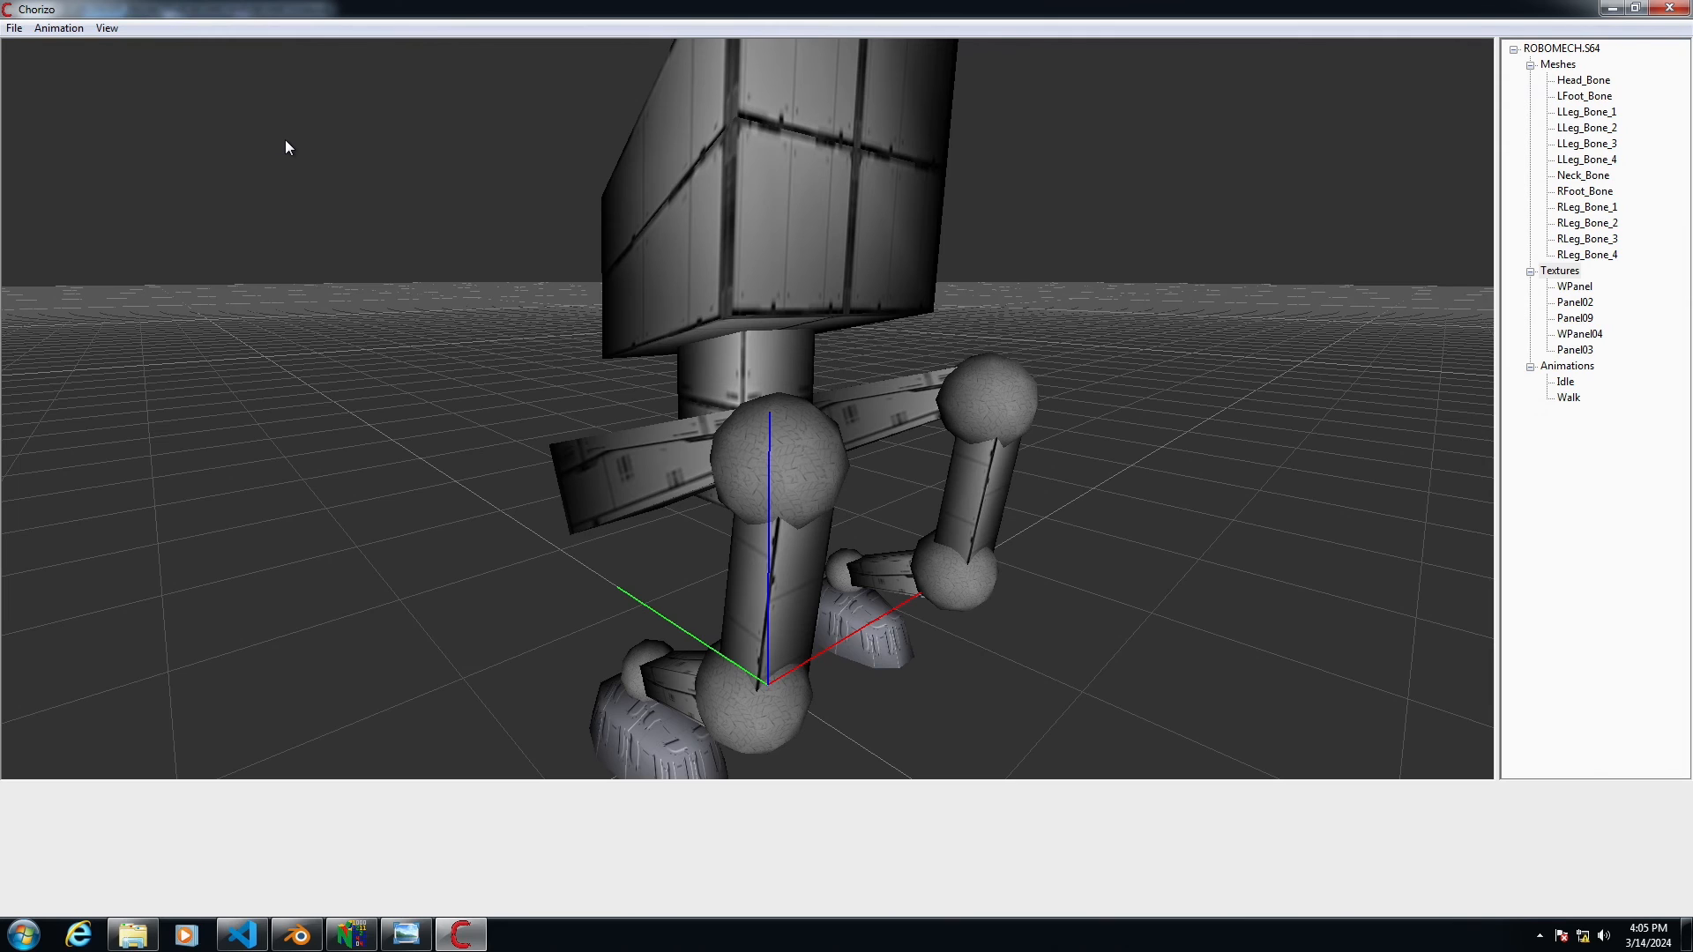
mouse_move(1581, 297)
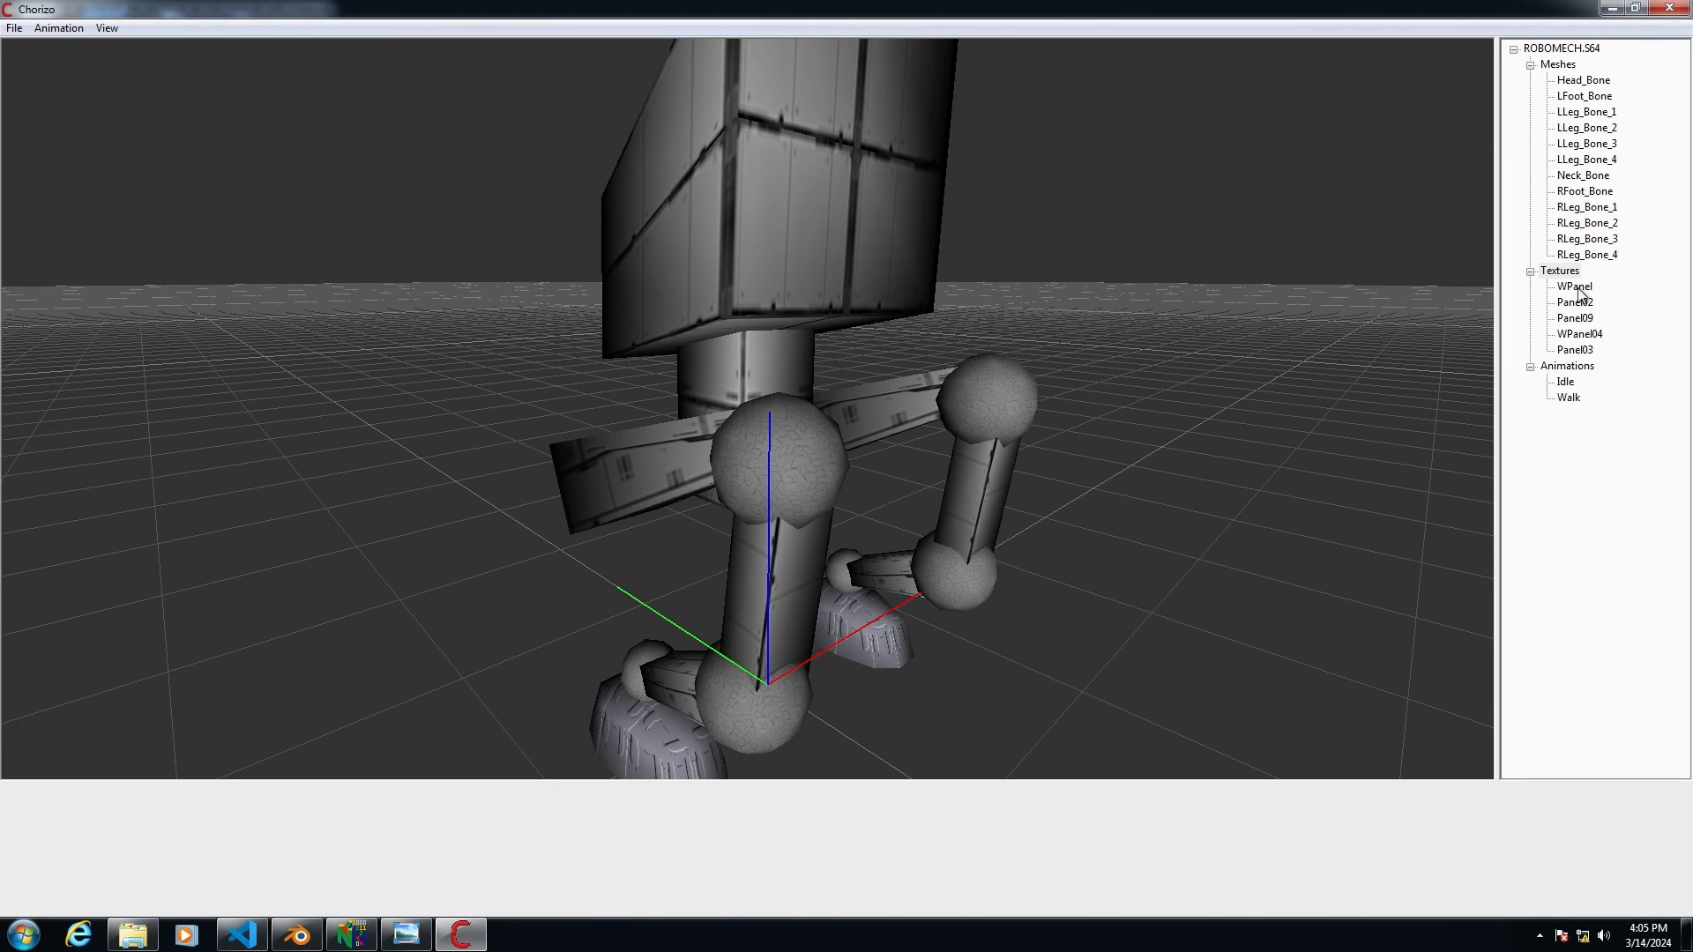
mouse_move(764, 28)
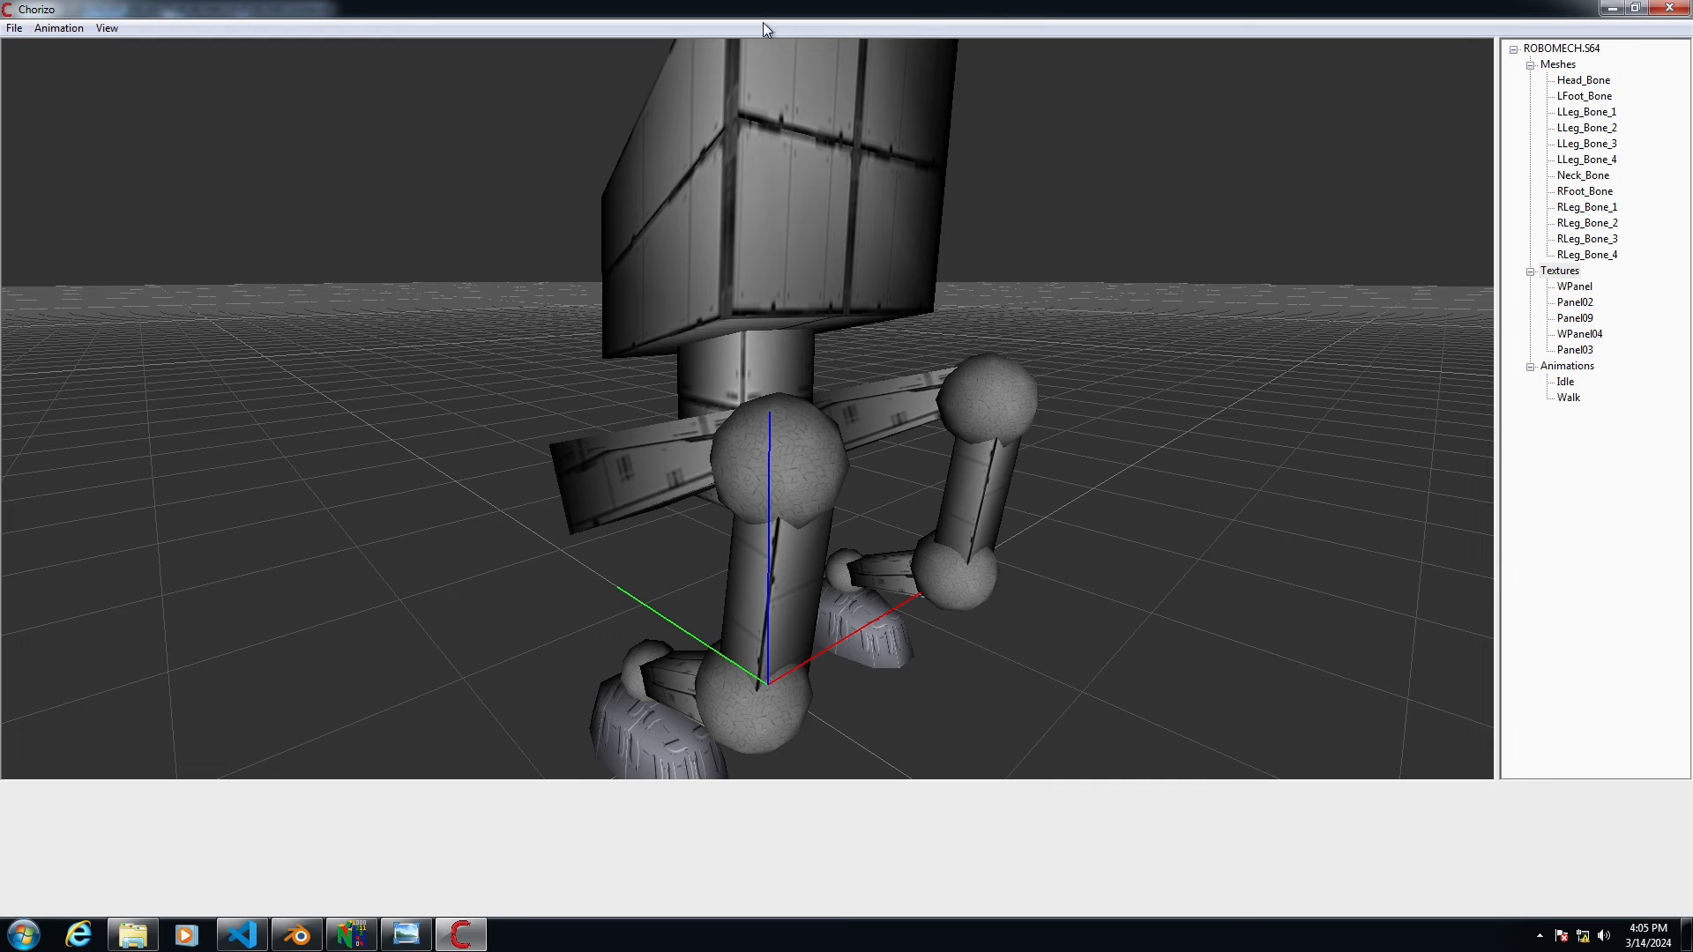
mouse_move(10, 21)
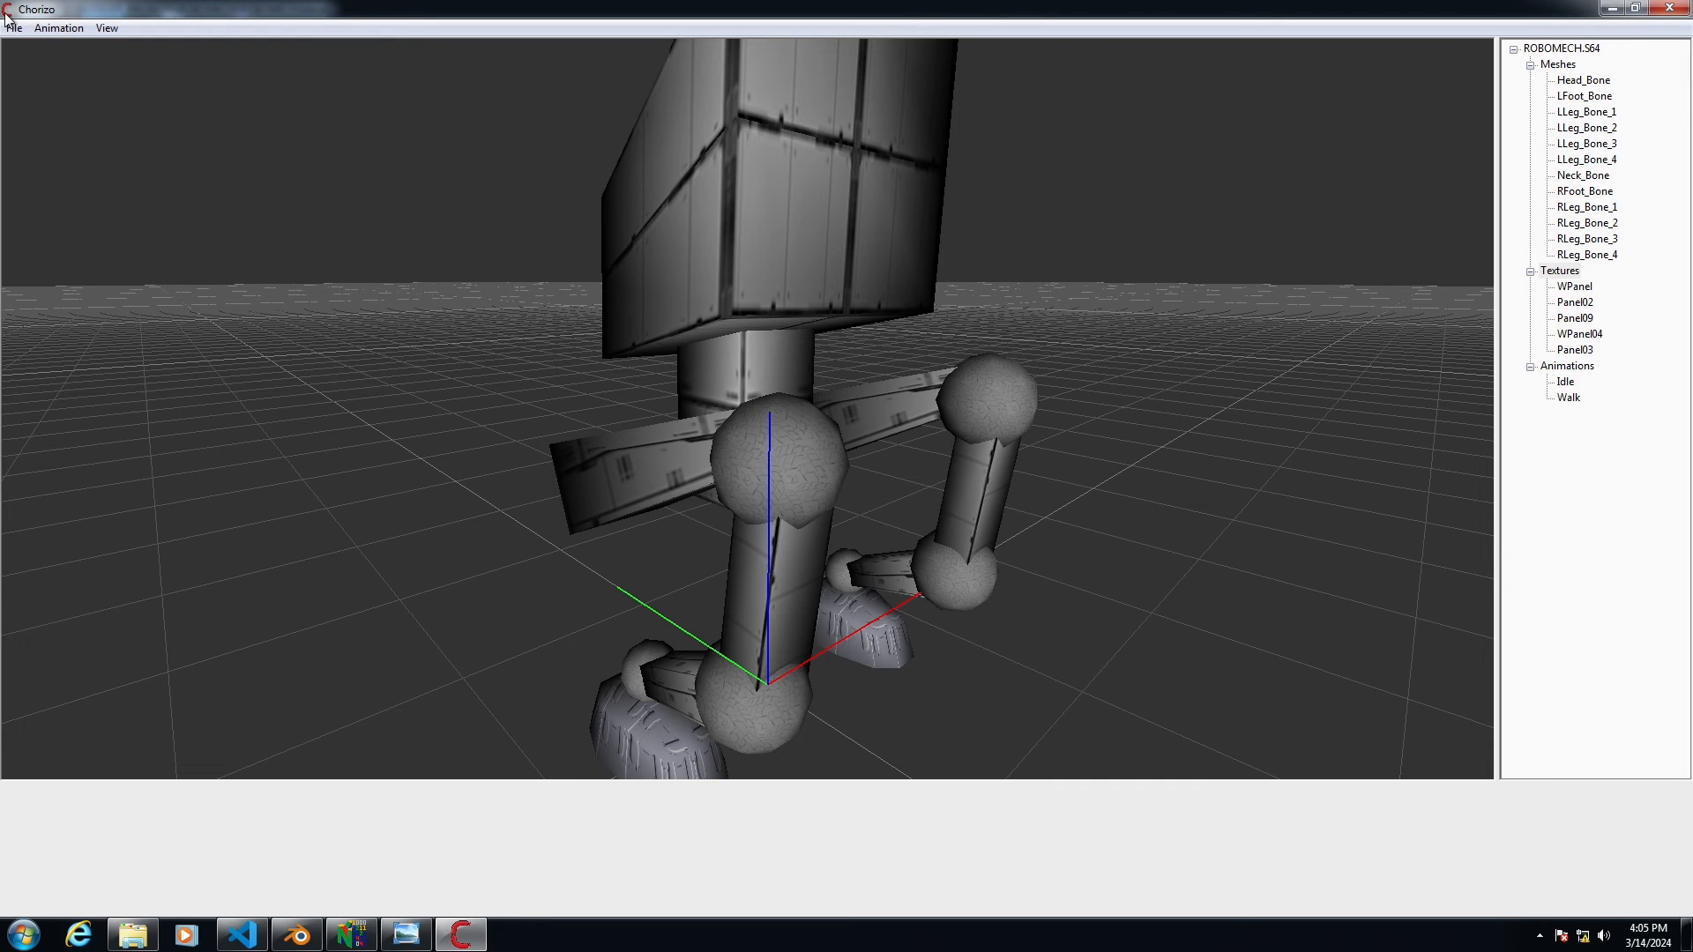
left_click(7, 8)
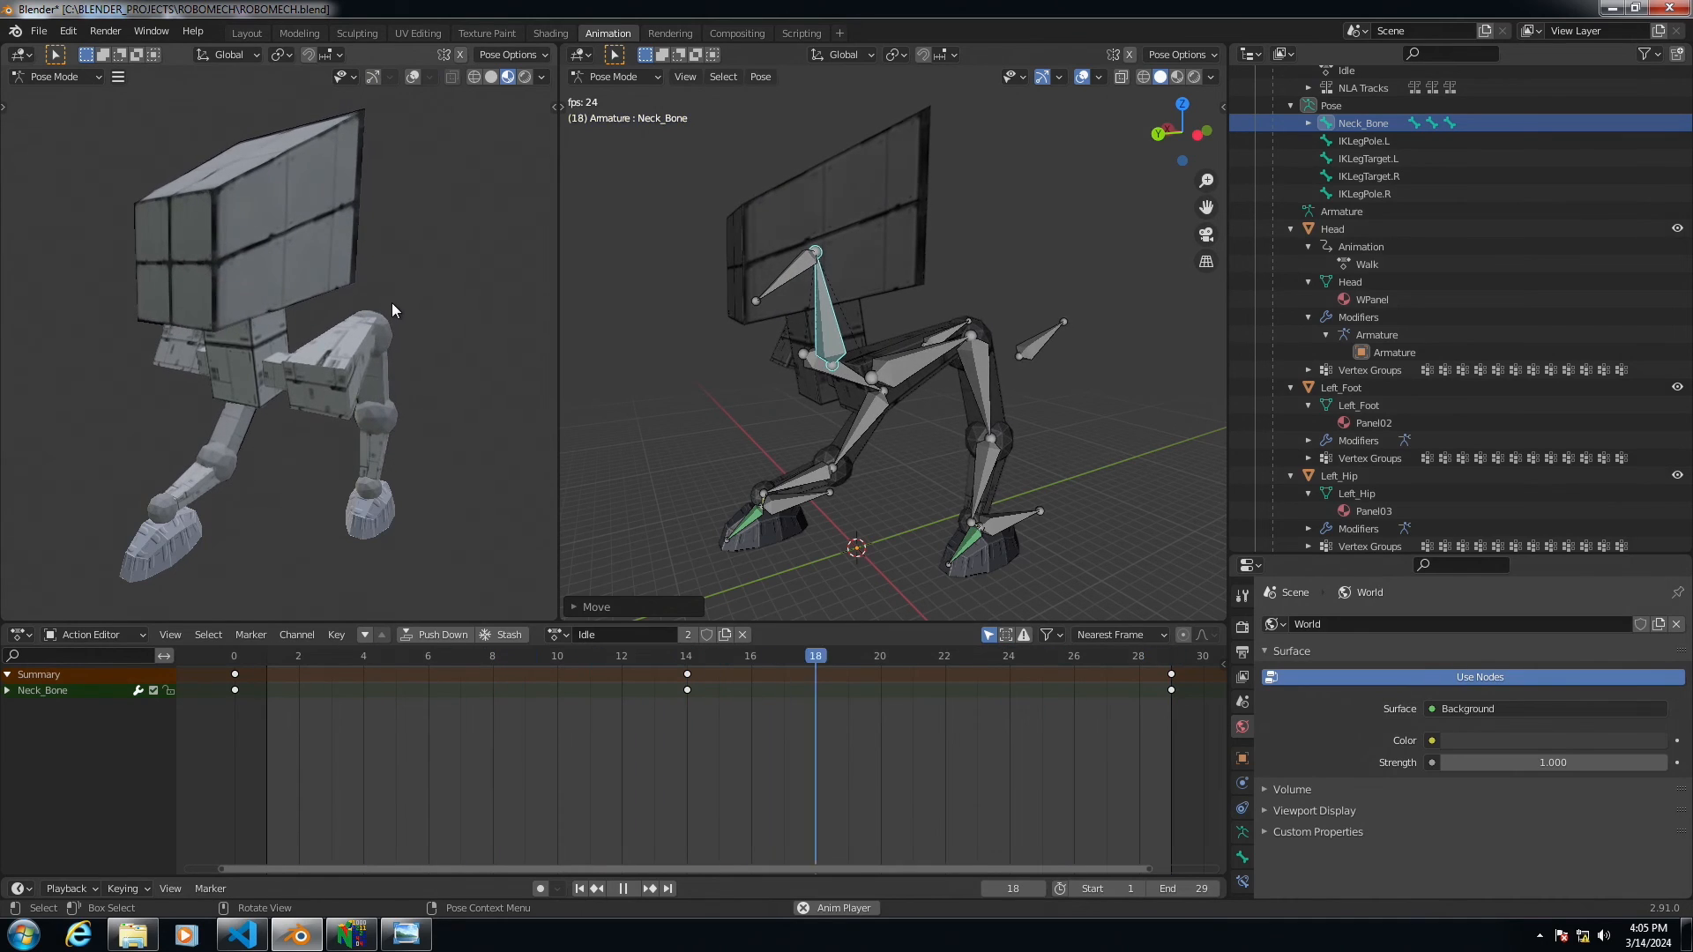
- Run arabiki64 on ROBOMECH.s64 and ROBOMECHTextures.txt, naming RobotMDL and outputting RobomechMDL.h
left_click(492, 655)
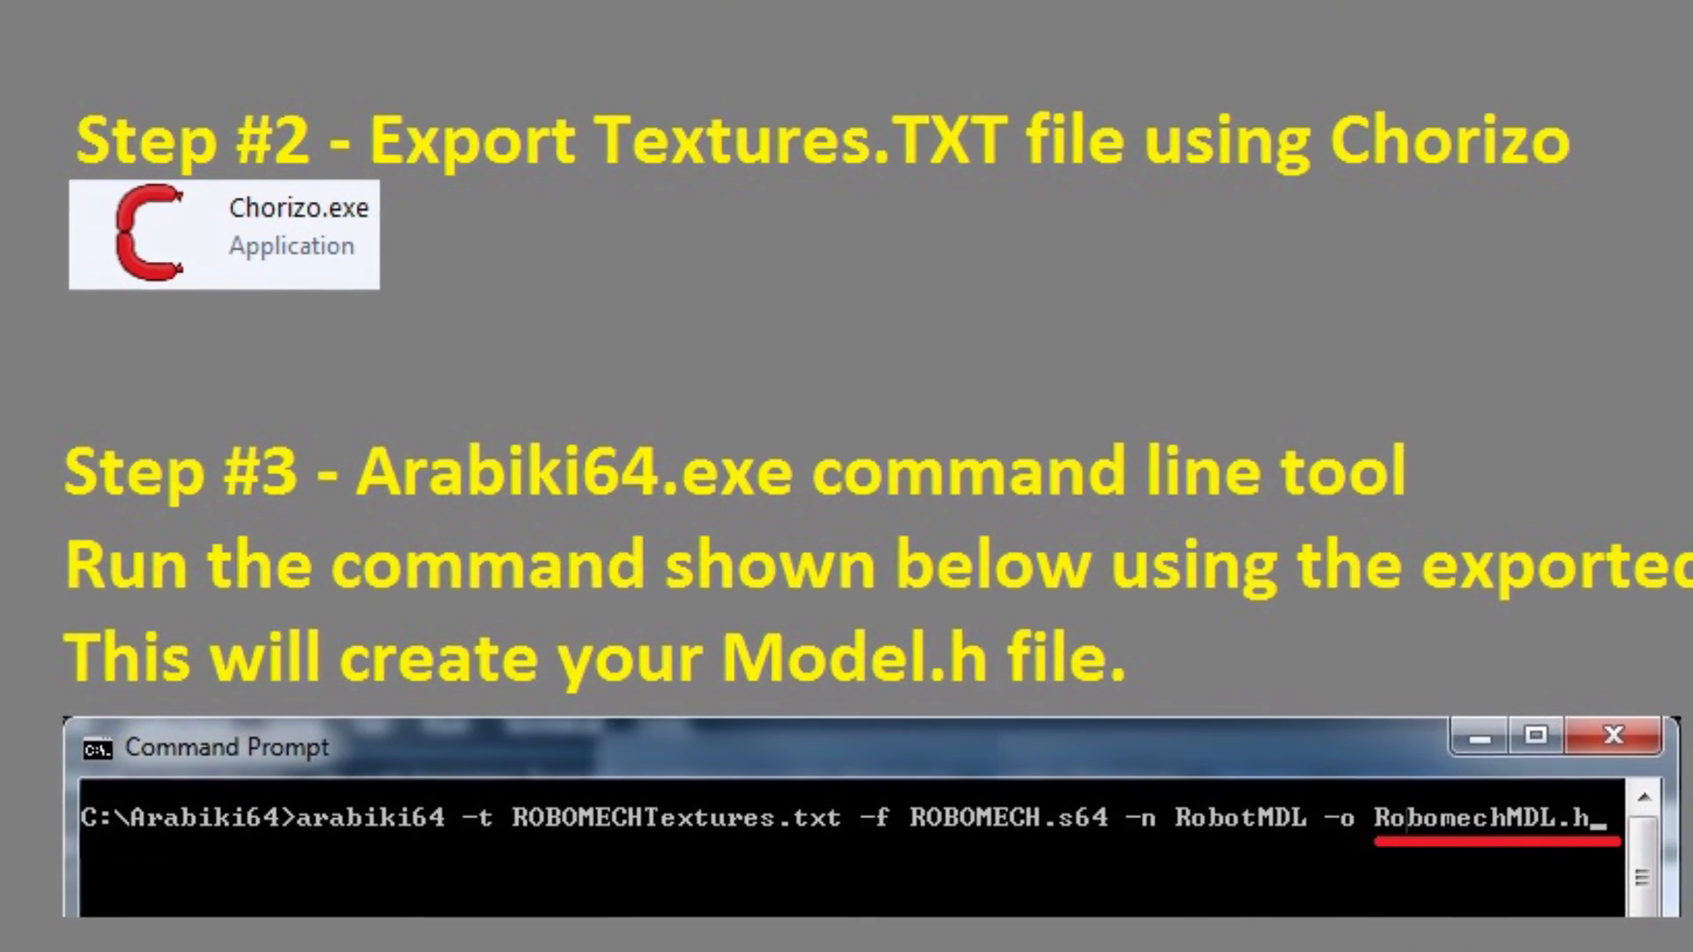
scroll("up", 3)
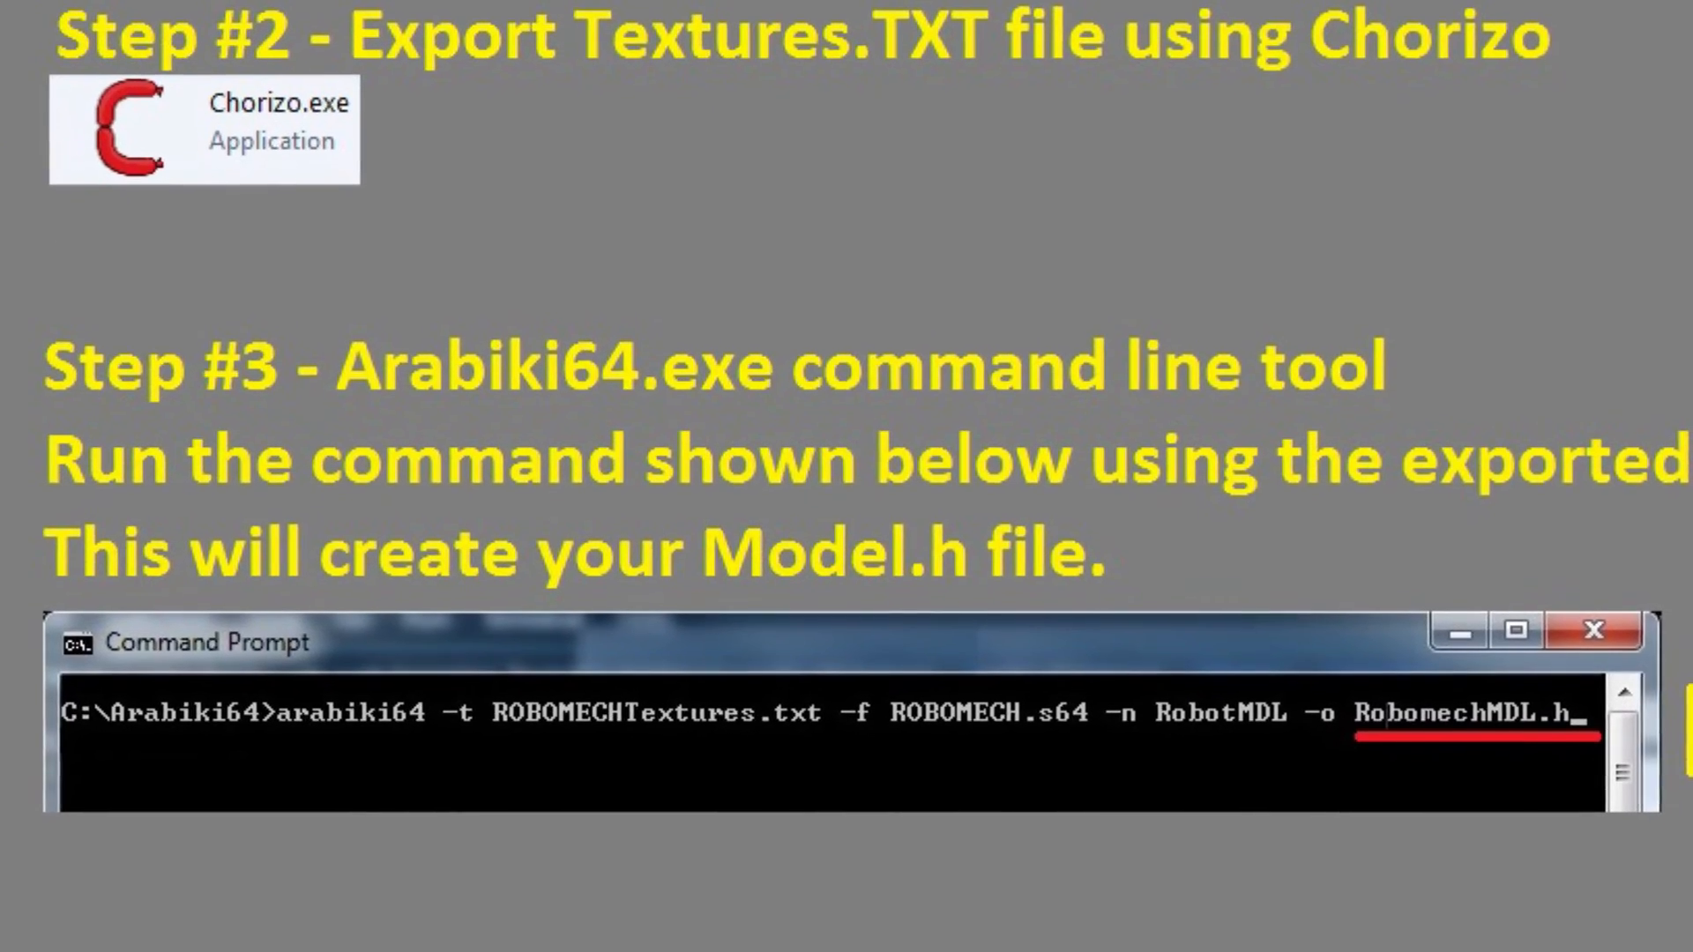
scroll("down", 3)
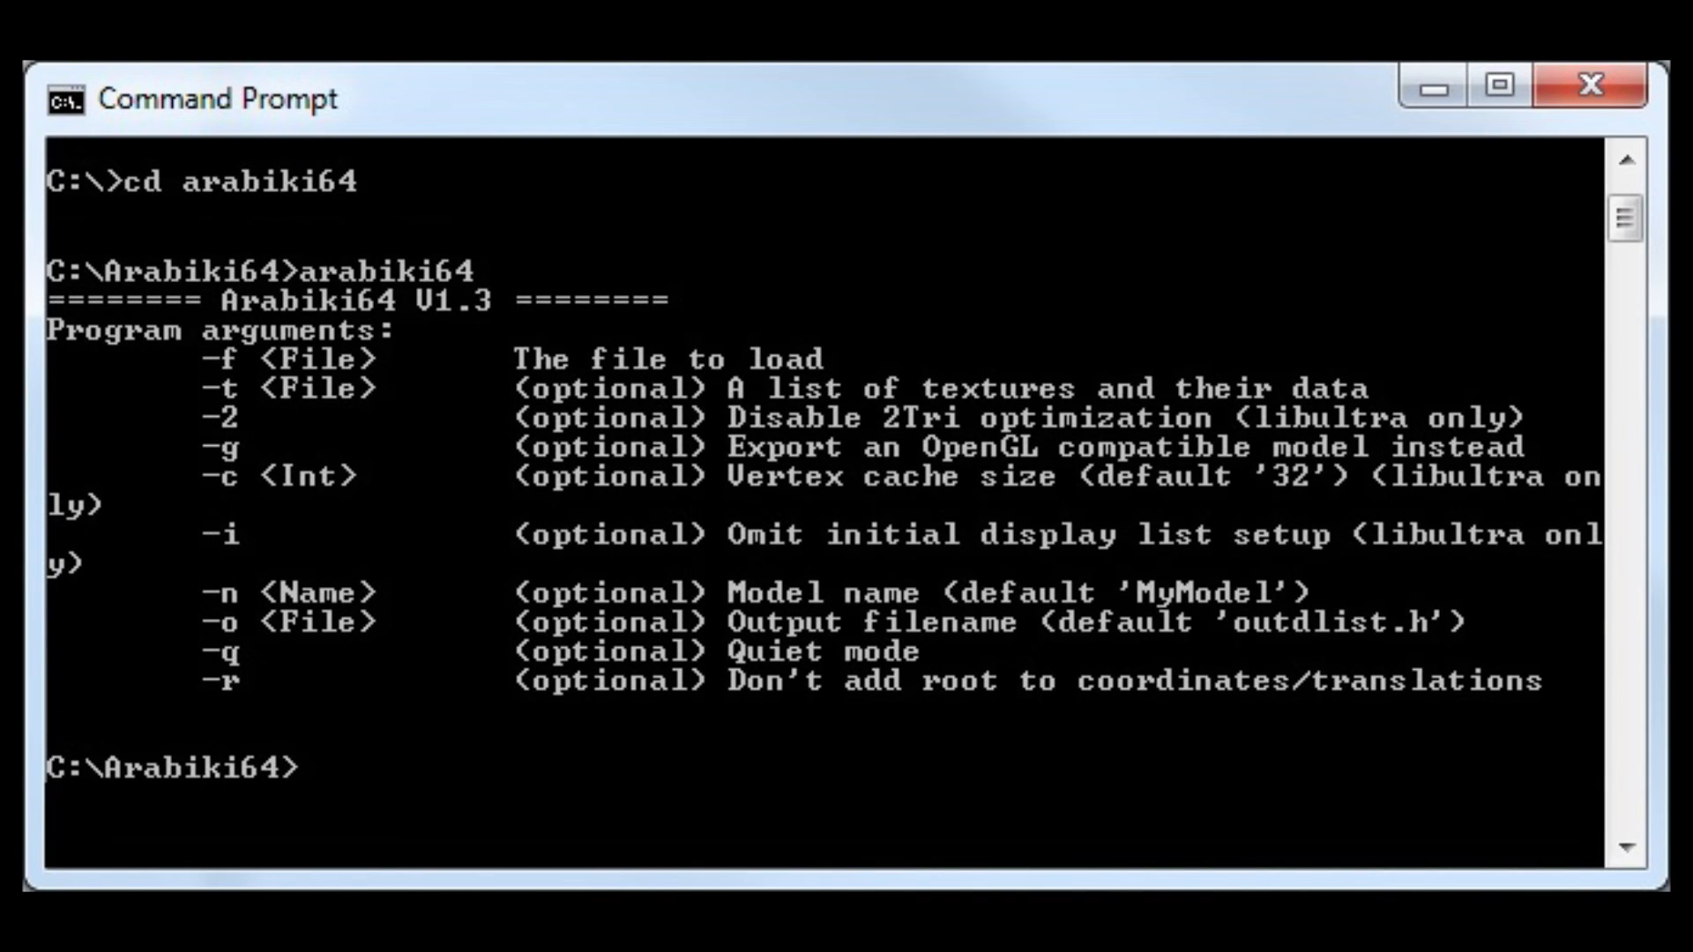
type("arabiki64 -t ROBOMECHTextures.txt -f ROBOMECH.s64 -n RobotMDL -o RobomechMDL.h")
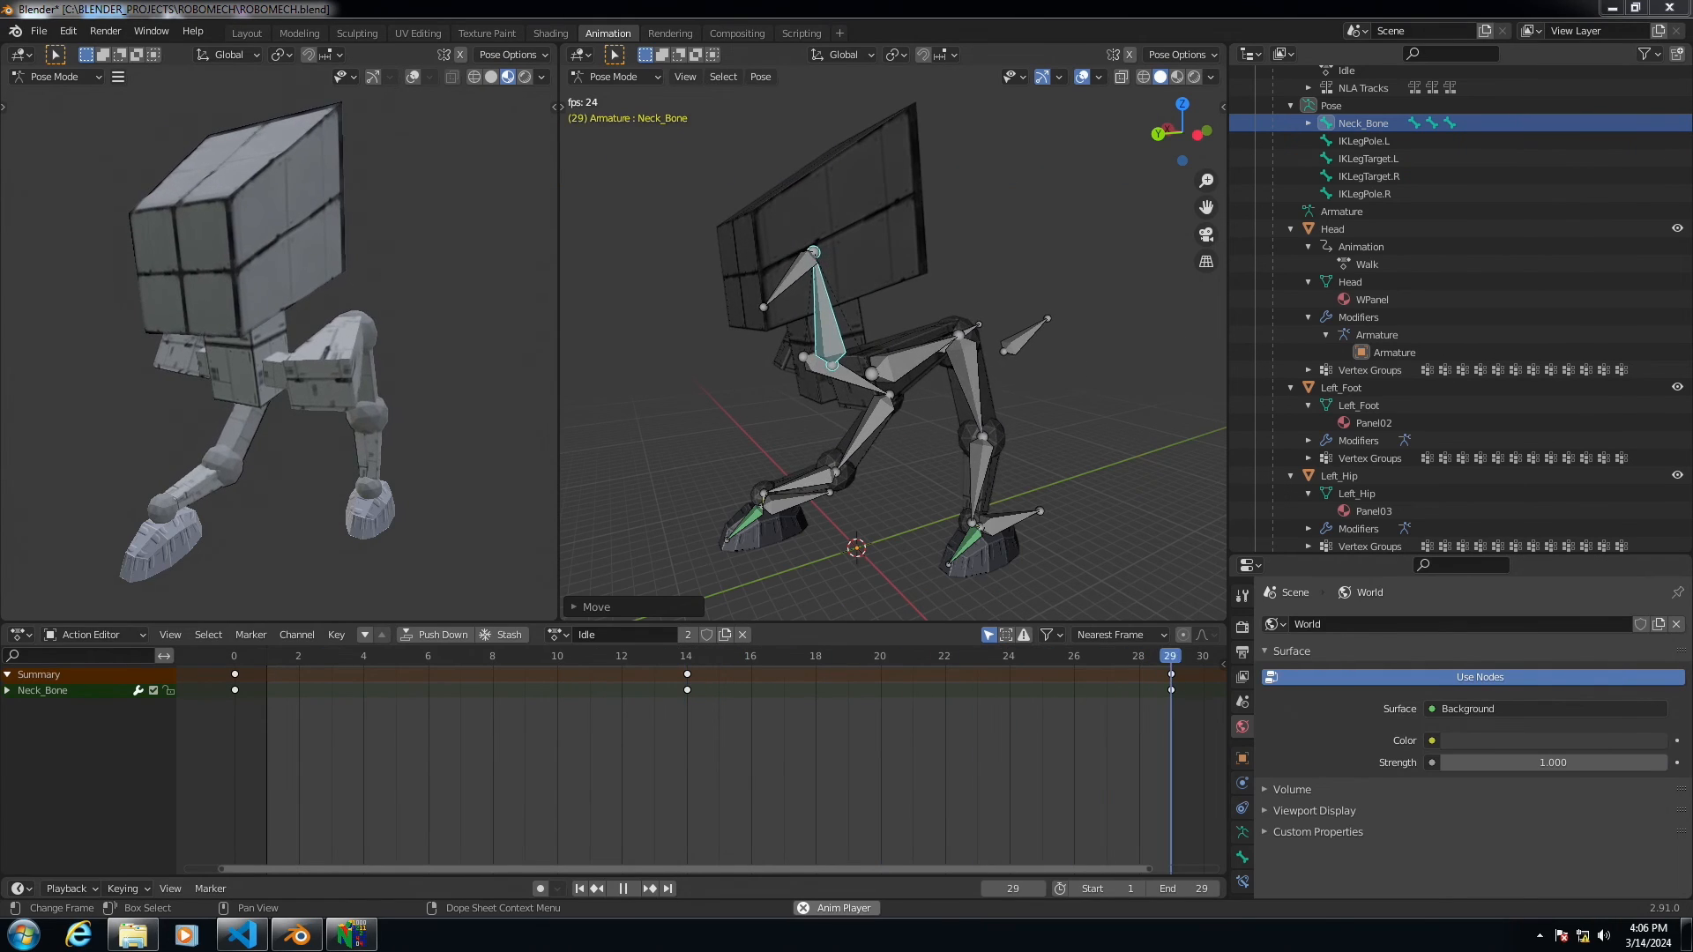
left_click(847, 655)
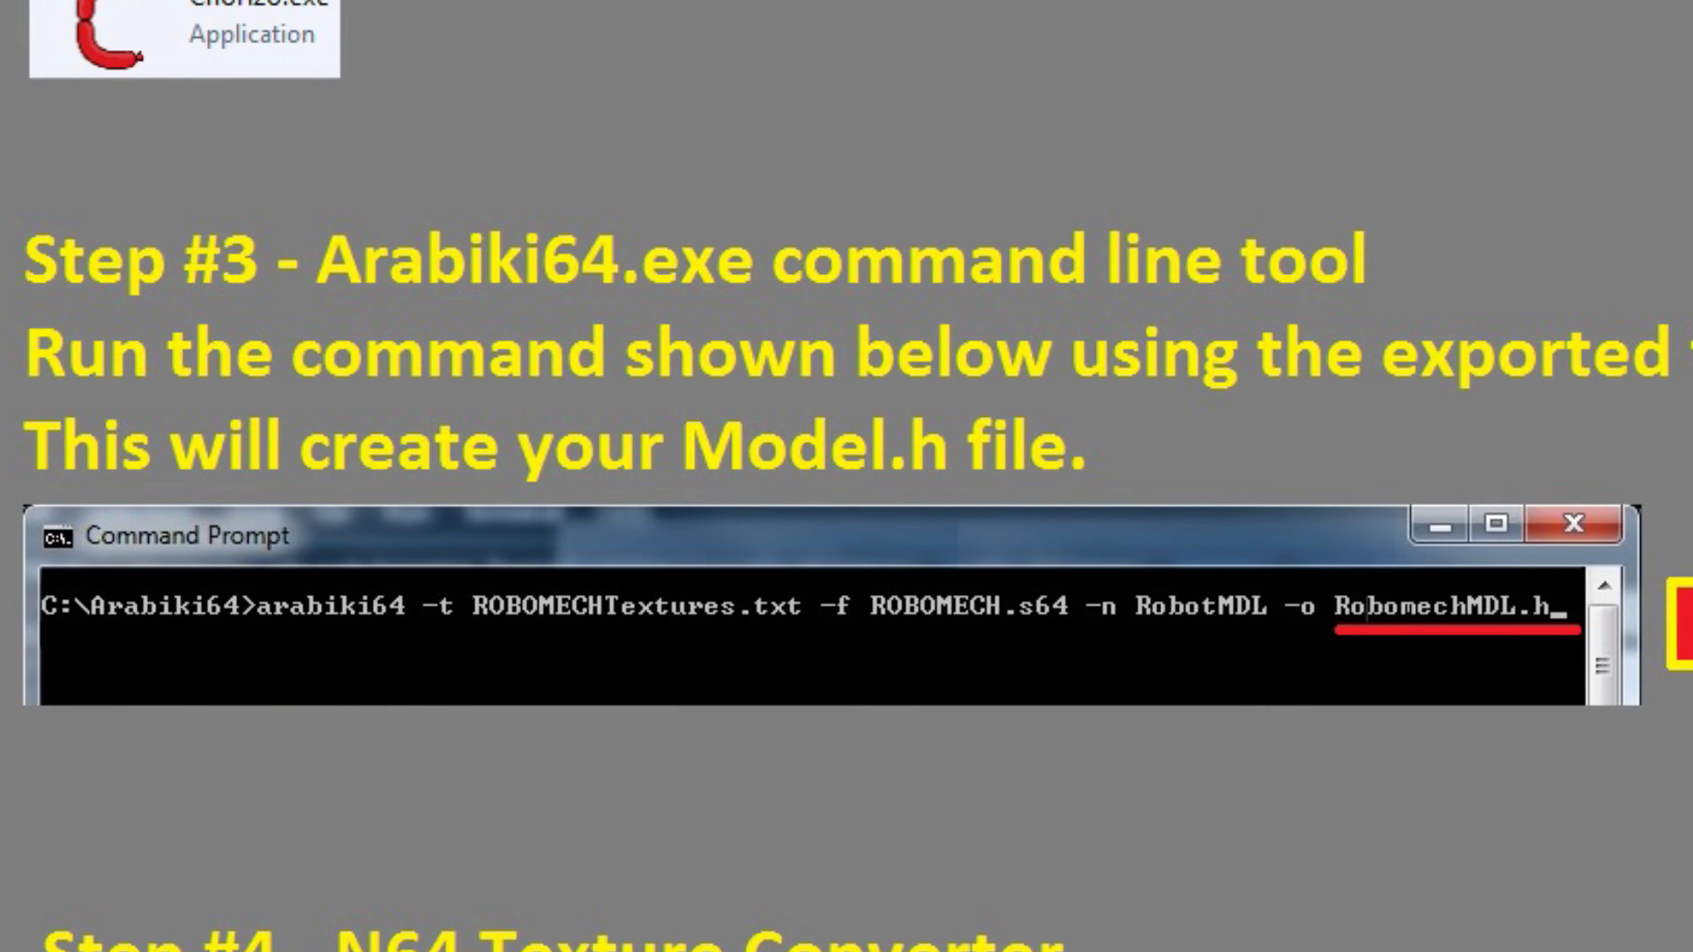
- Load Panel02.png, turn alpha off, and compile it into the Panel02.h header
scroll("down", 3)
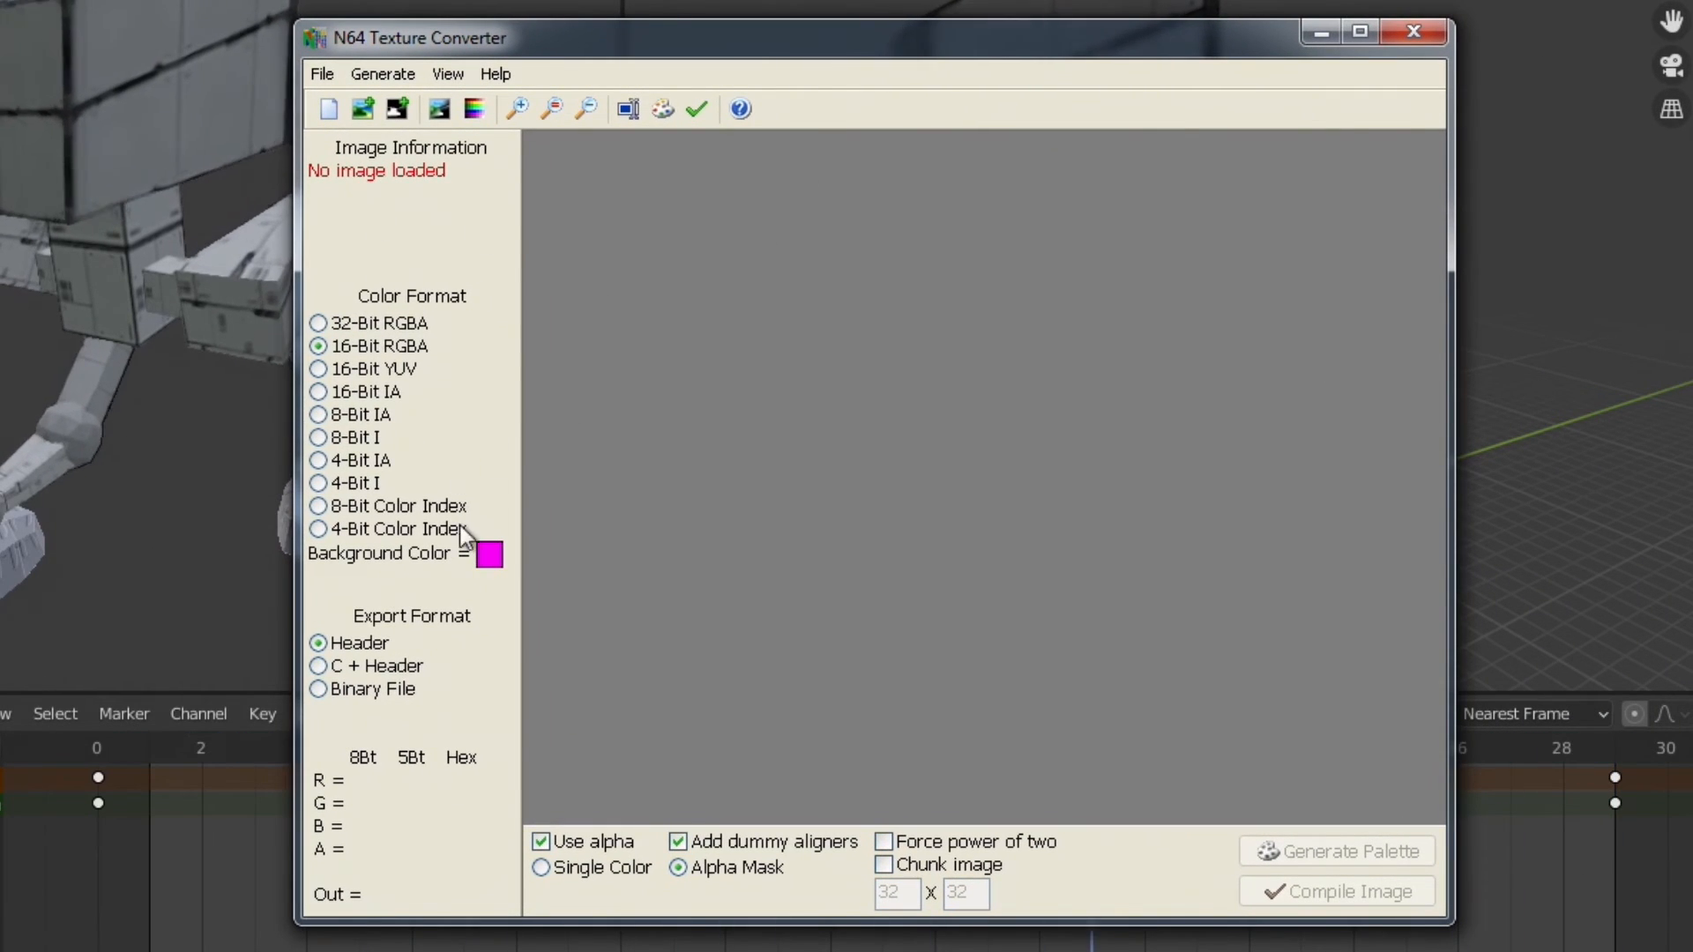
mouse_move(523, 384)
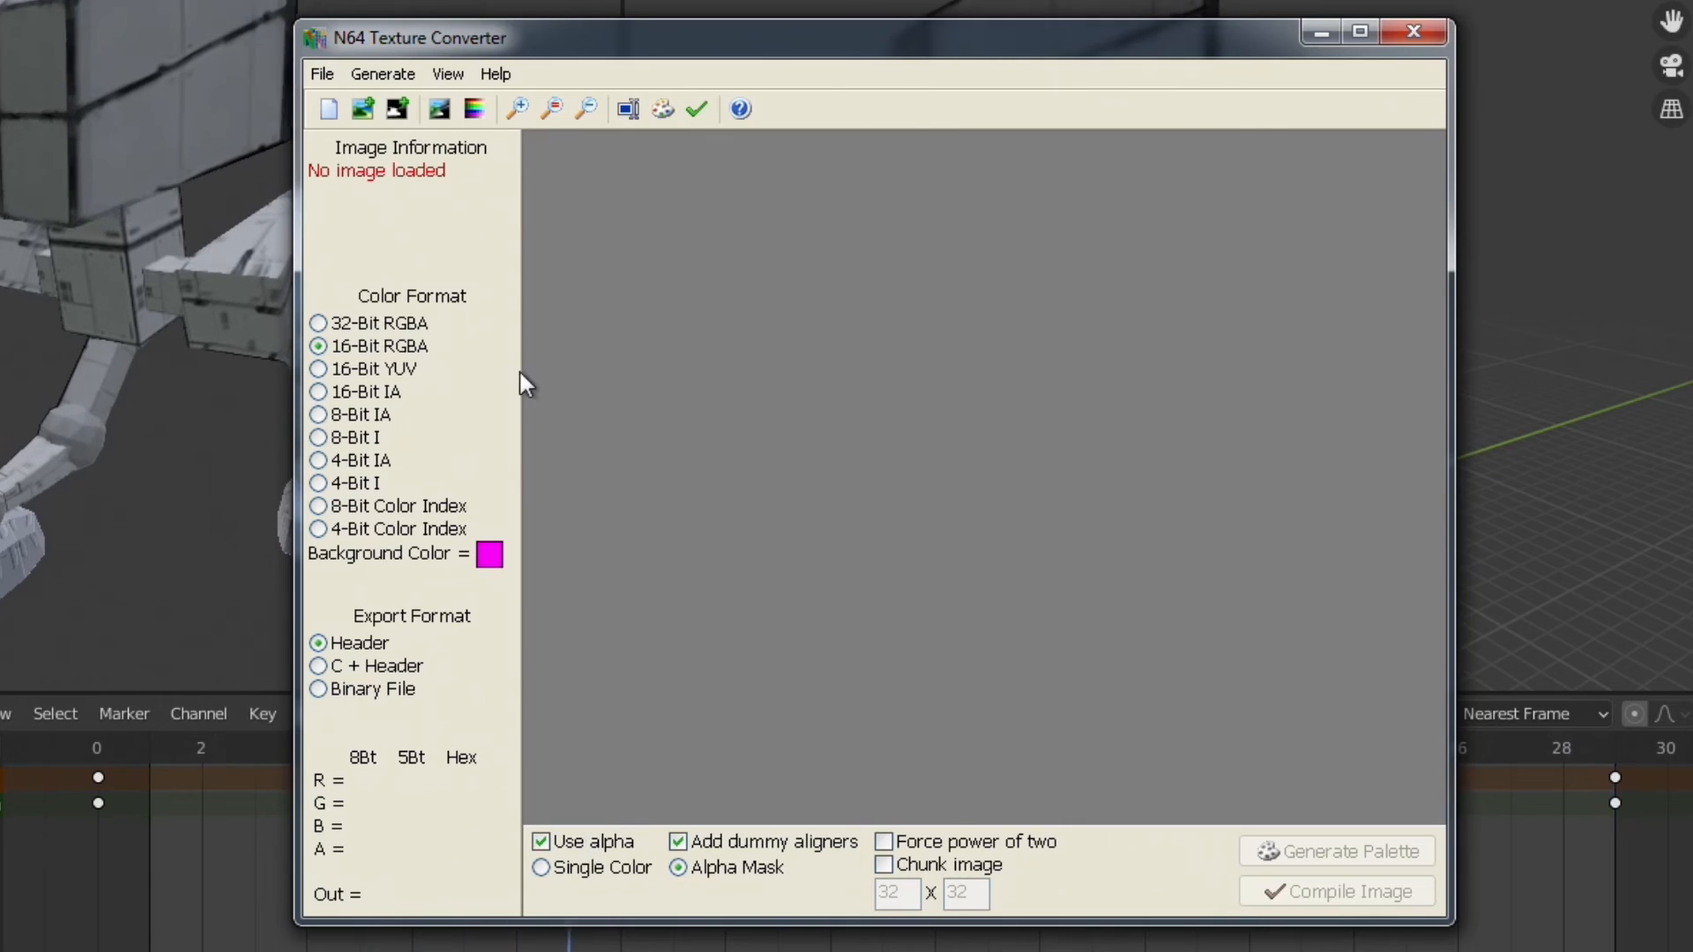
left_click(362, 109)
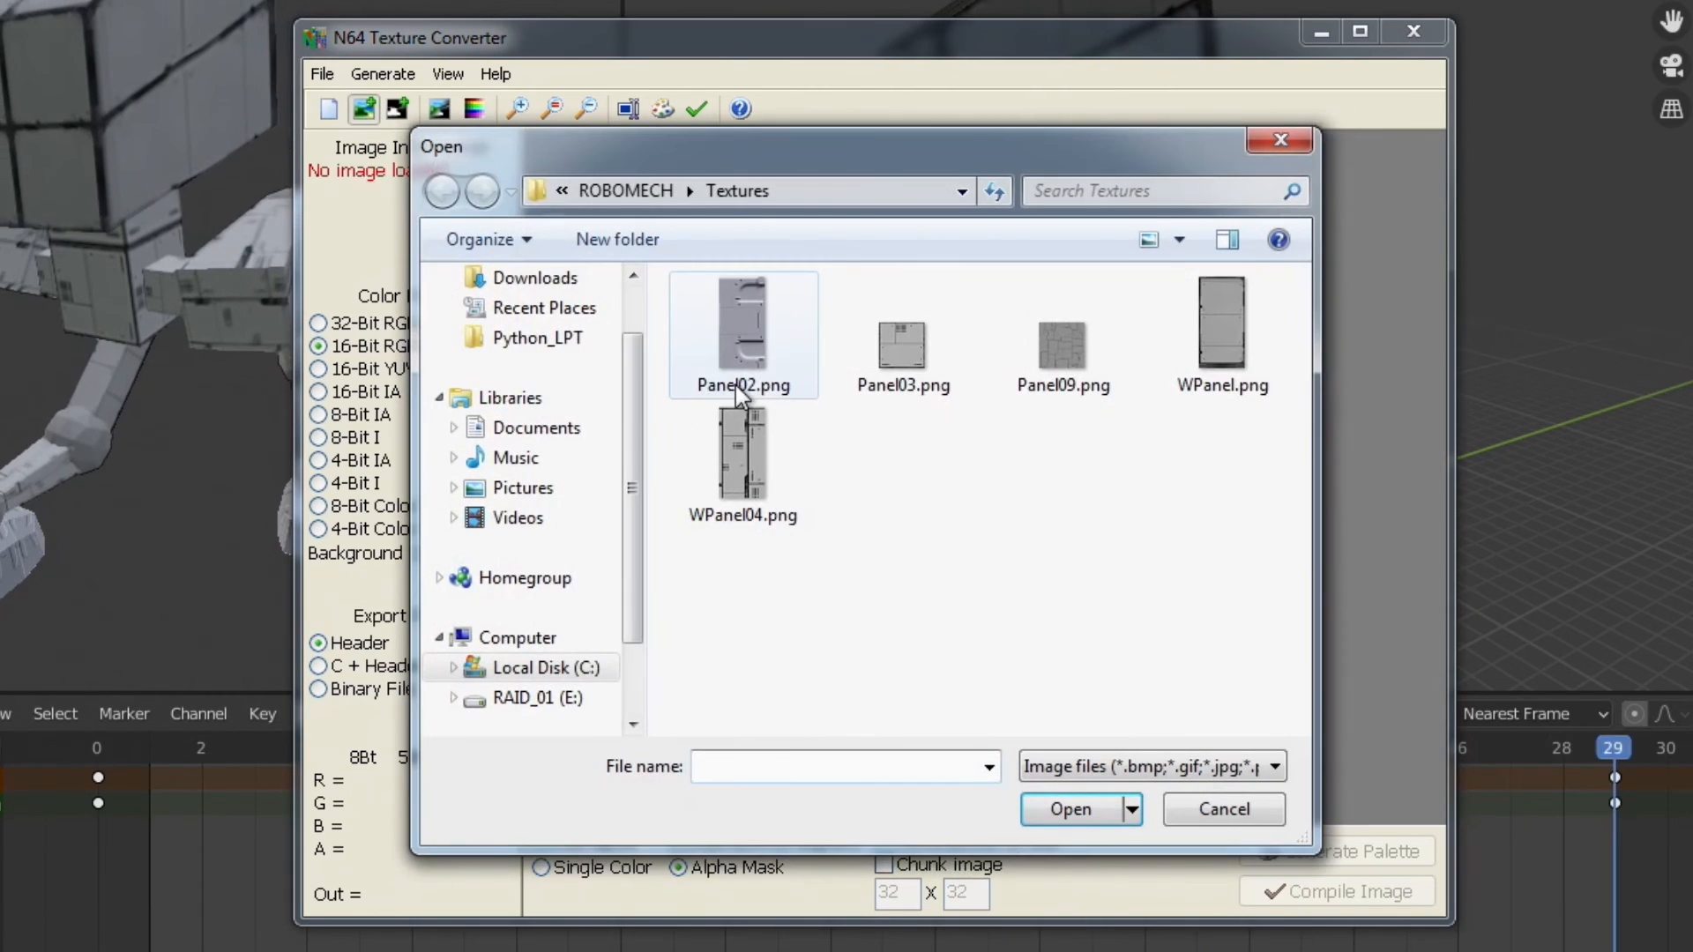
left_click(742, 335)
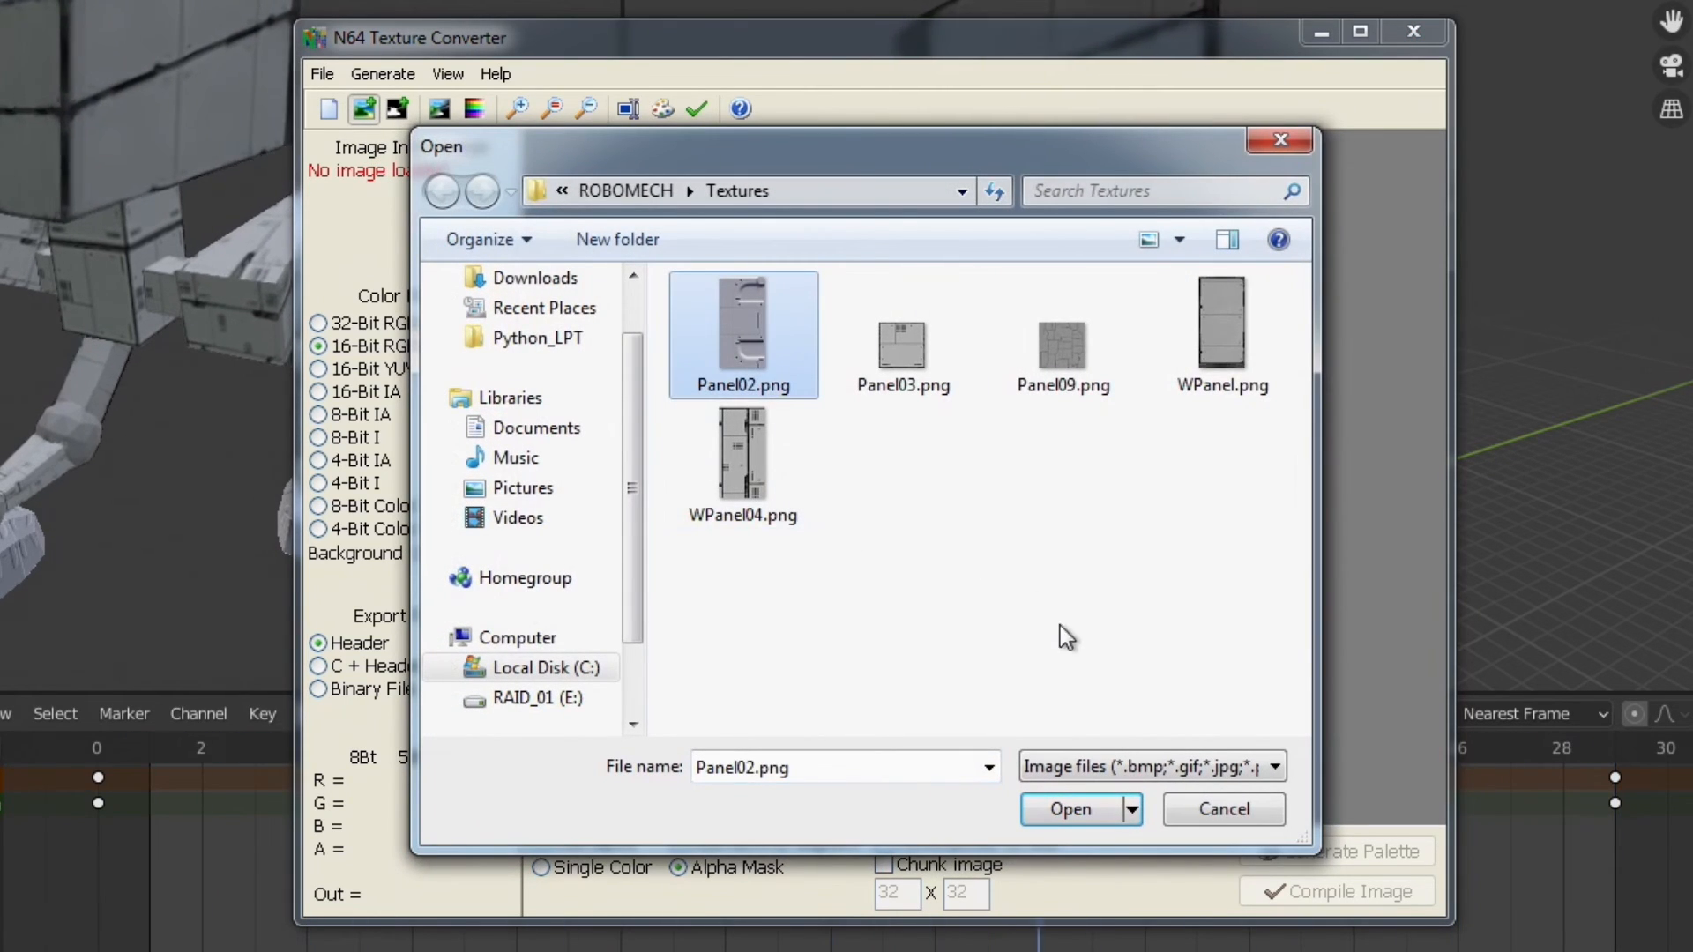
left_click(1068, 808)
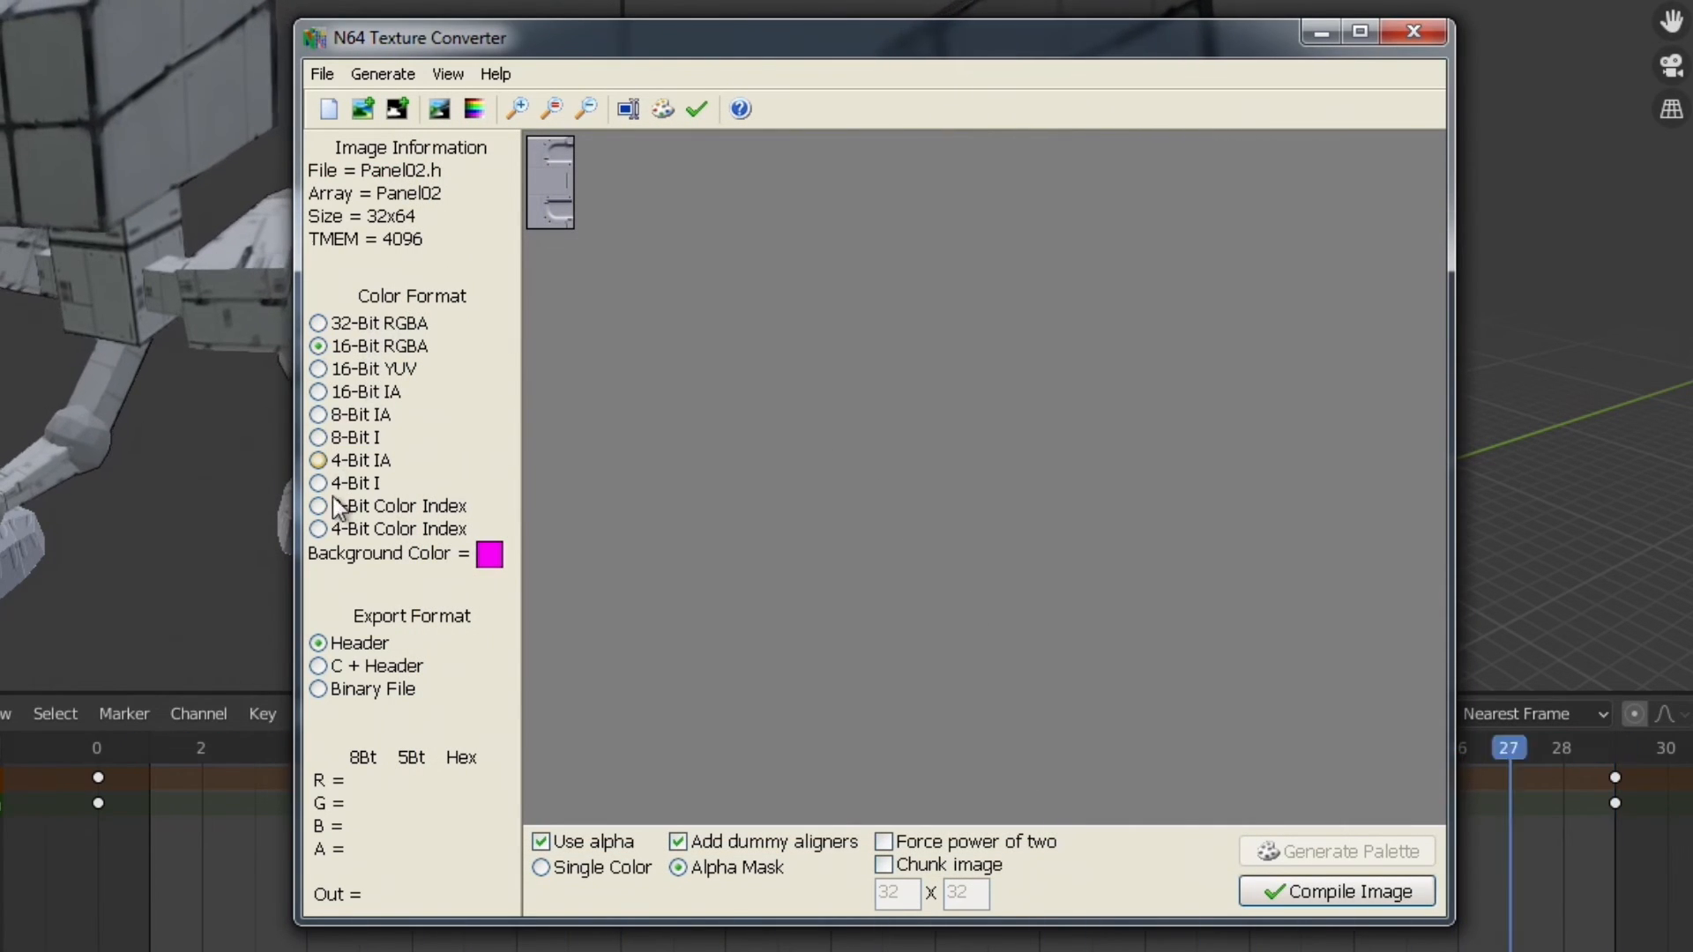
mouse_move(588, 795)
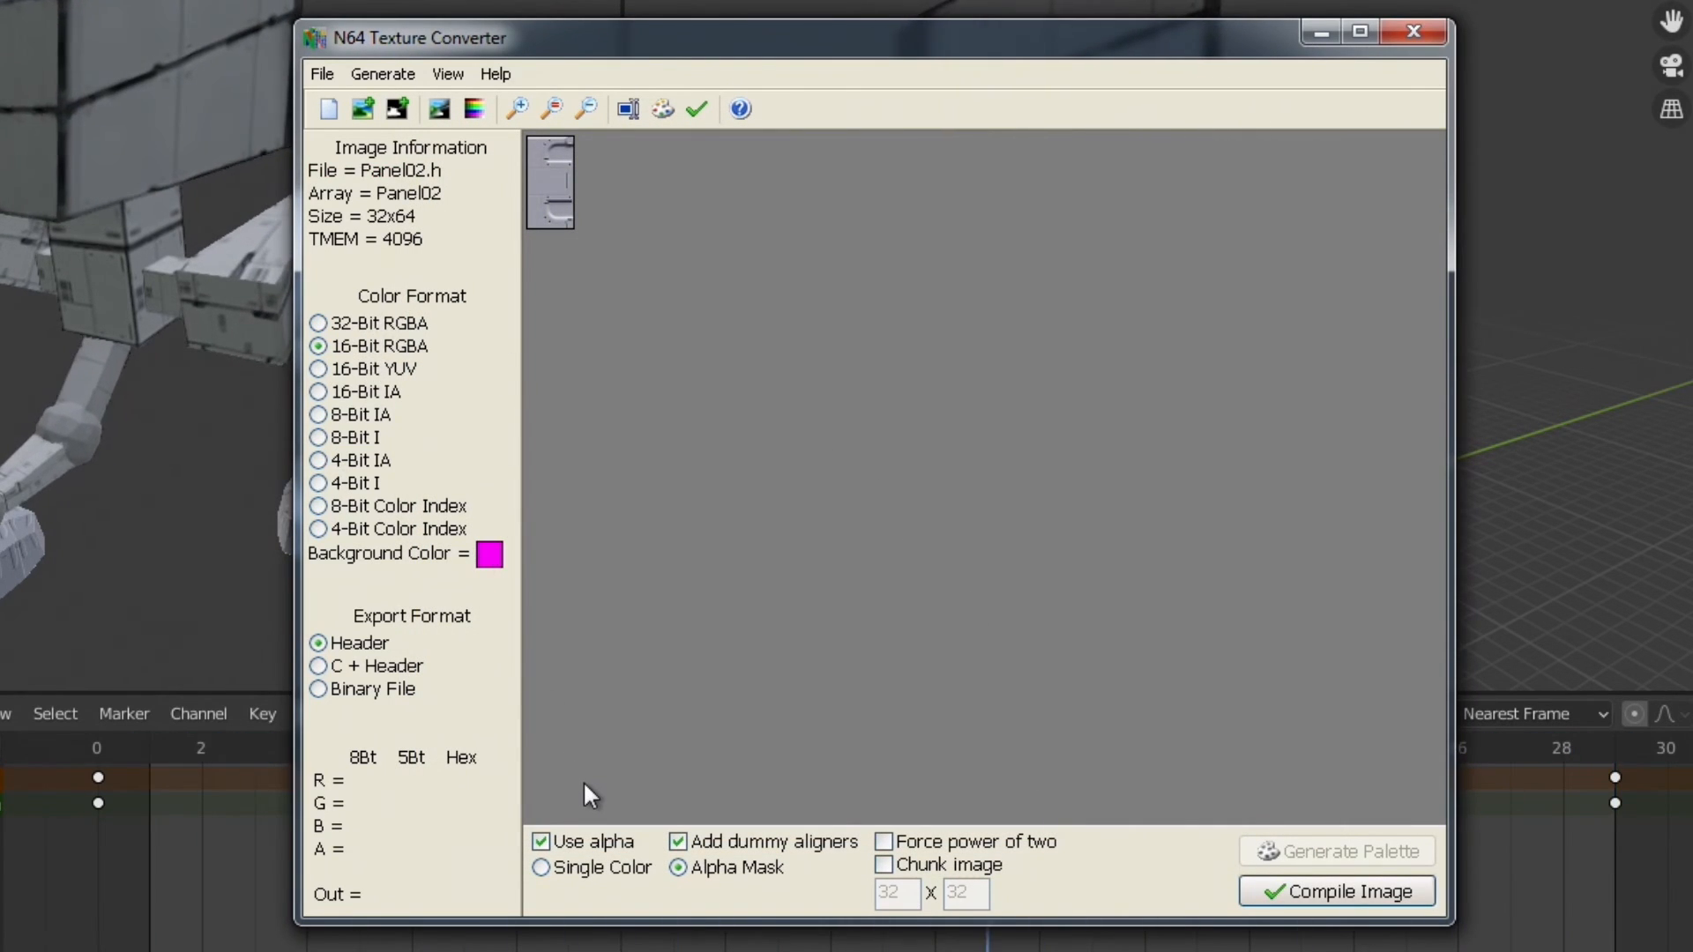
left_click(540, 841)
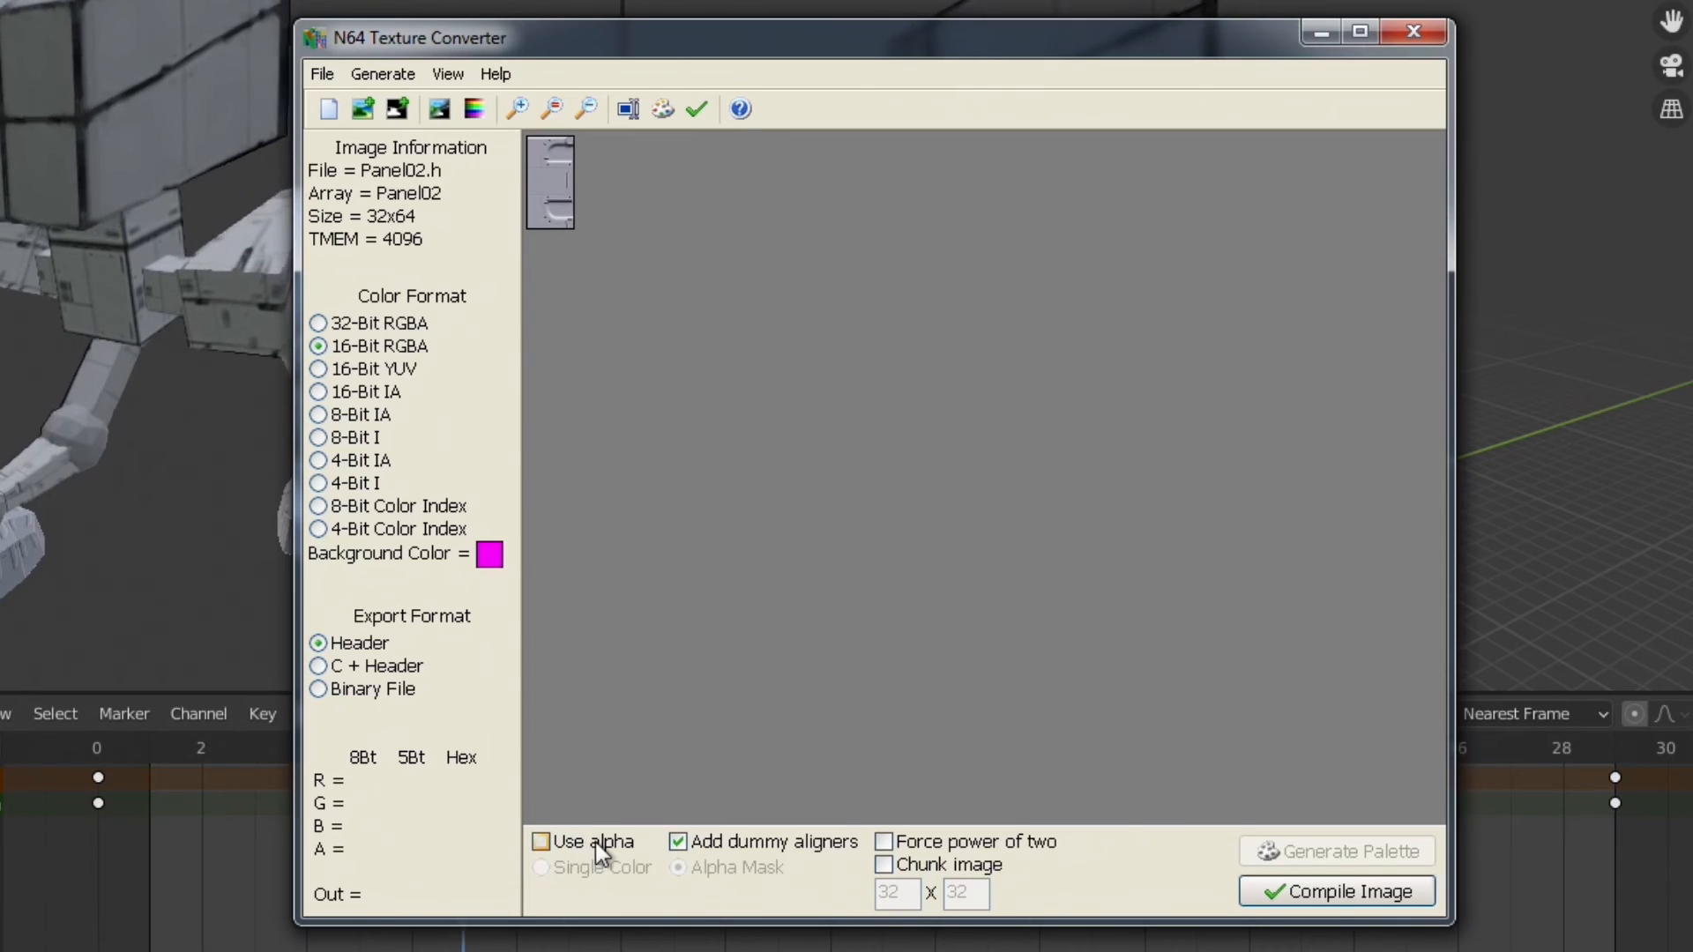
mouse_move(680, 713)
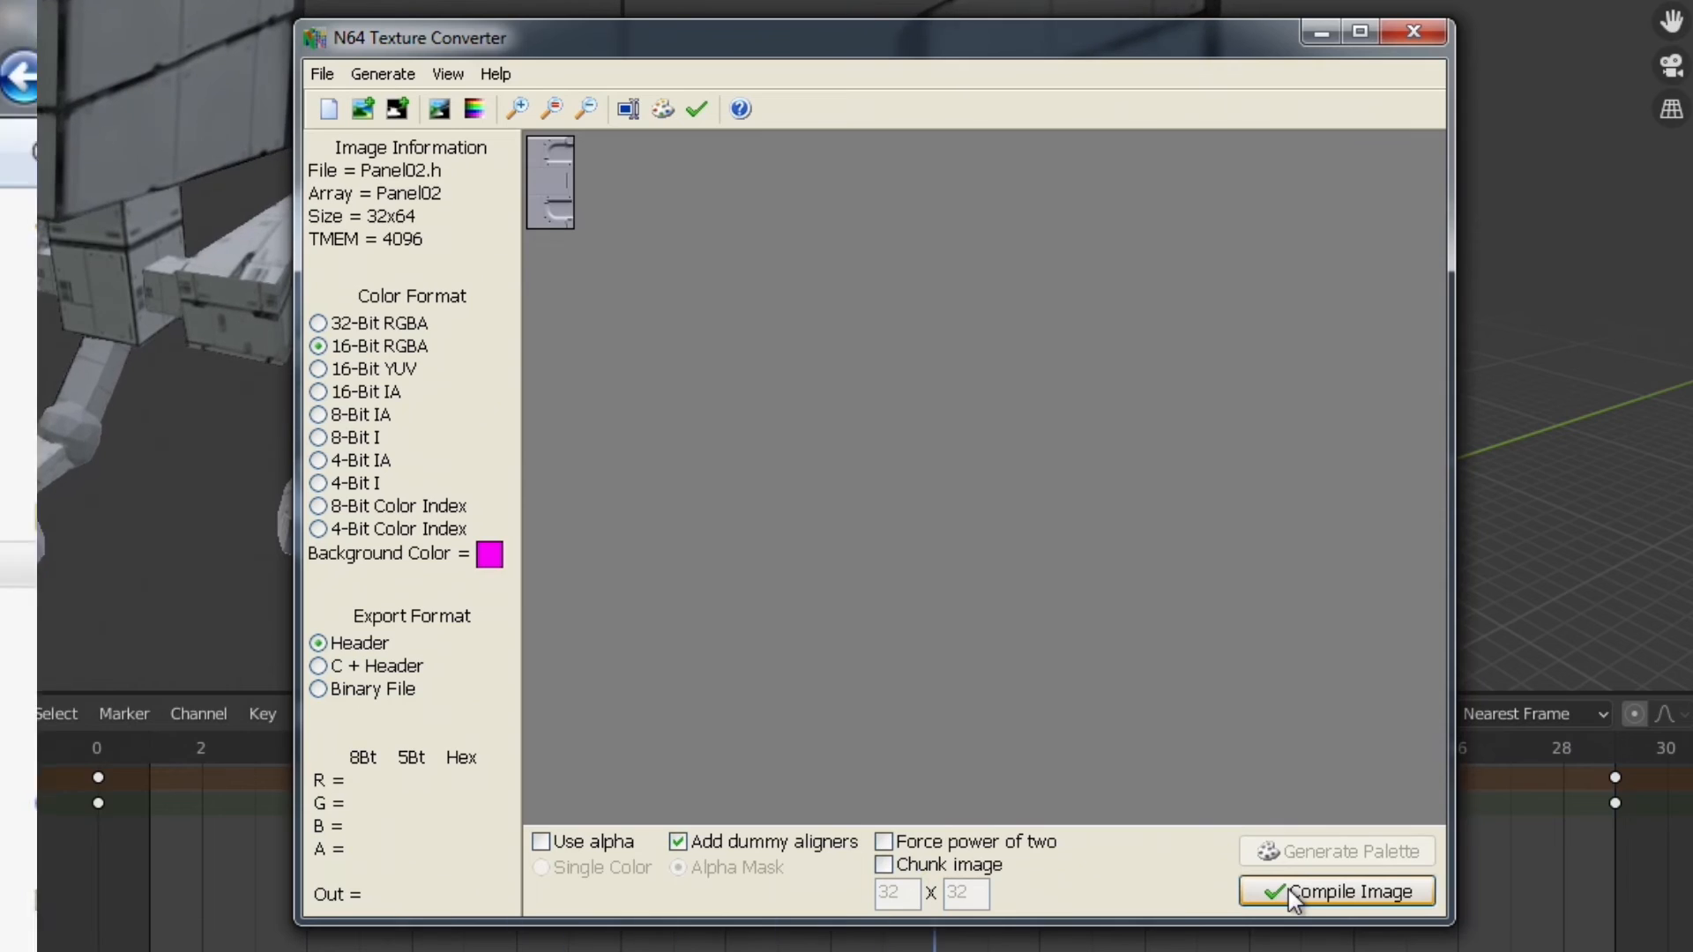
left_click(1336, 890)
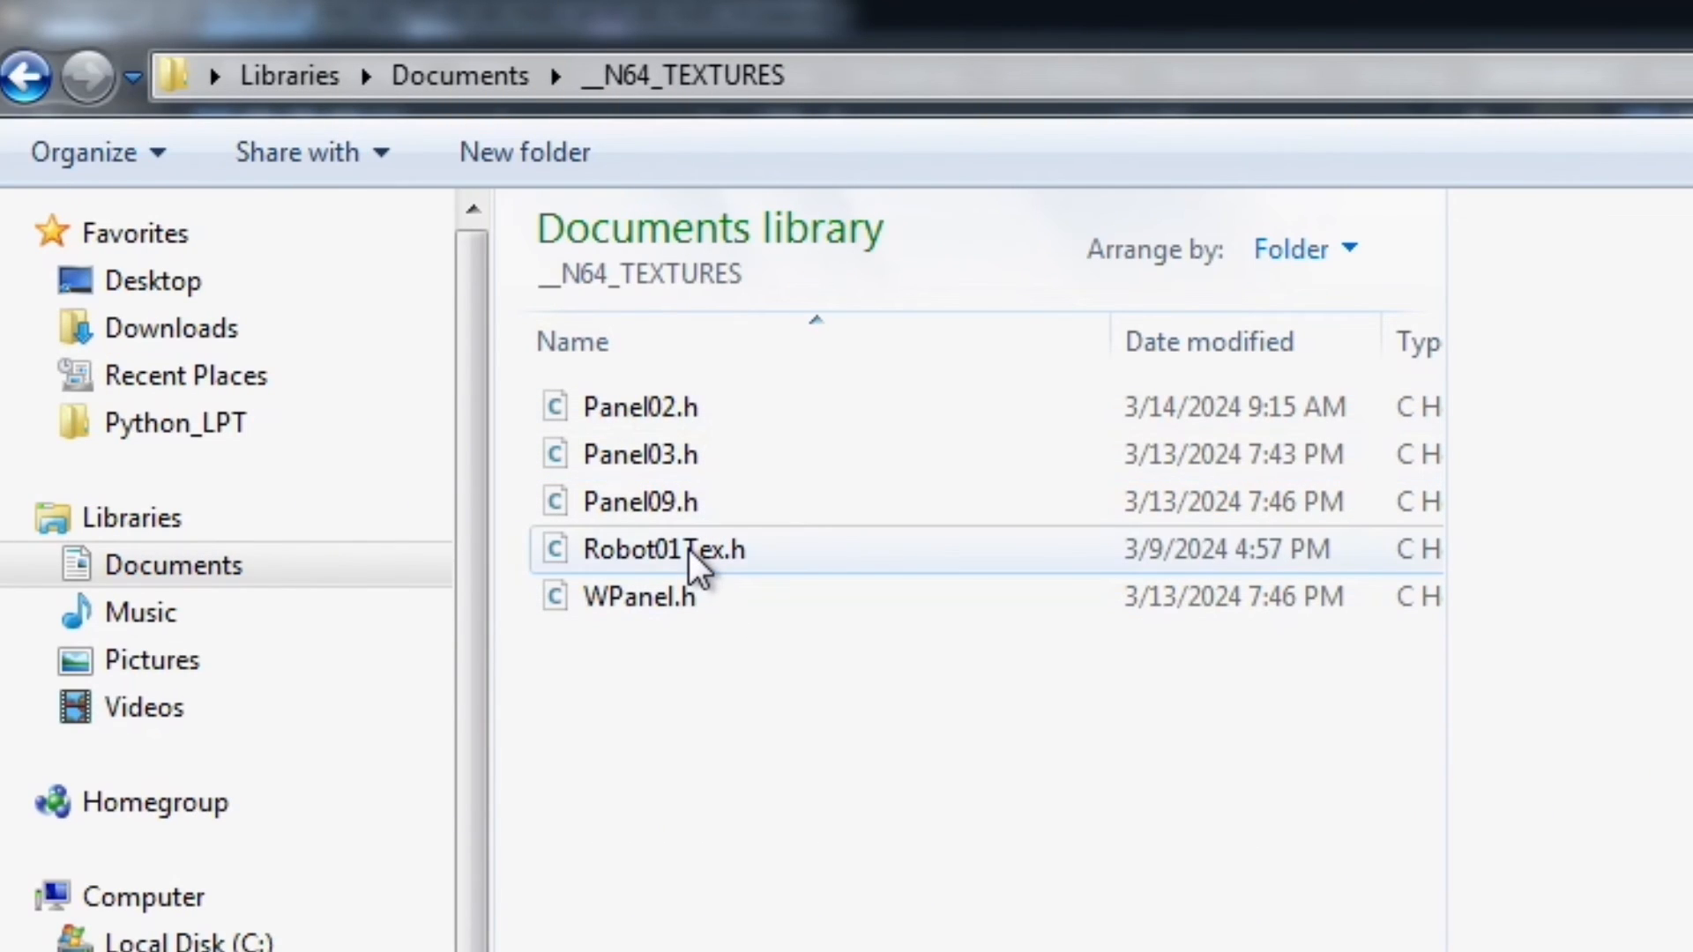
mouse_move(669, 562)
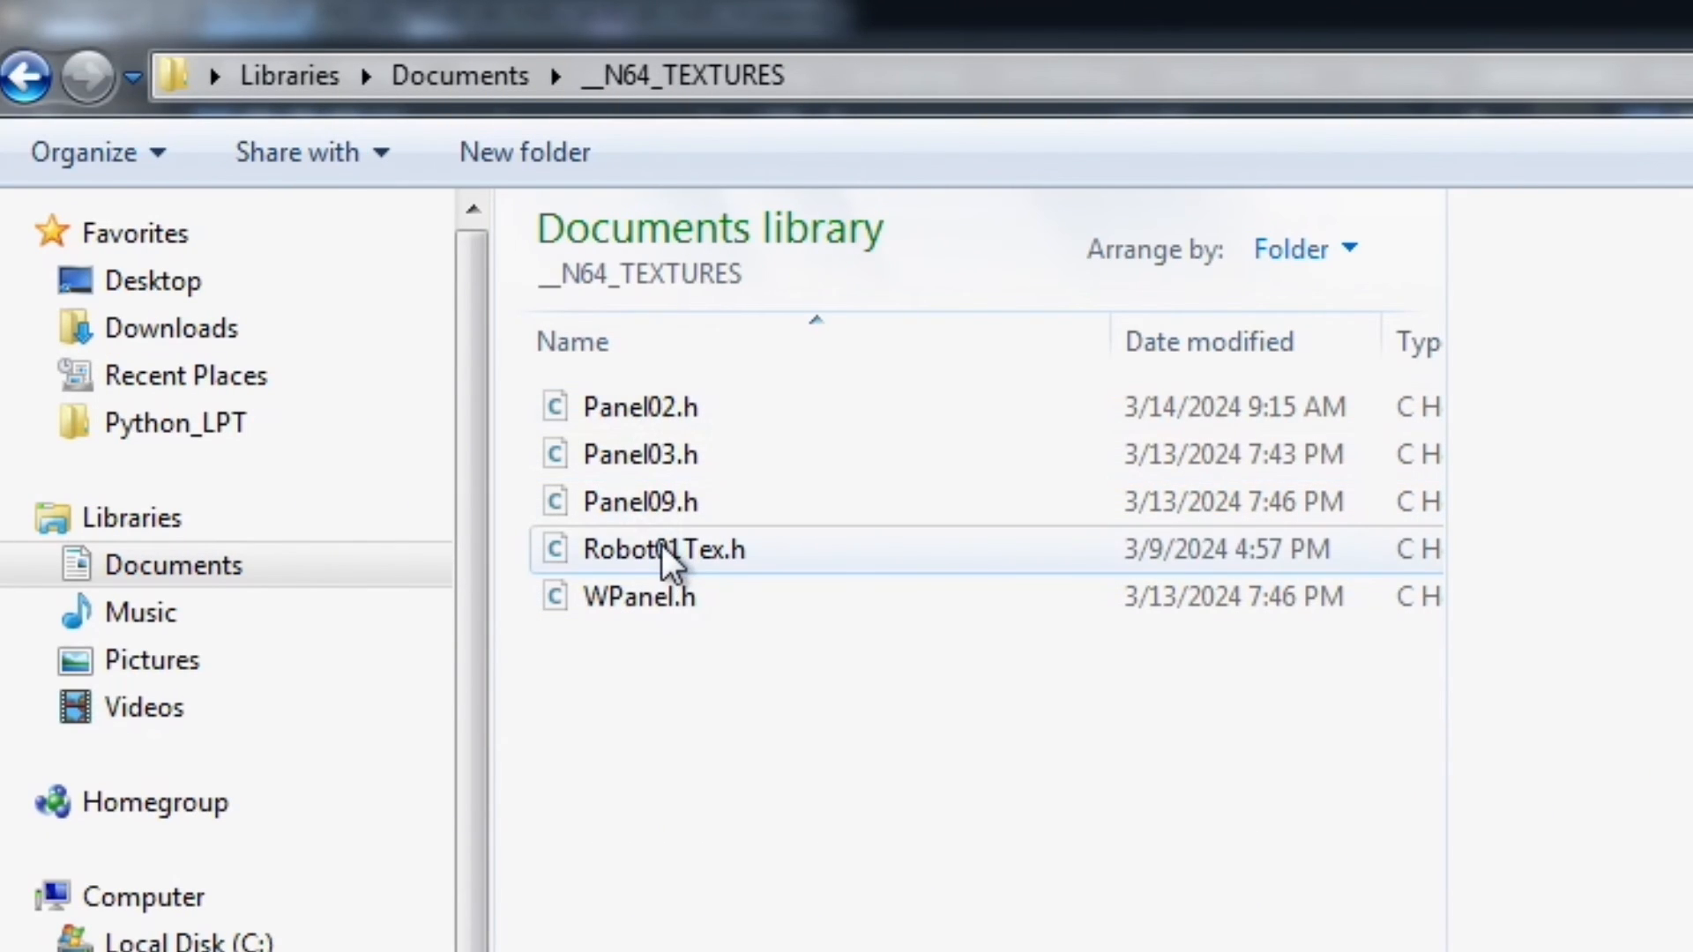
- Preview Robot01Tex.h in __N64_TEXTURES and scroll through its hex texture data
left_click(663, 548)
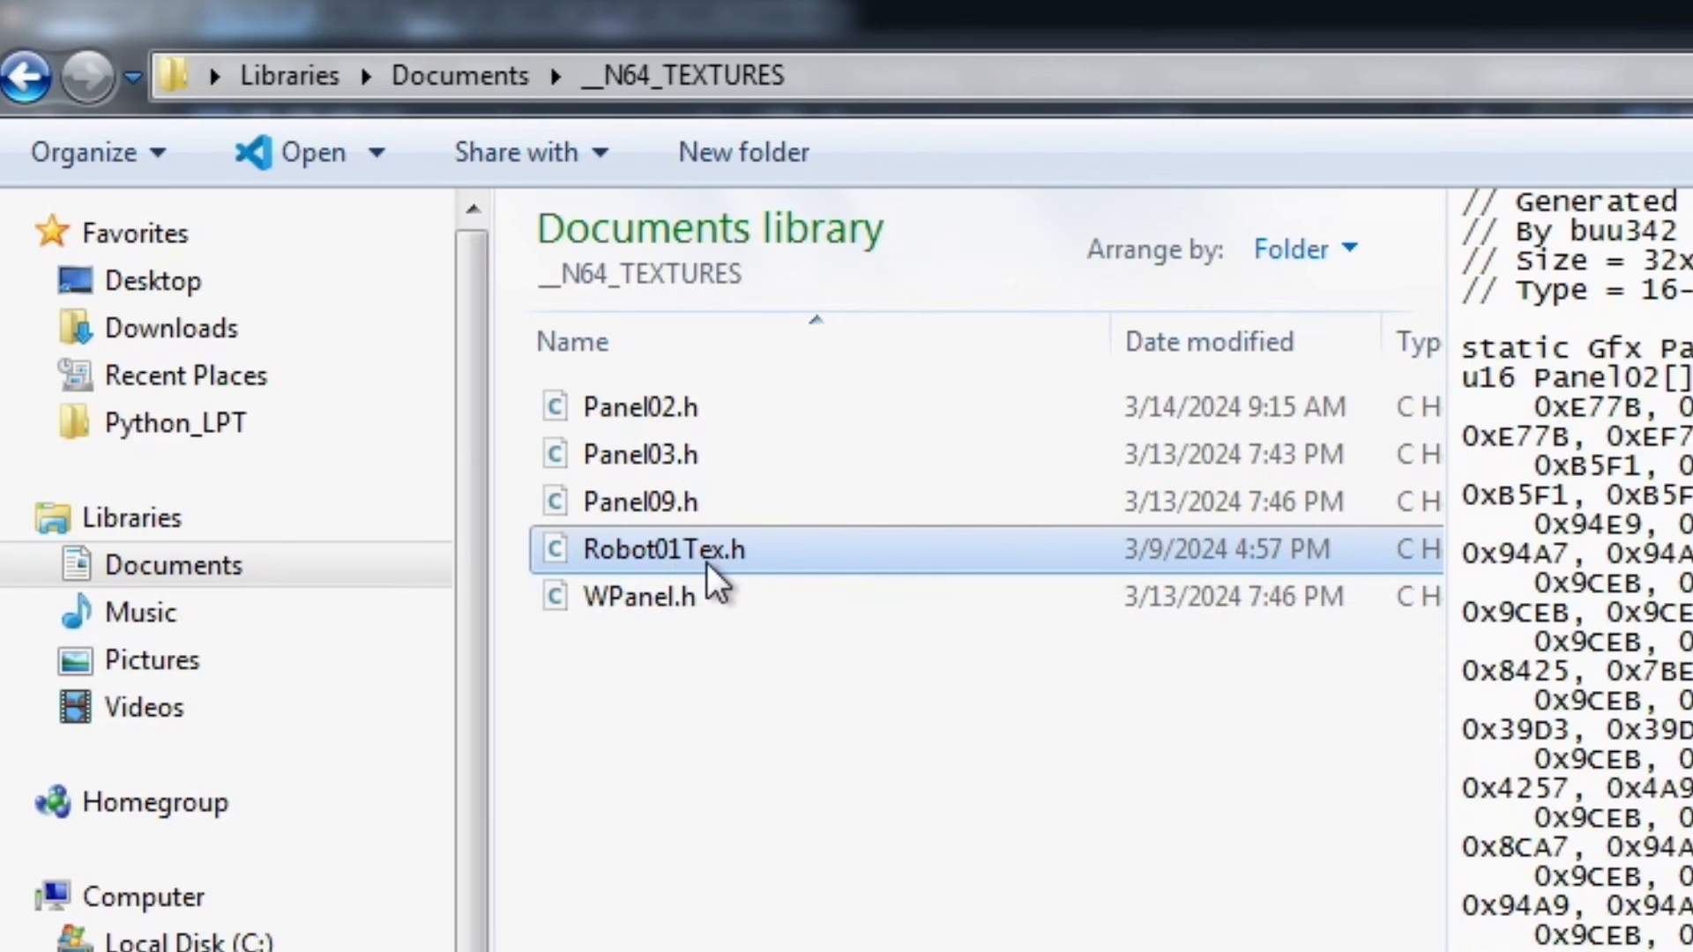
mouse_move(610, 577)
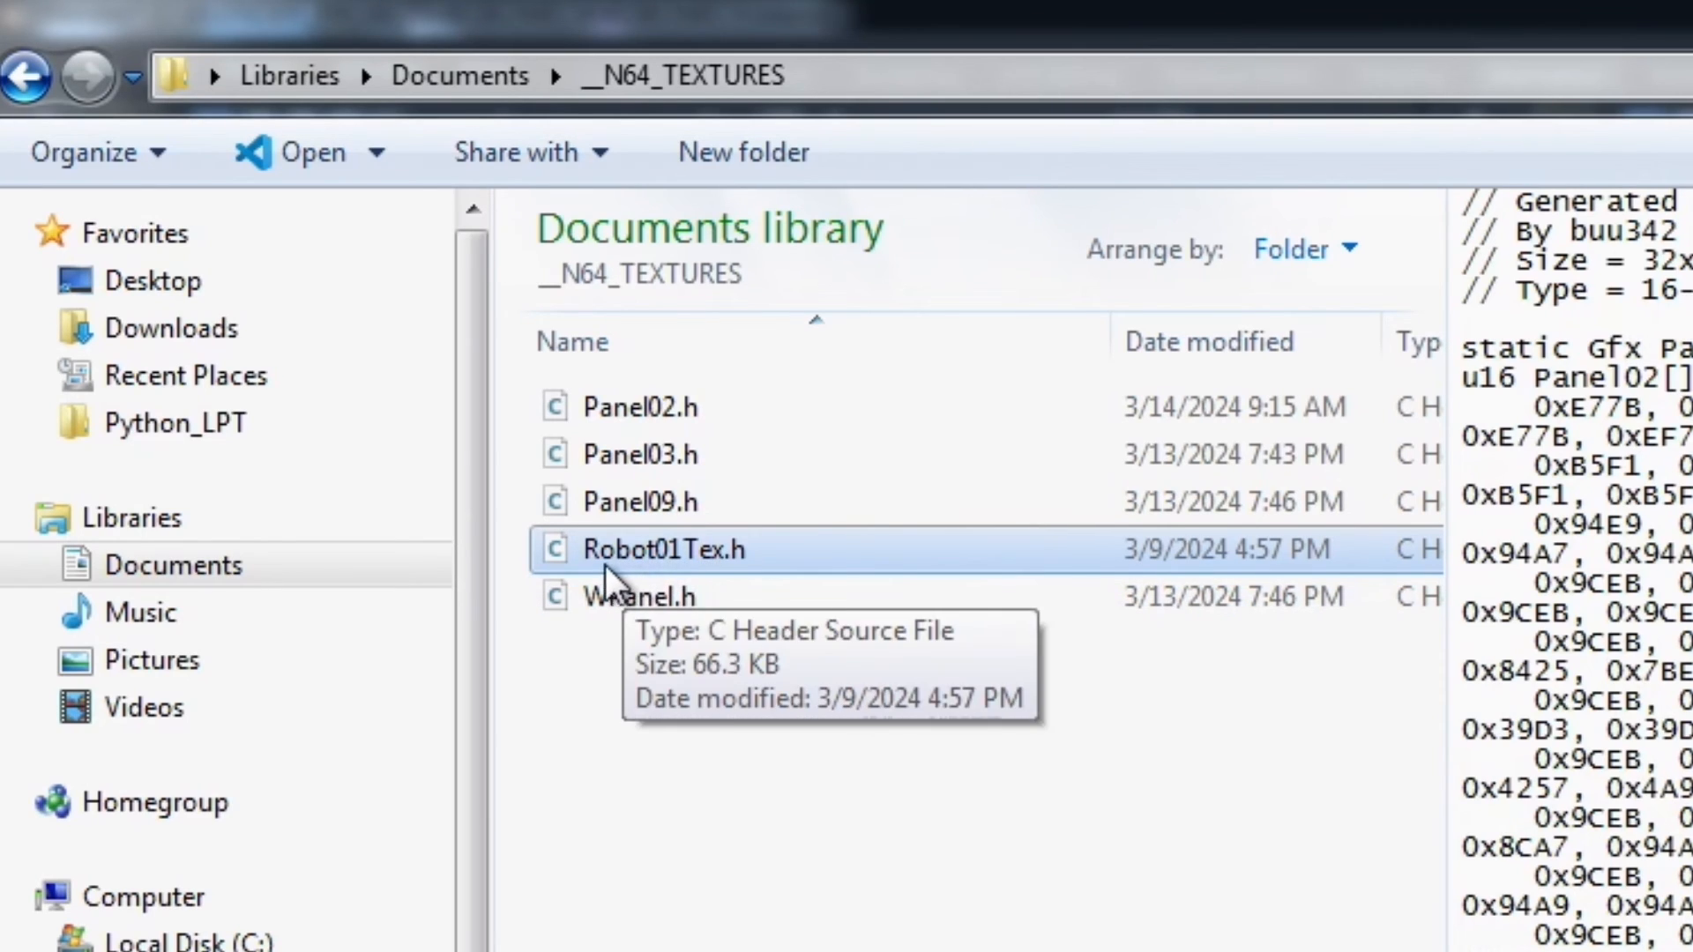
mouse_move(761, 593)
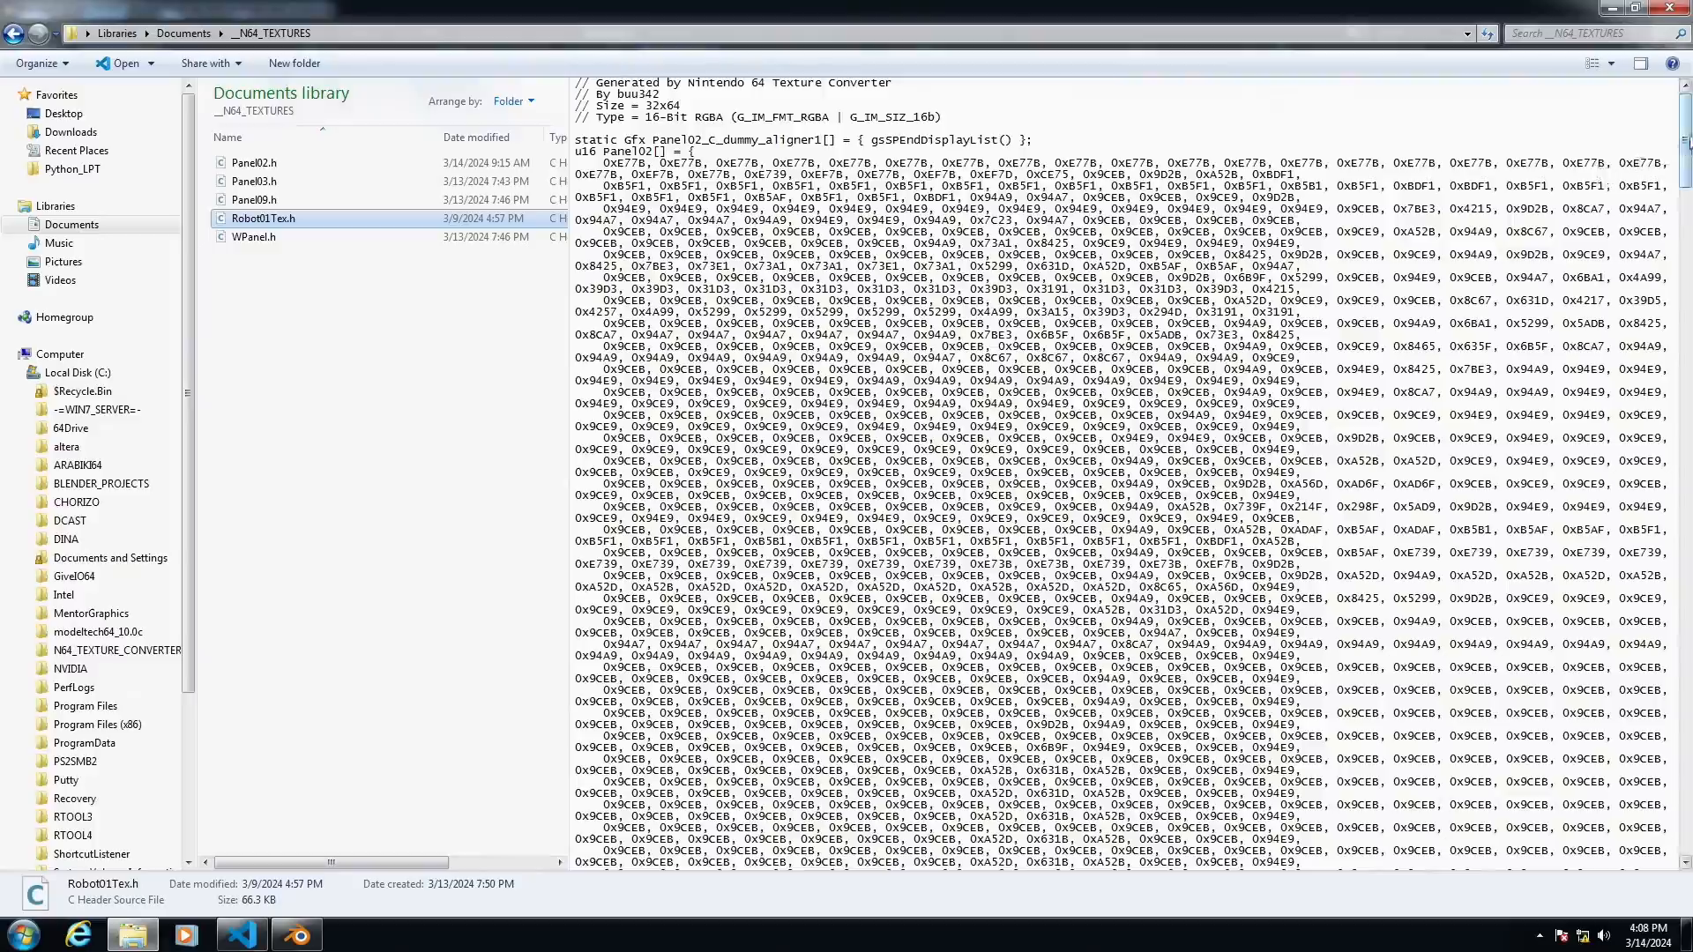
scroll("down", 3)
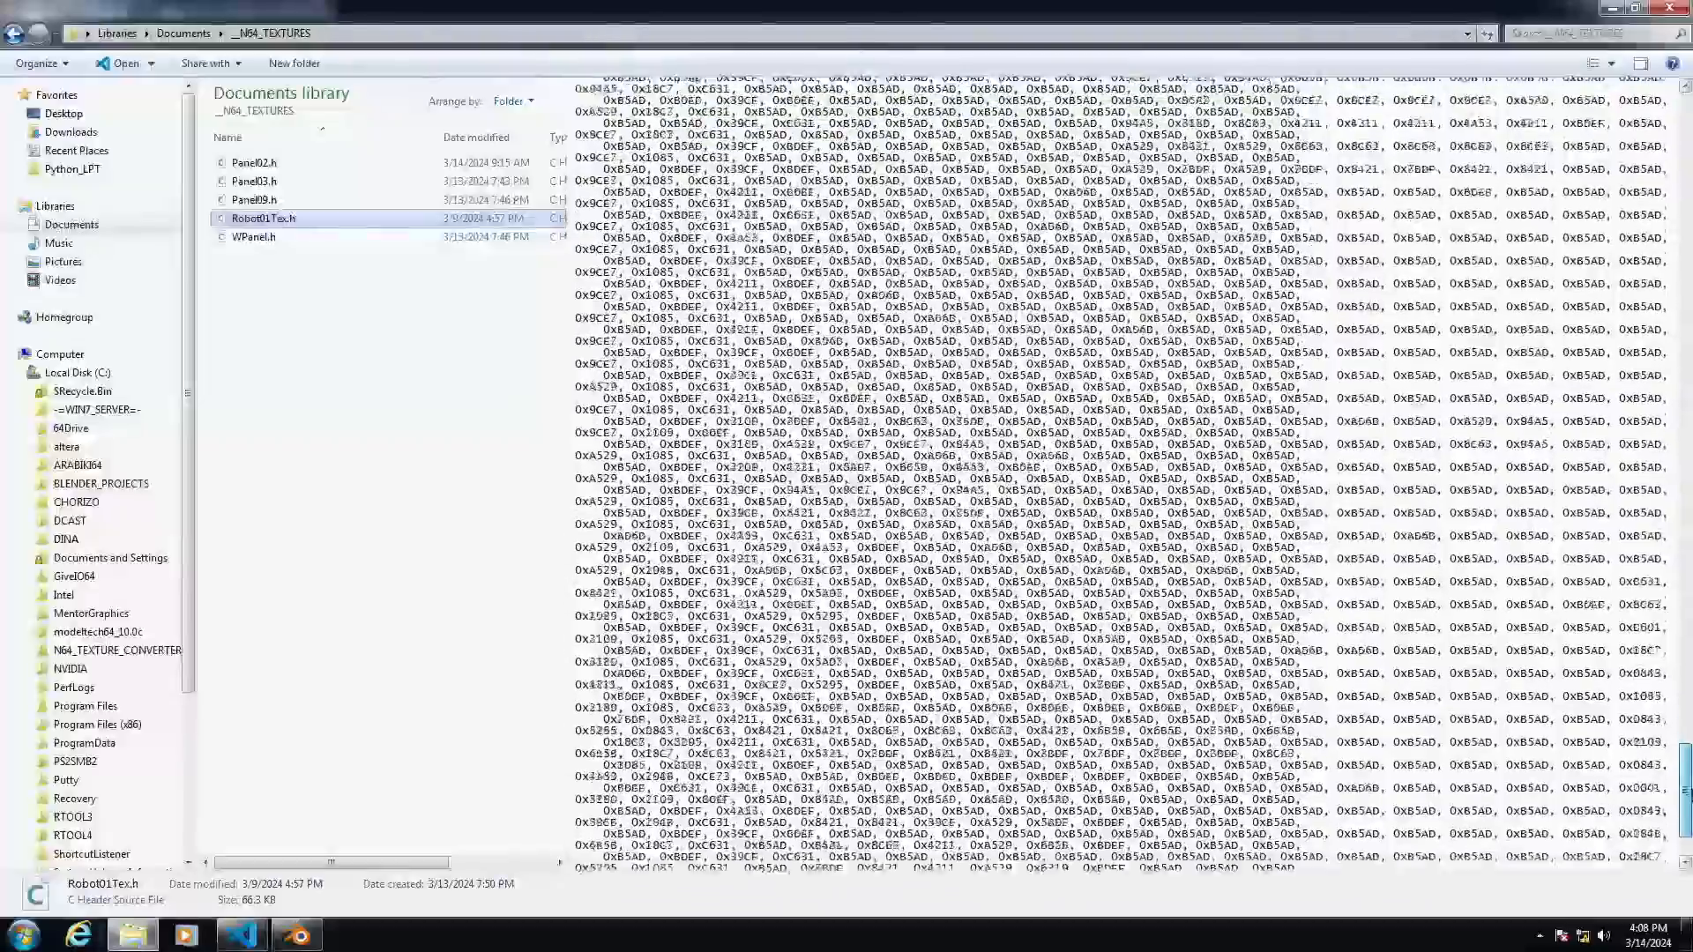
scroll("down", 3)
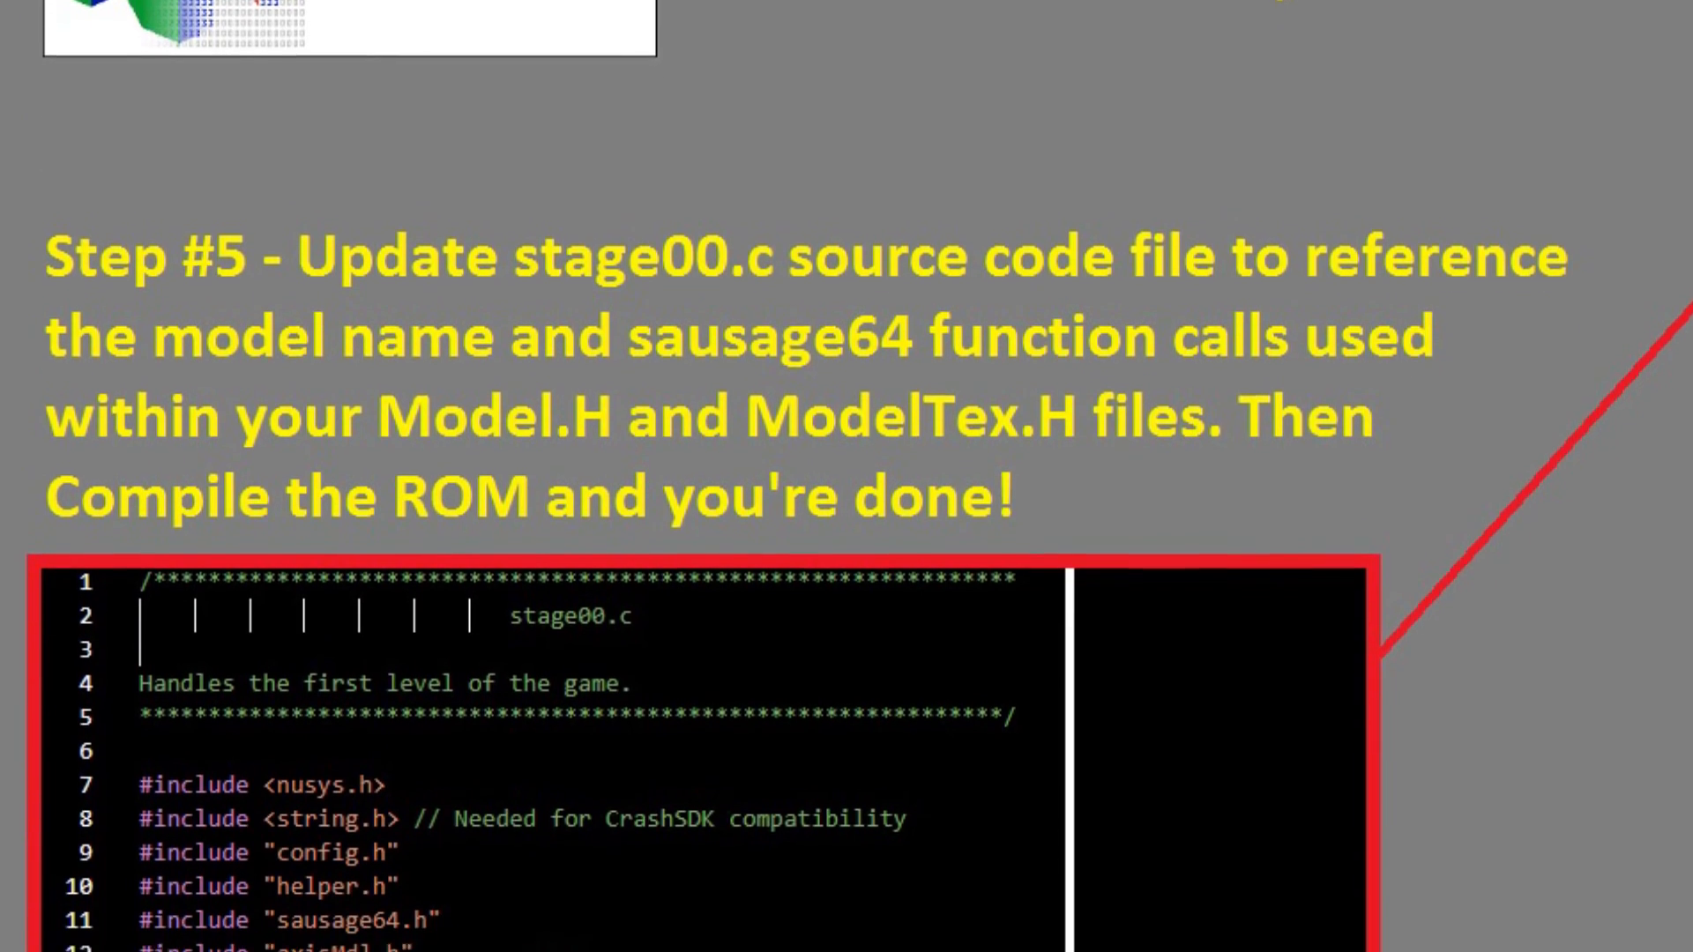
- Scroll to the Step #5 slide on updating stage00.c and compiling the ROM
scroll("down", 3)
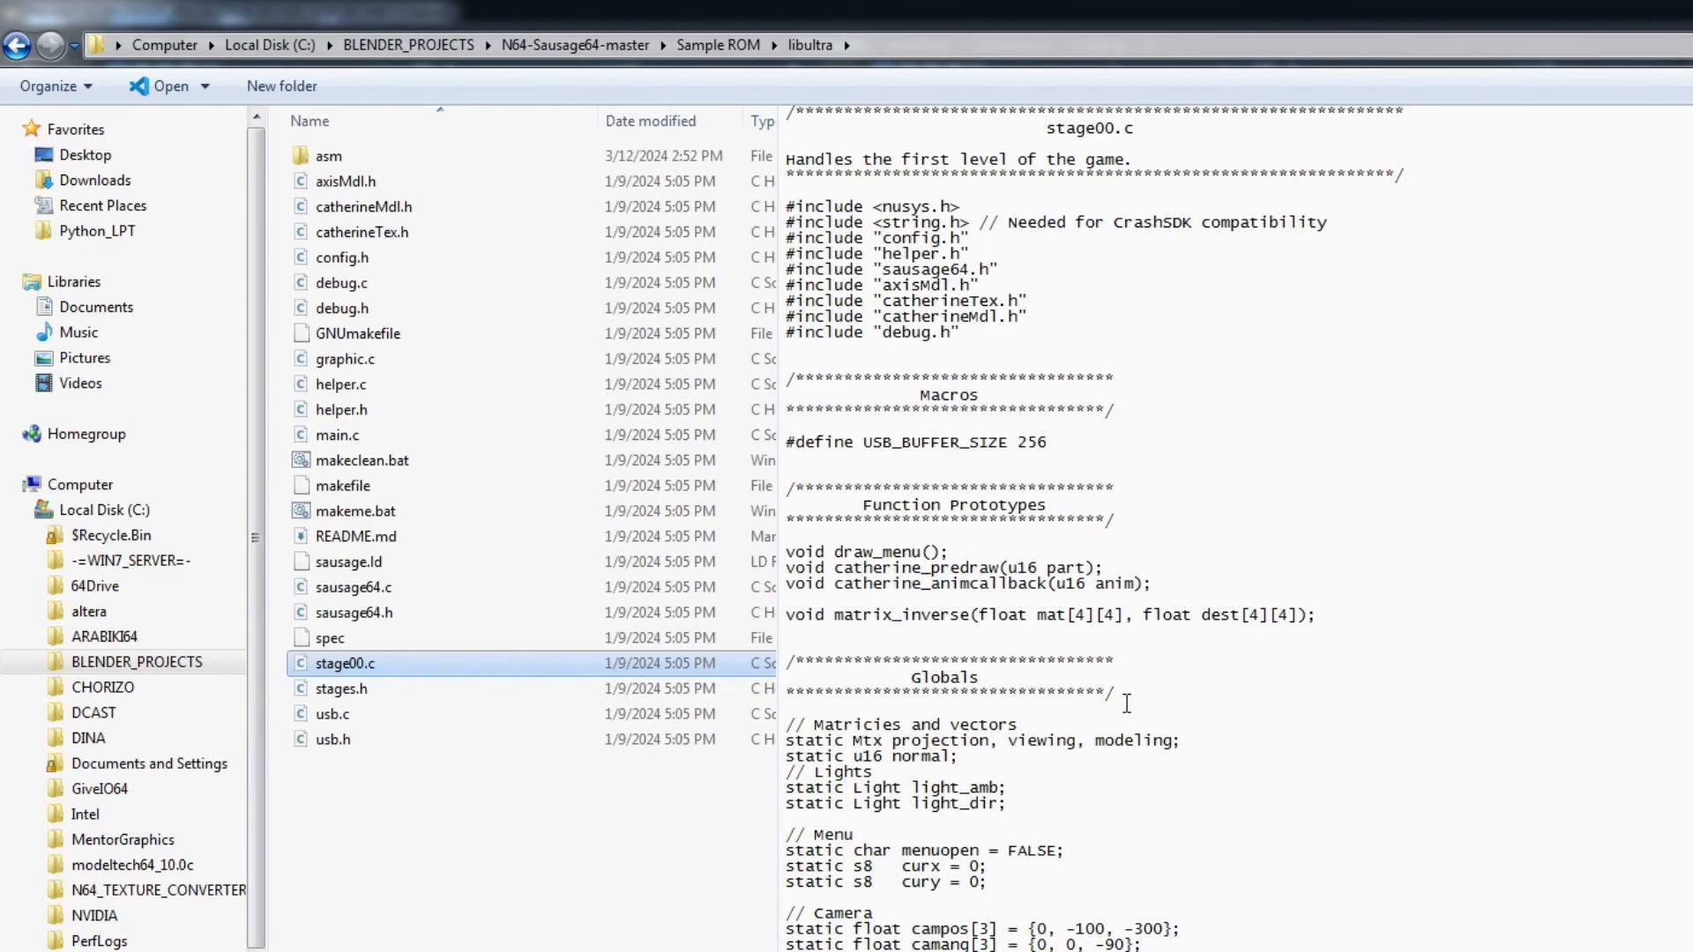
- Scroll through stage00.c's init, update and menu code, then clear the preview
scroll("down", 3)
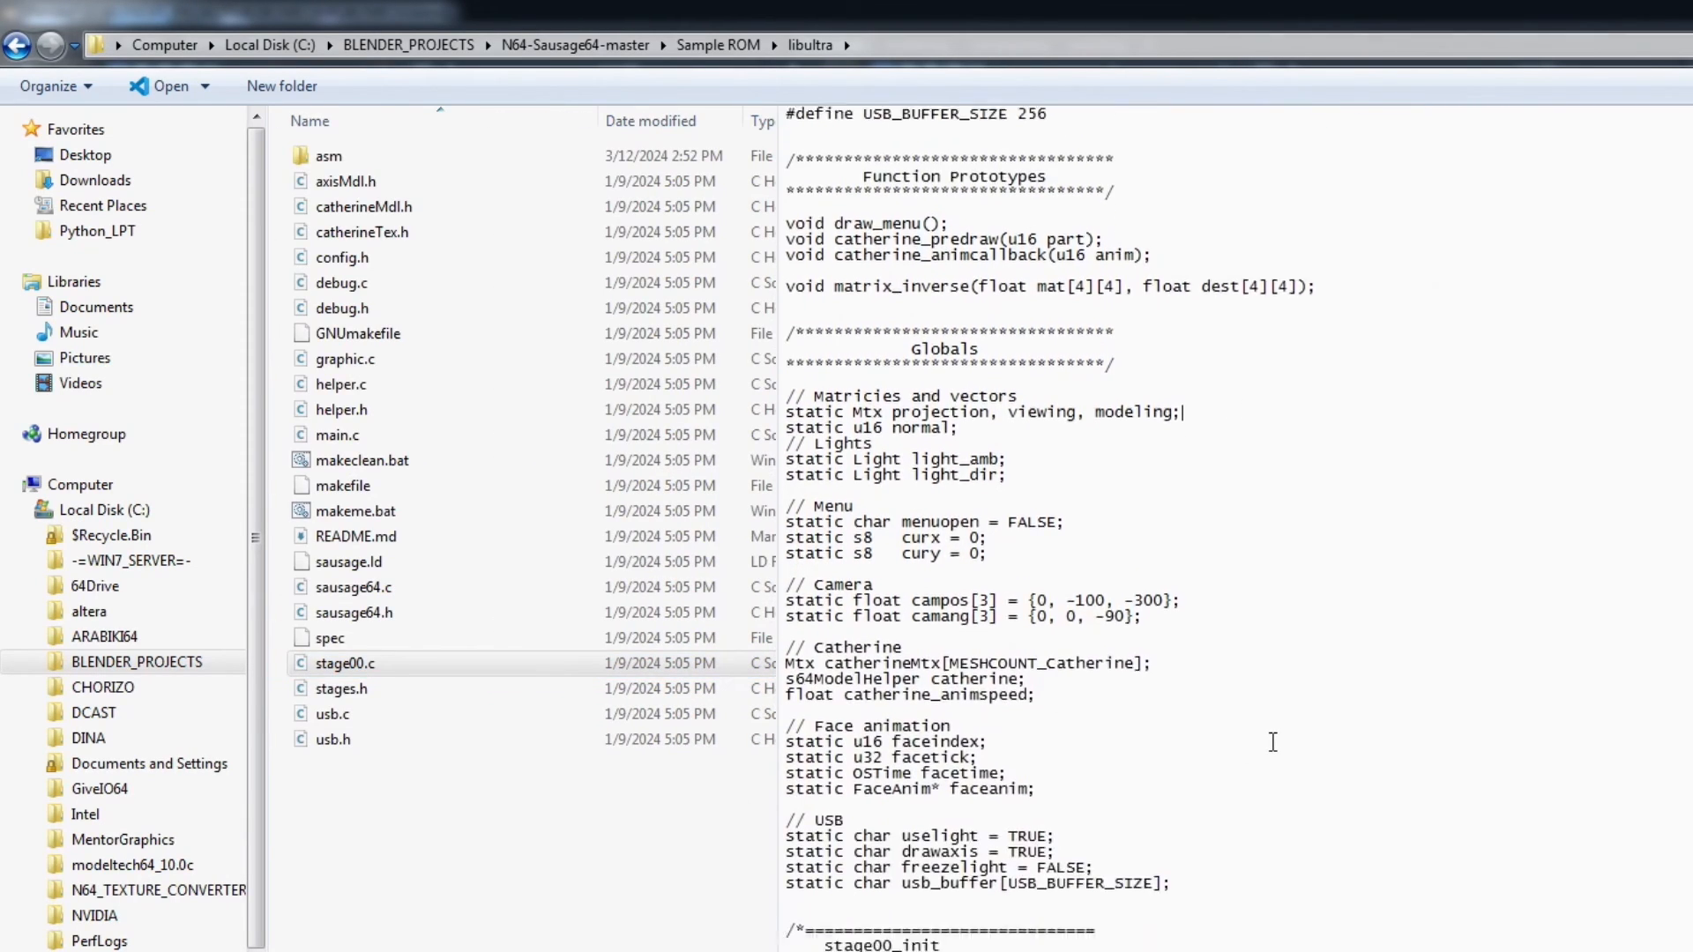
scroll("down", 3)
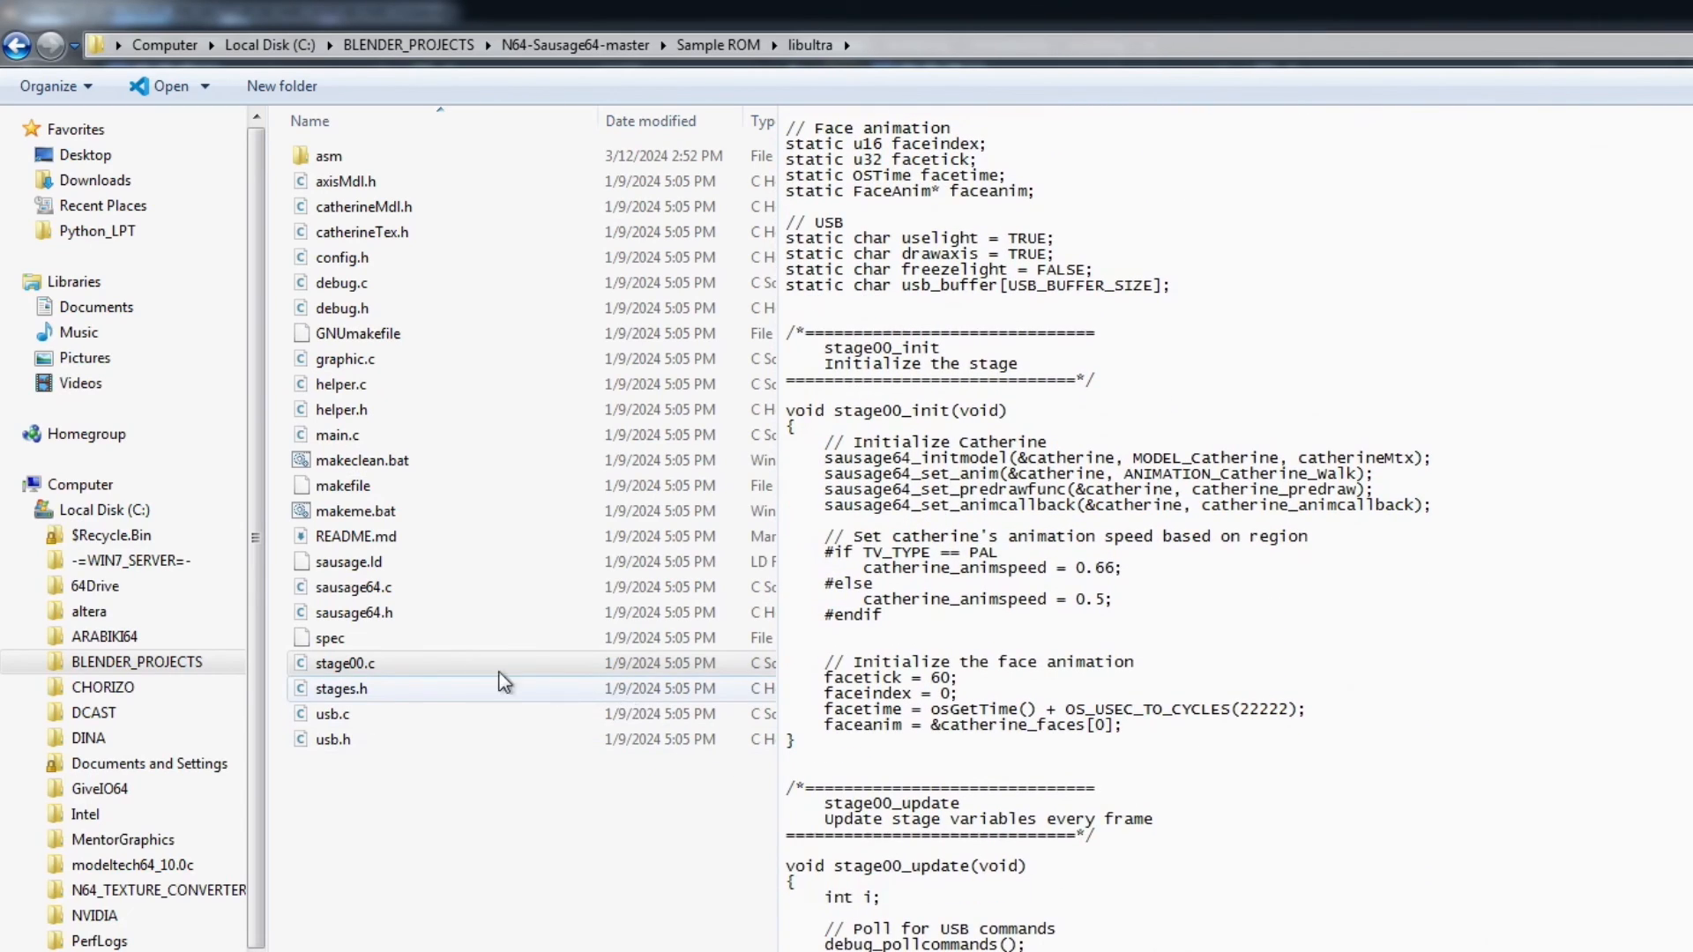
mouse_move(361, 231)
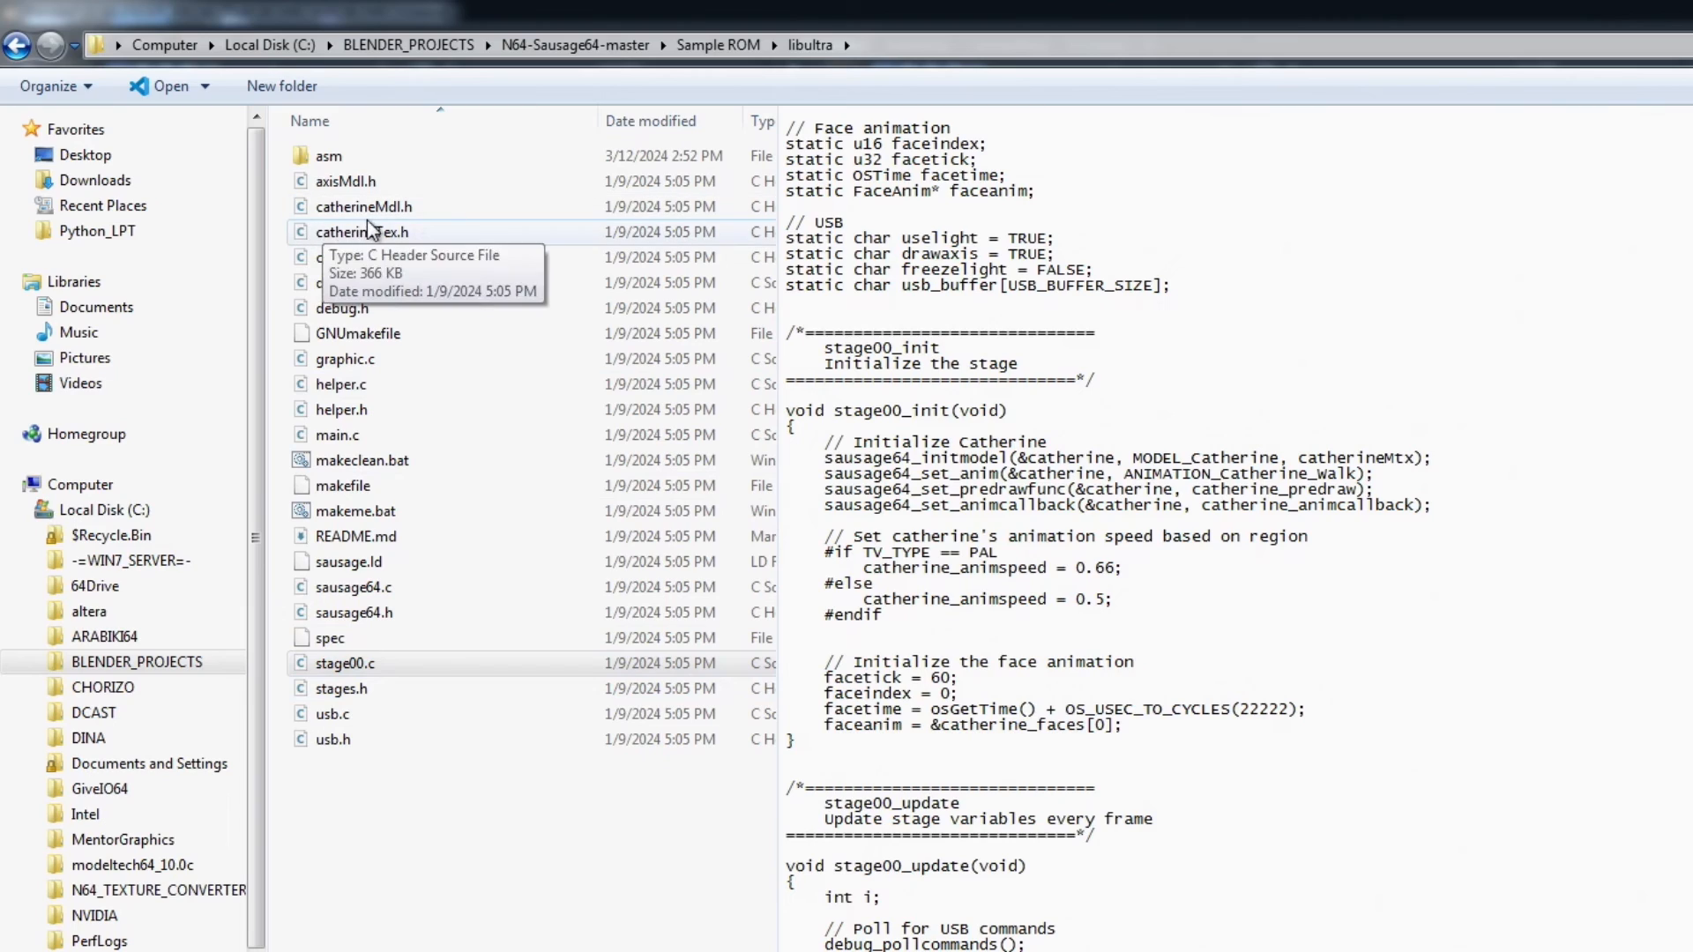
mouse_move(385, 206)
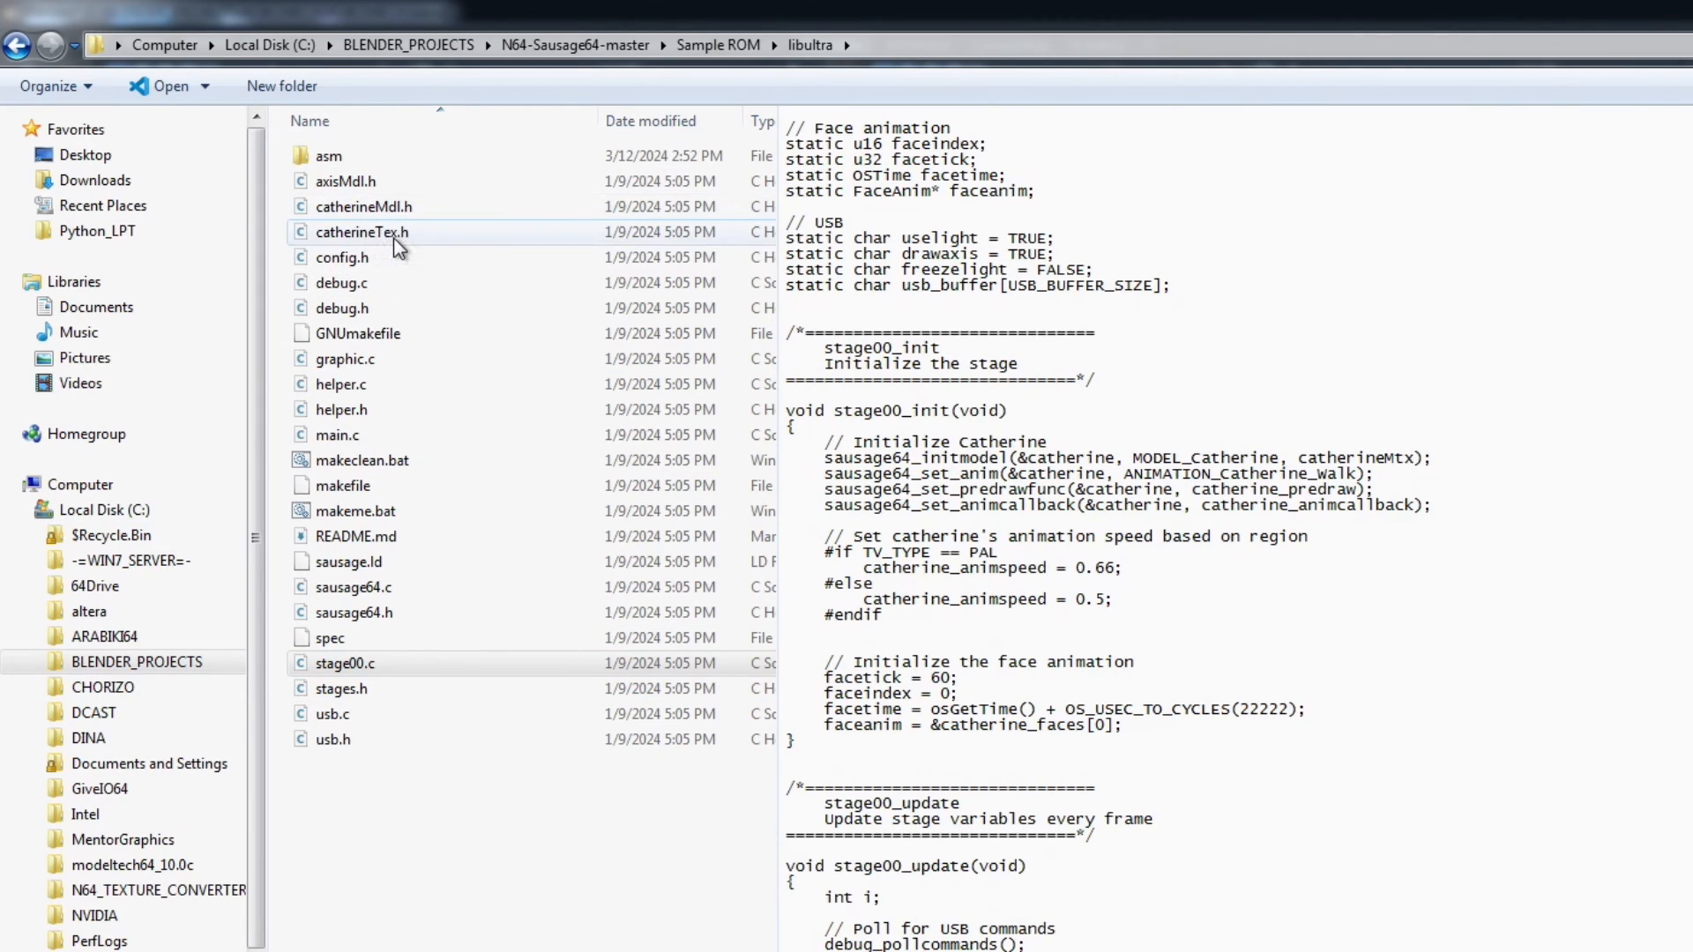
mouse_move(394, 211)
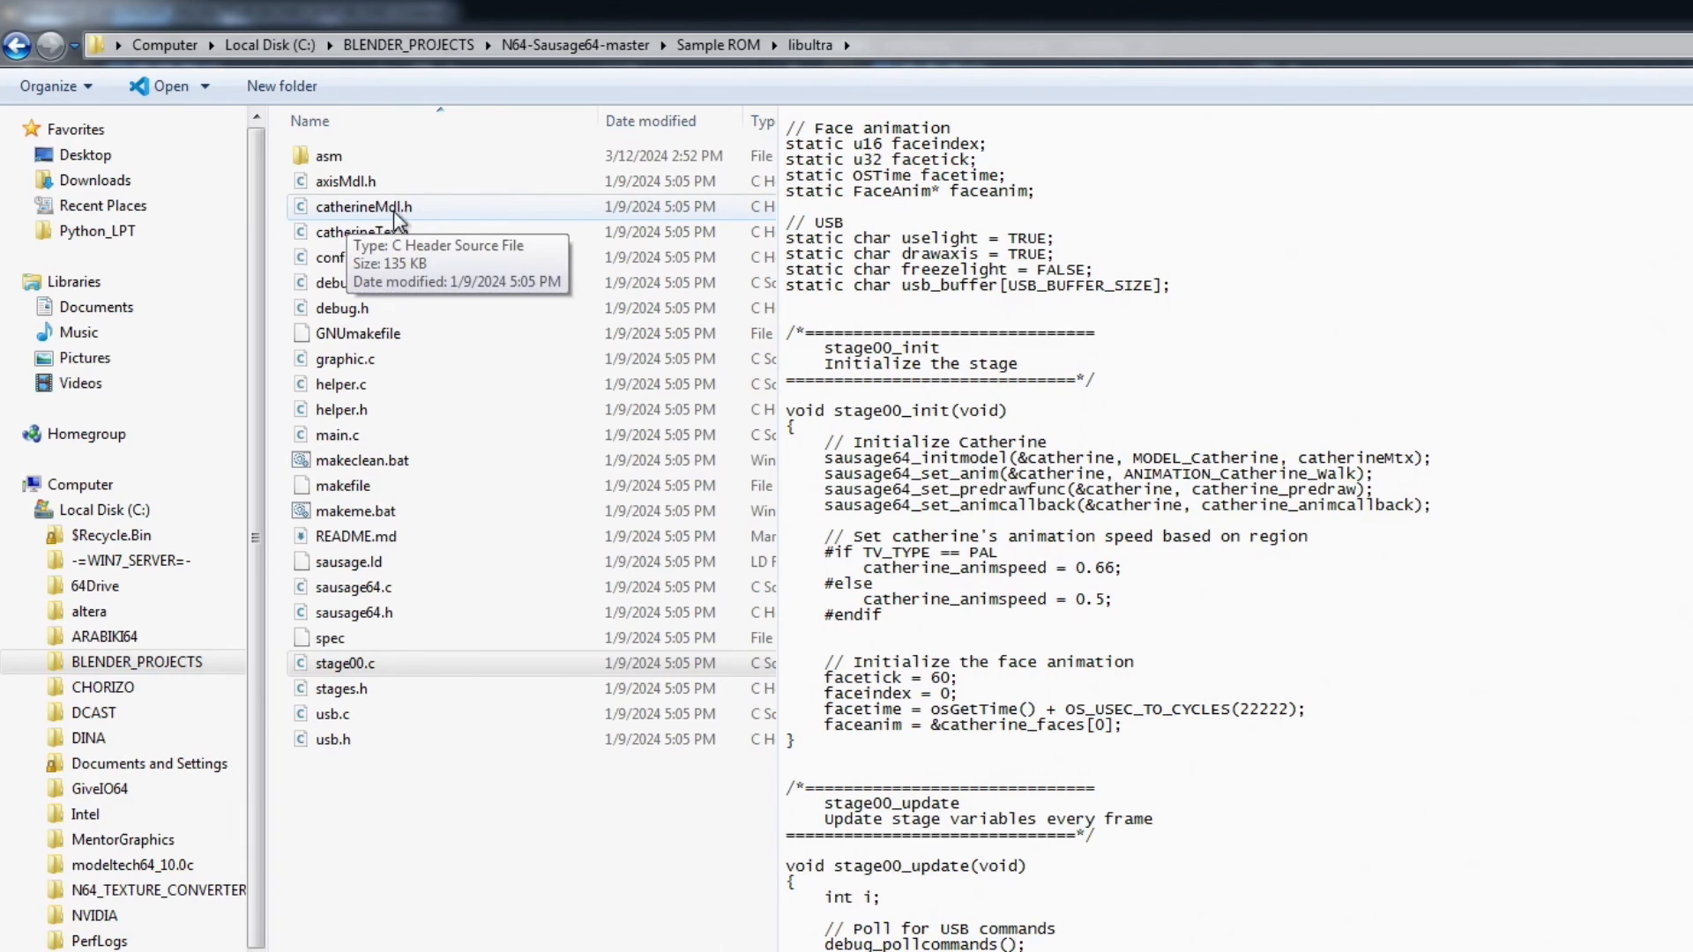
mouse_move(362, 232)
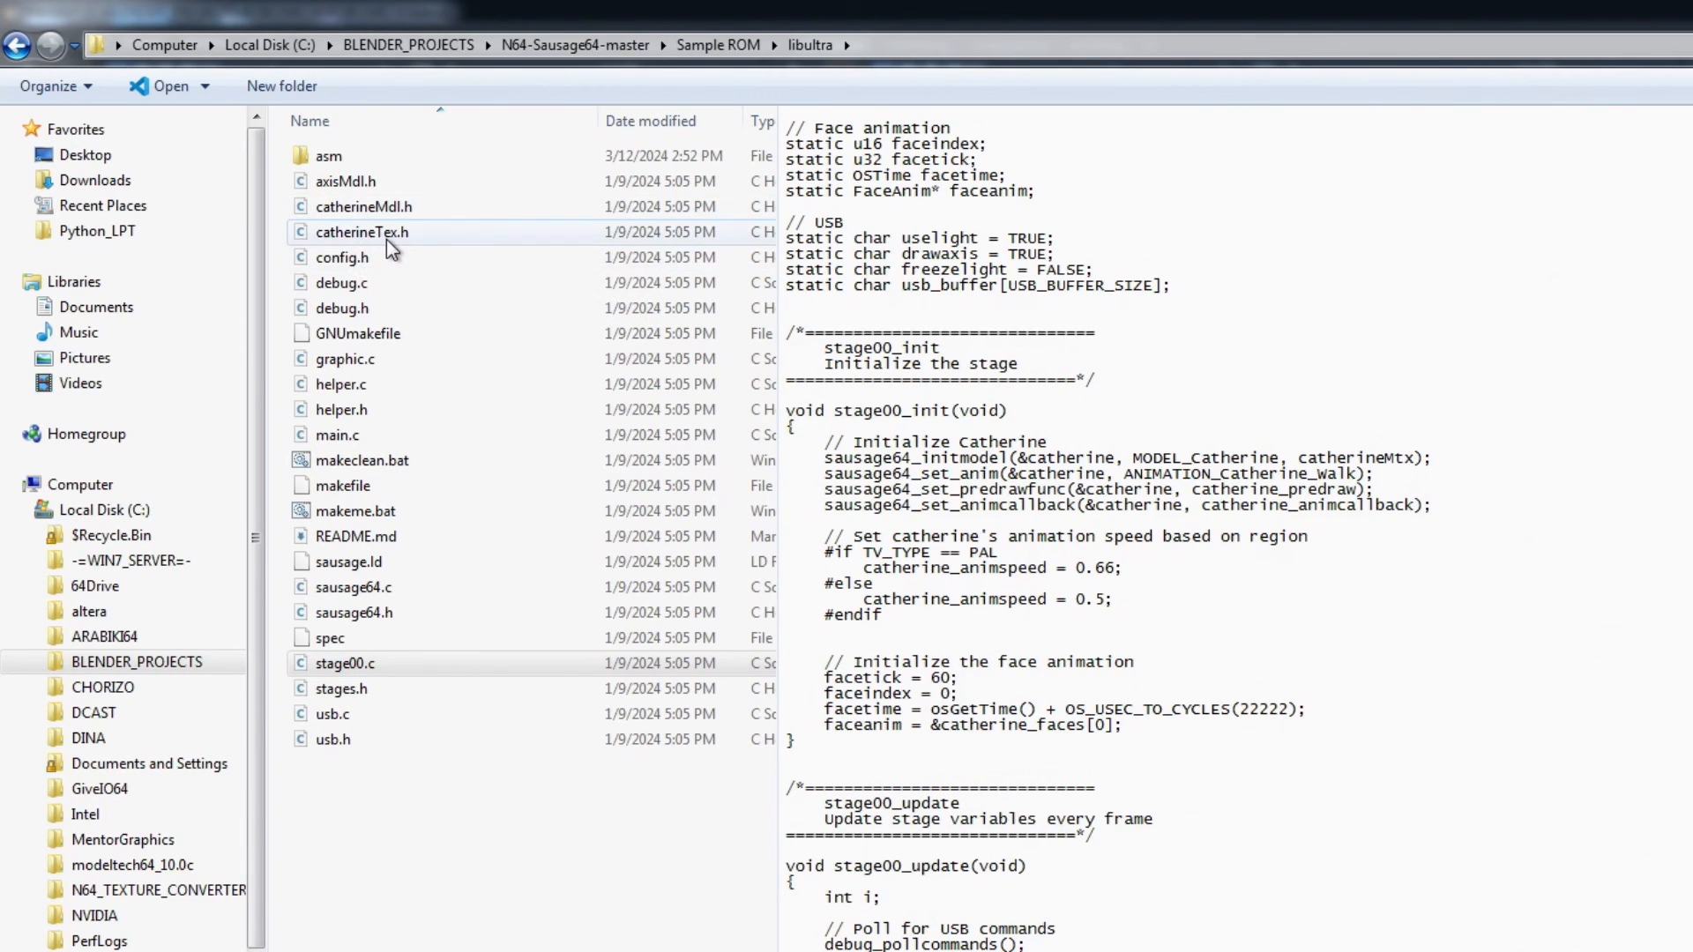
mouse_move(1013, 653)
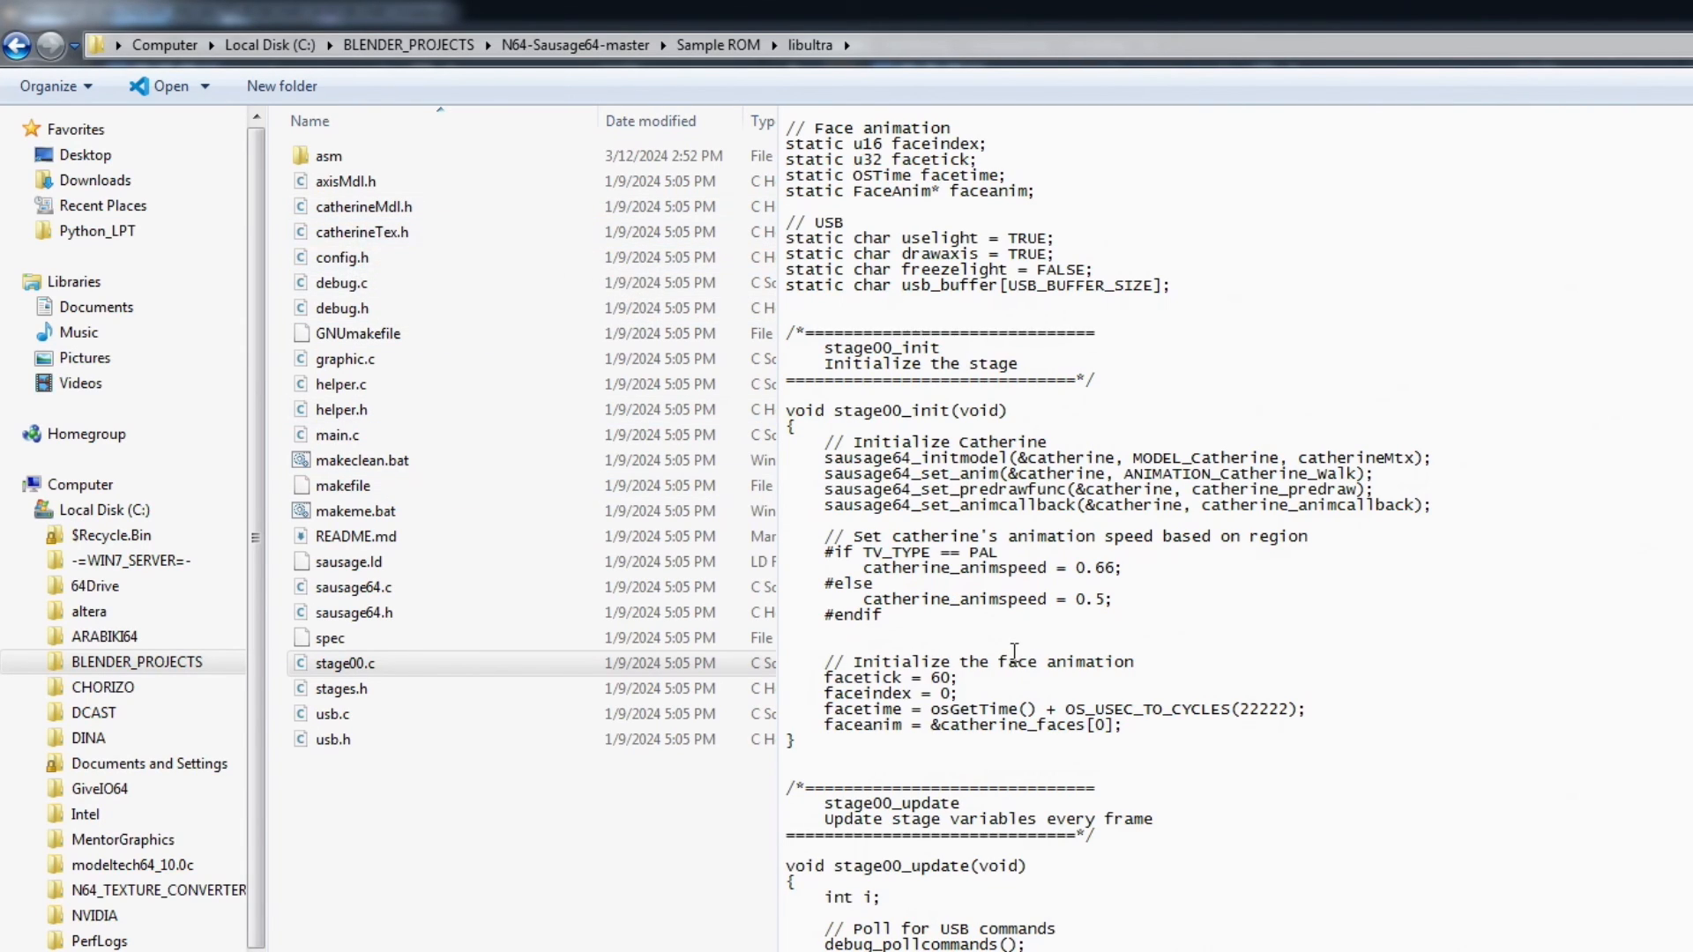
scroll("down", 3)
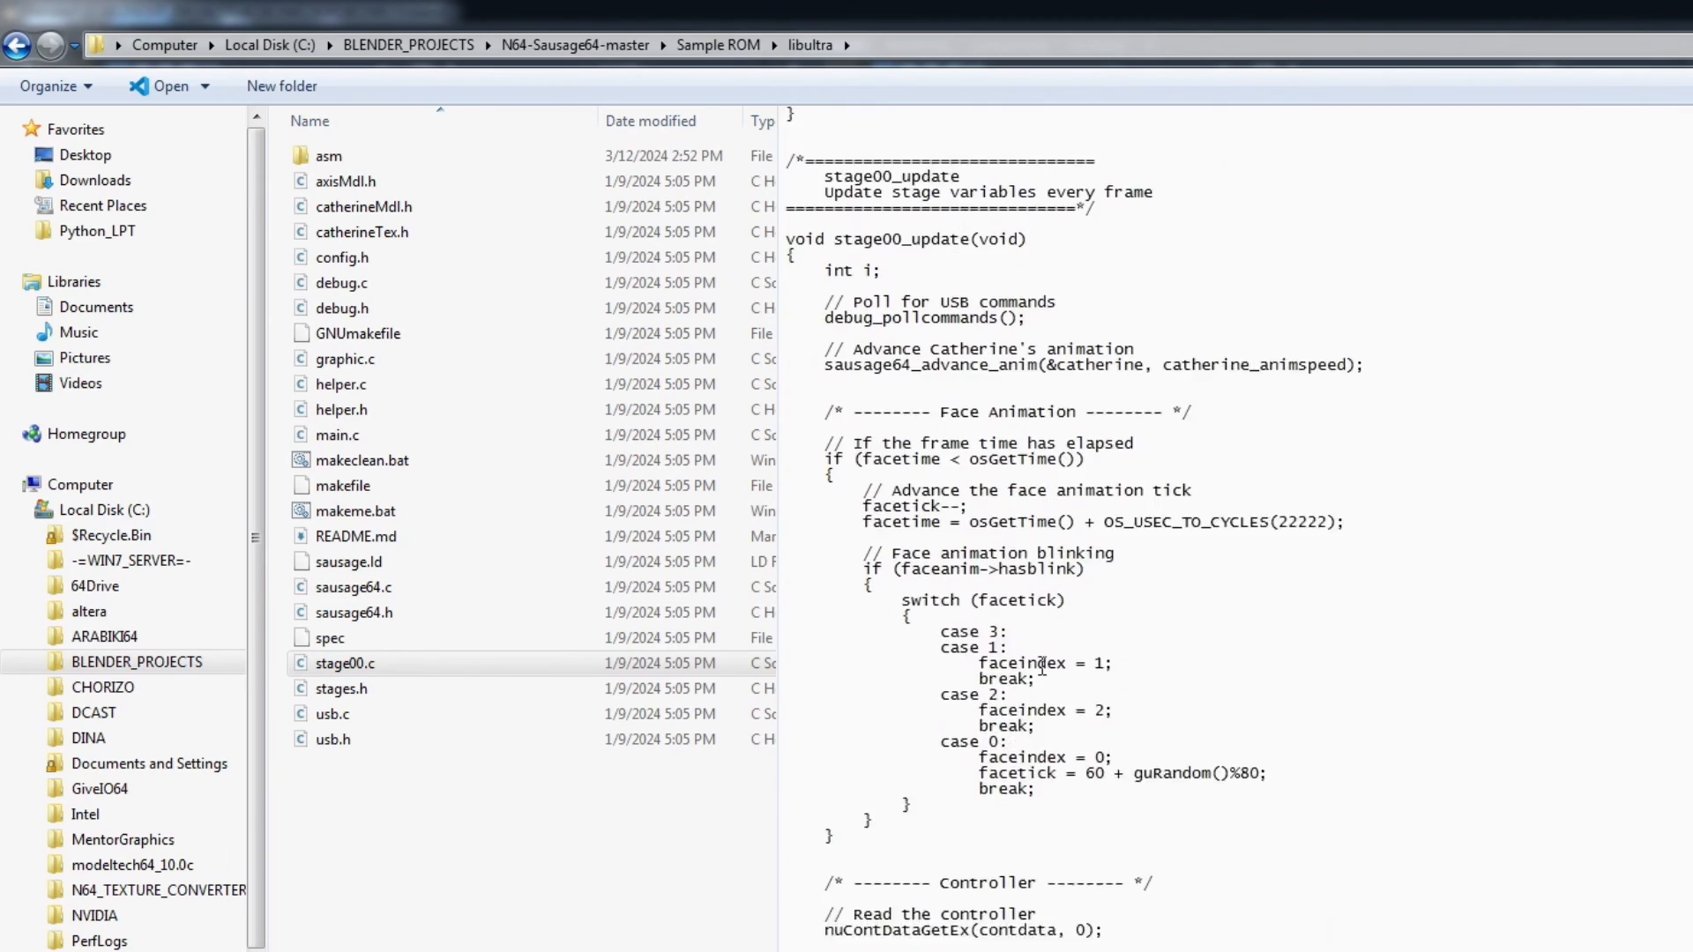
scroll("down", 3)
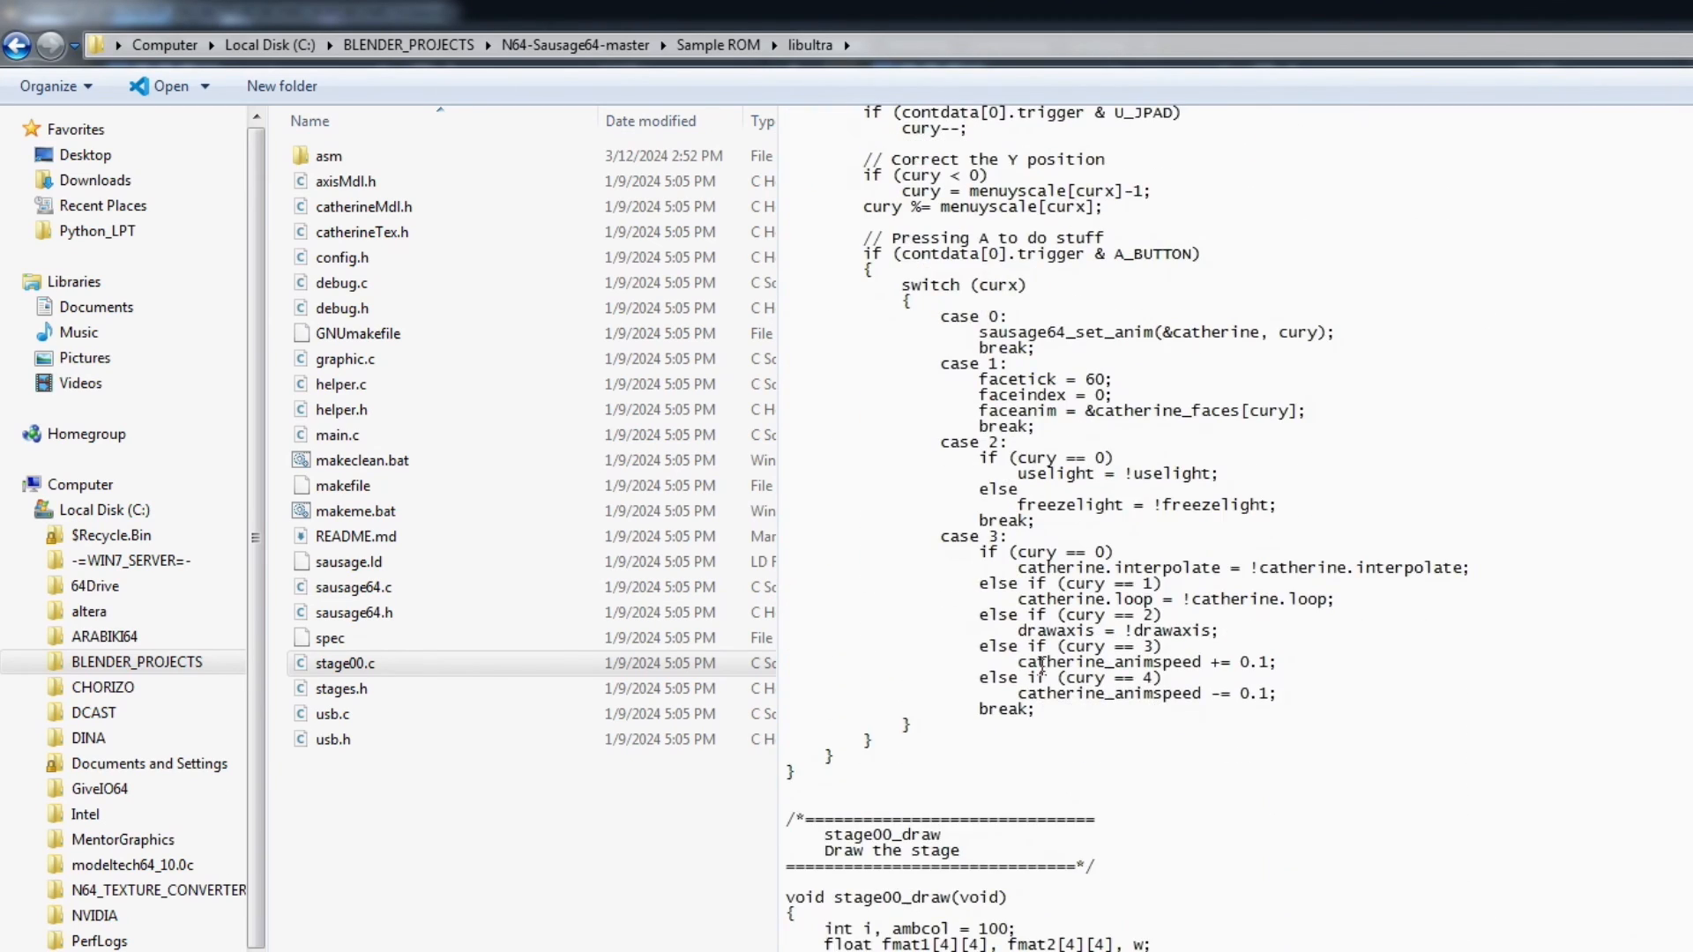
scroll("up", 3)
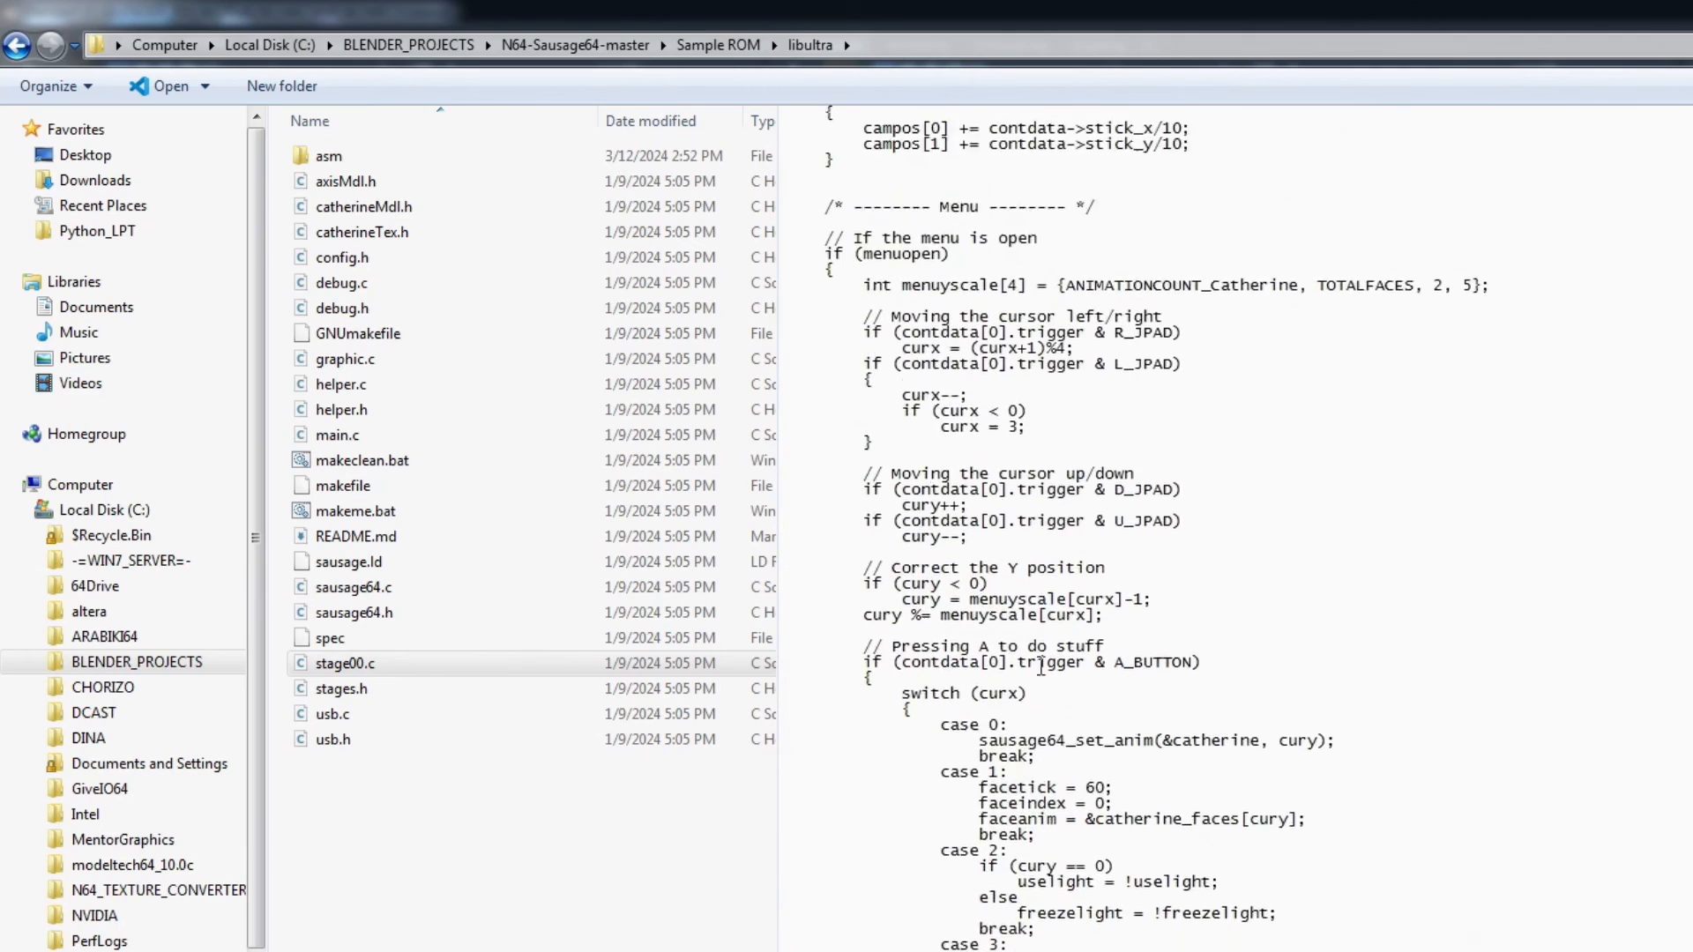
scroll("up", 3)
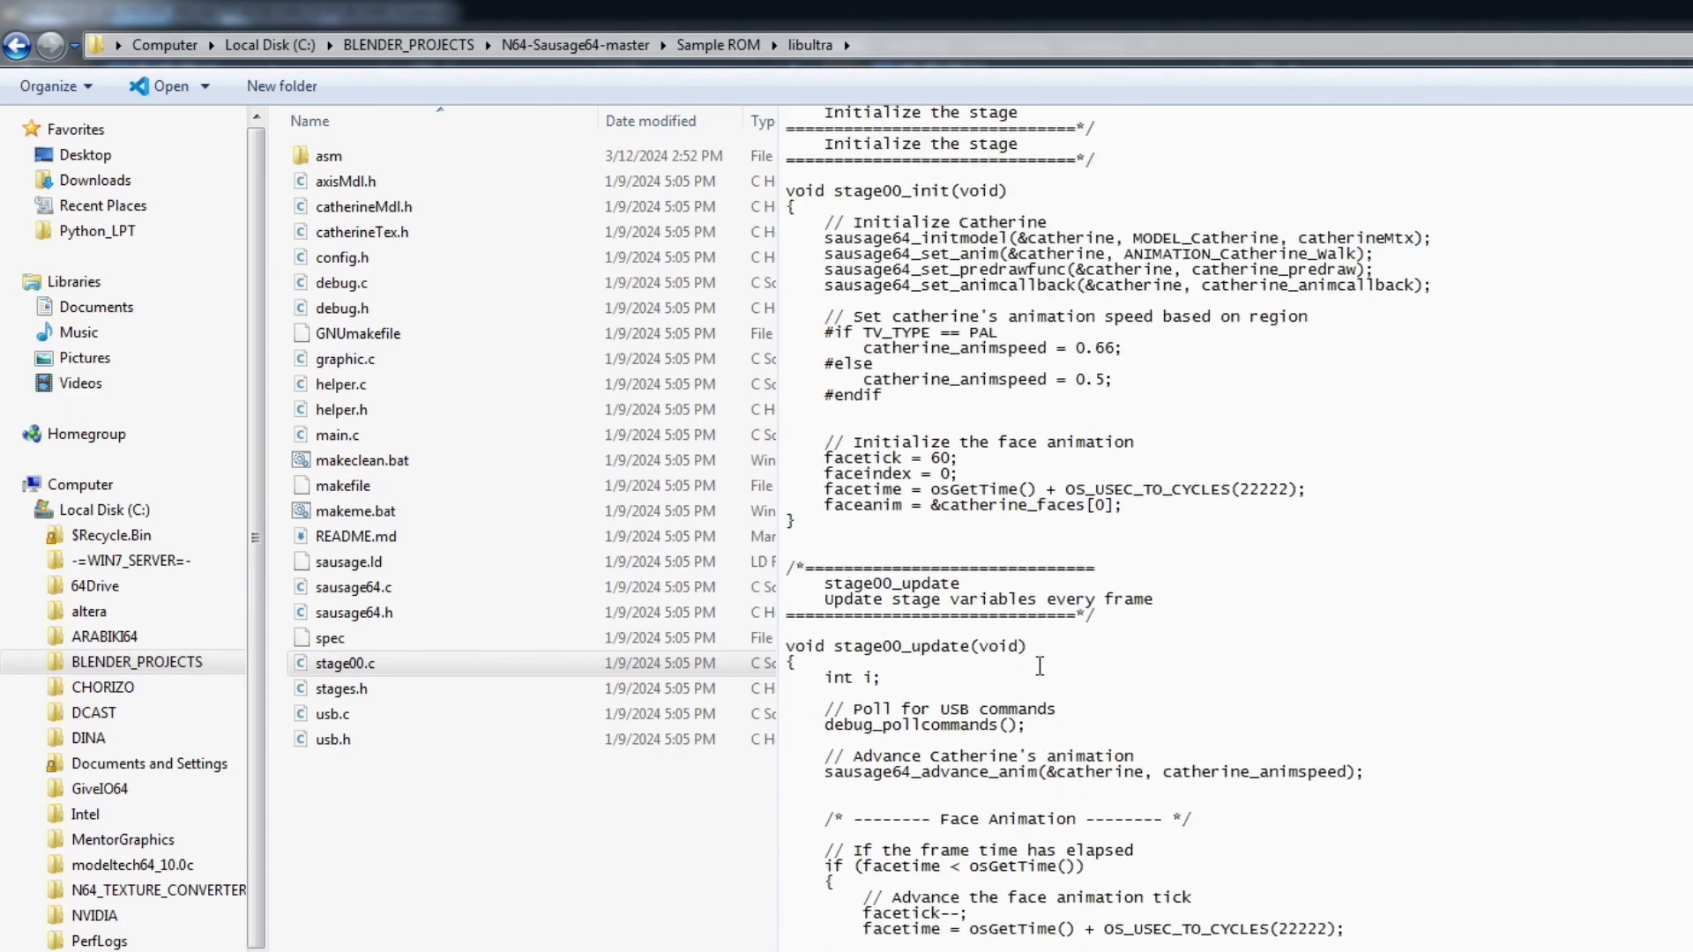
scroll("up", 3)
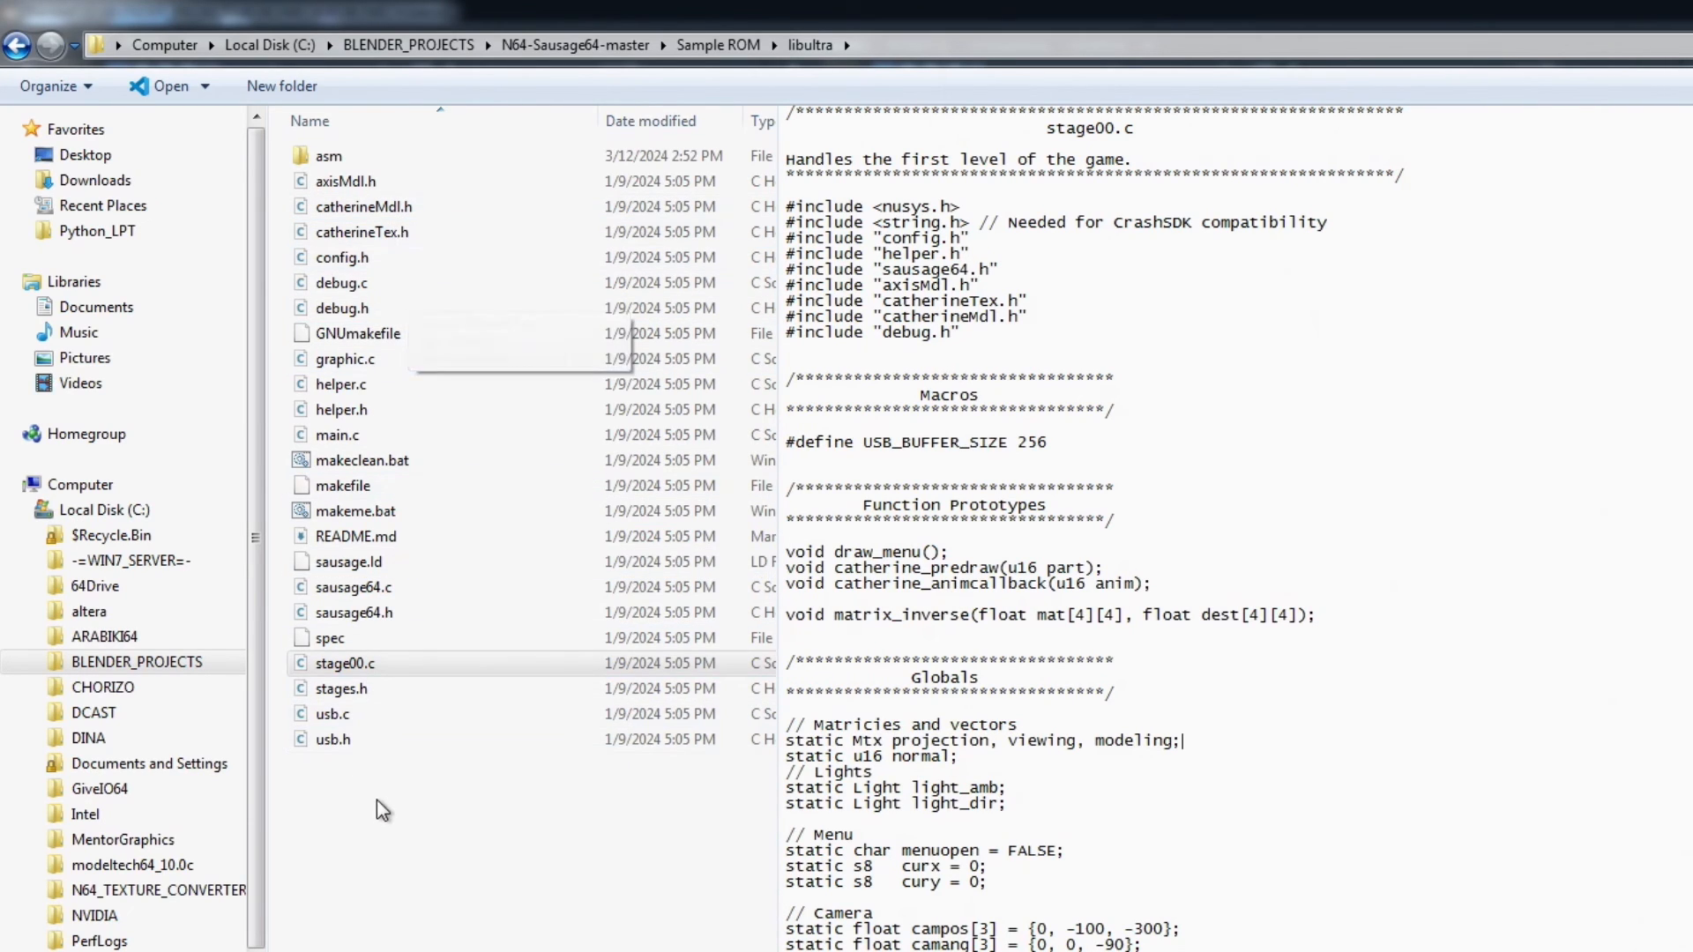
left_click(346, 663)
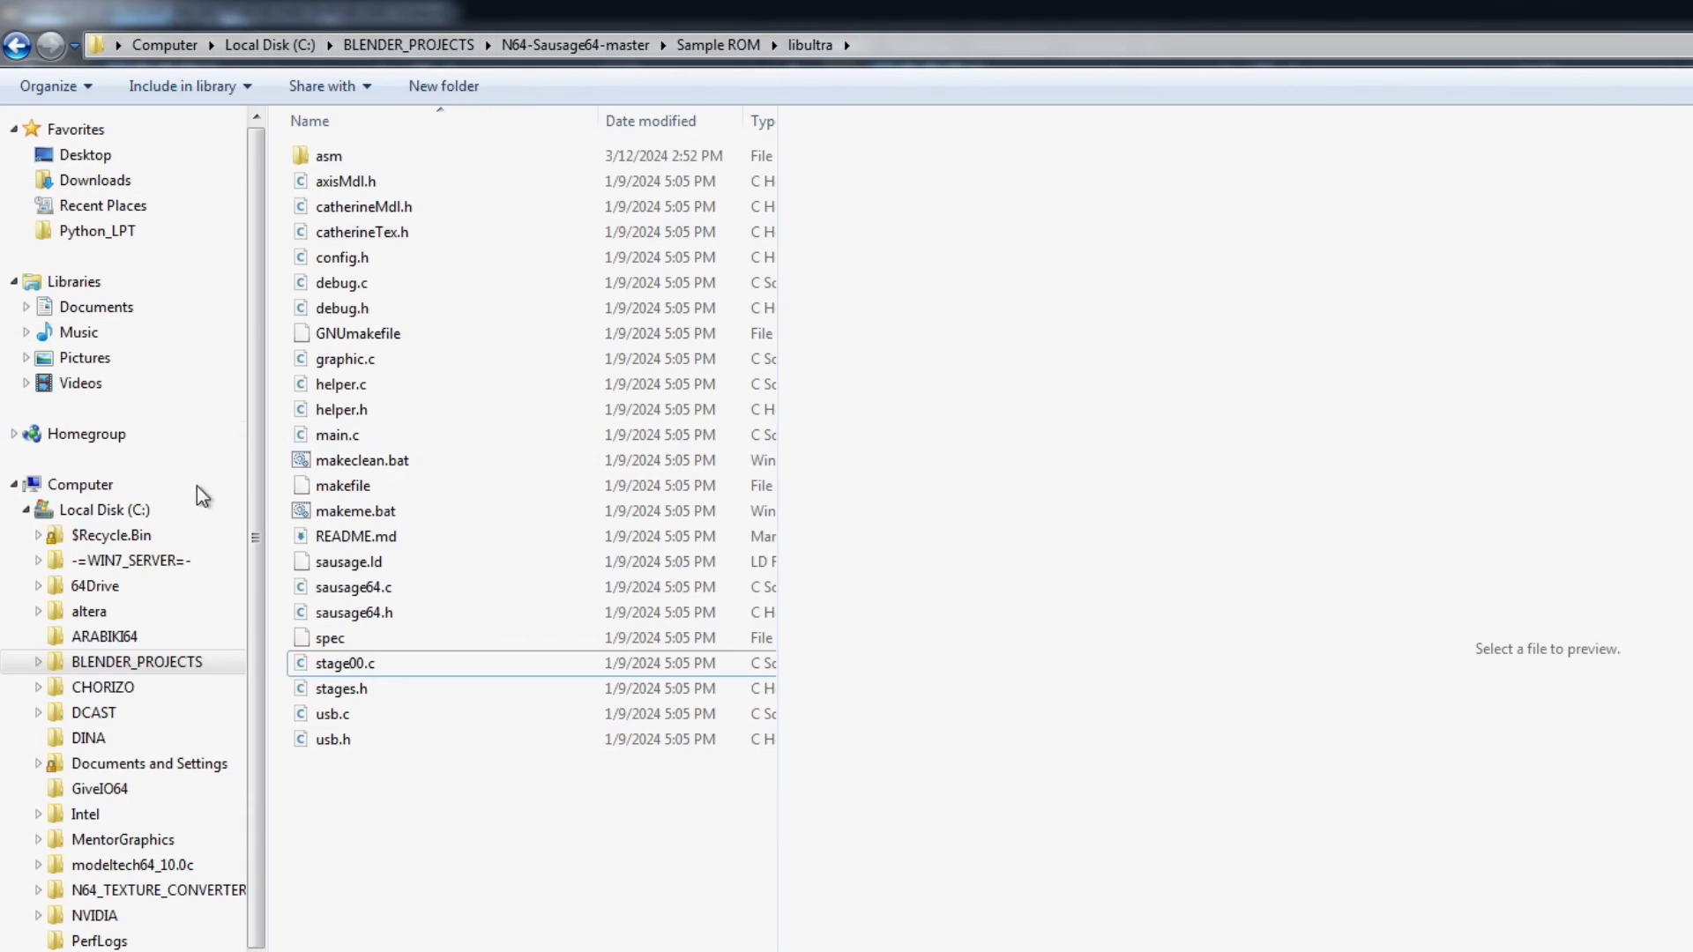
mouse_move(368, 910)
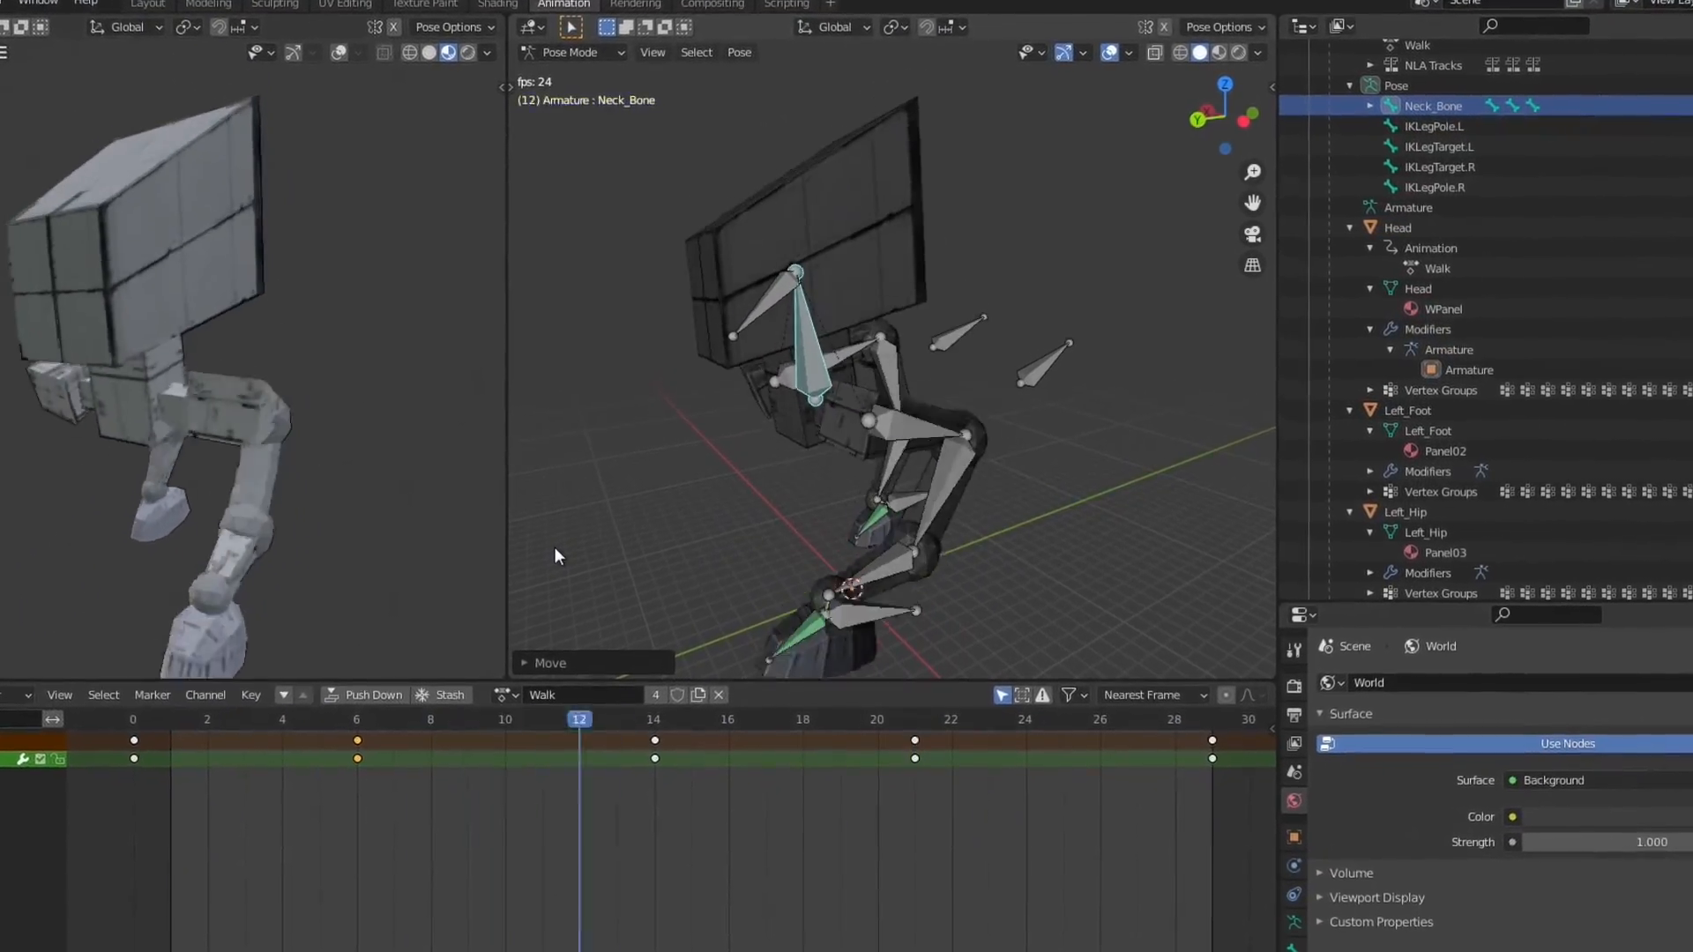
- Play the Walk action on the mech armature in Pose Mode
left_click(138, 768)
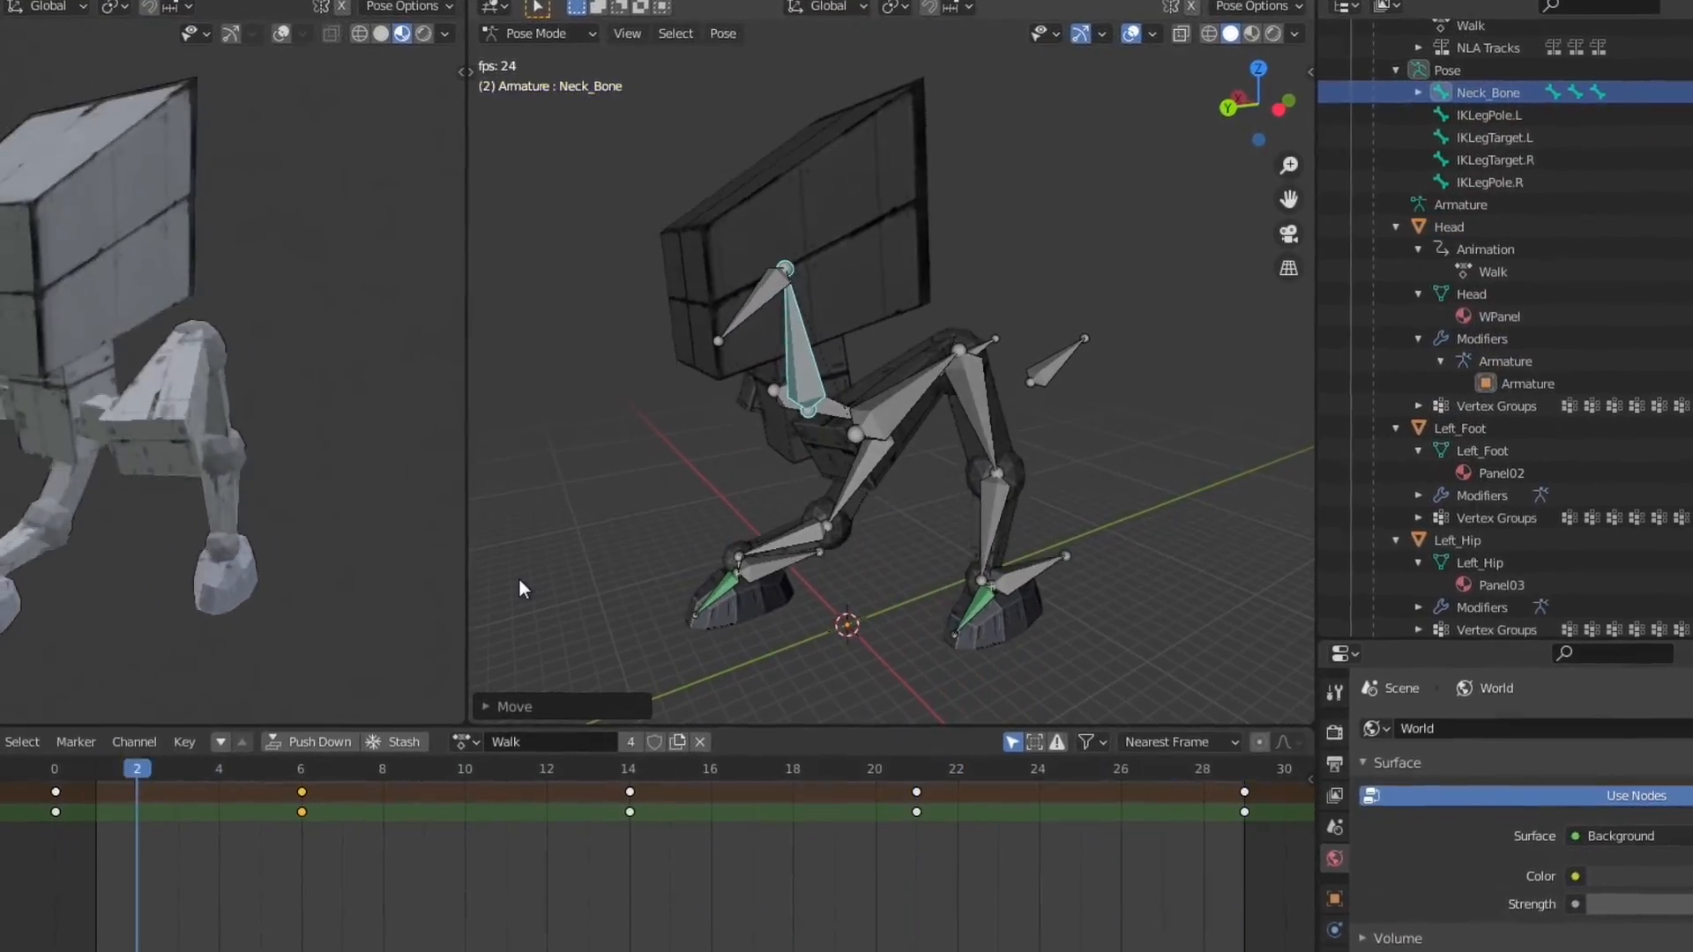